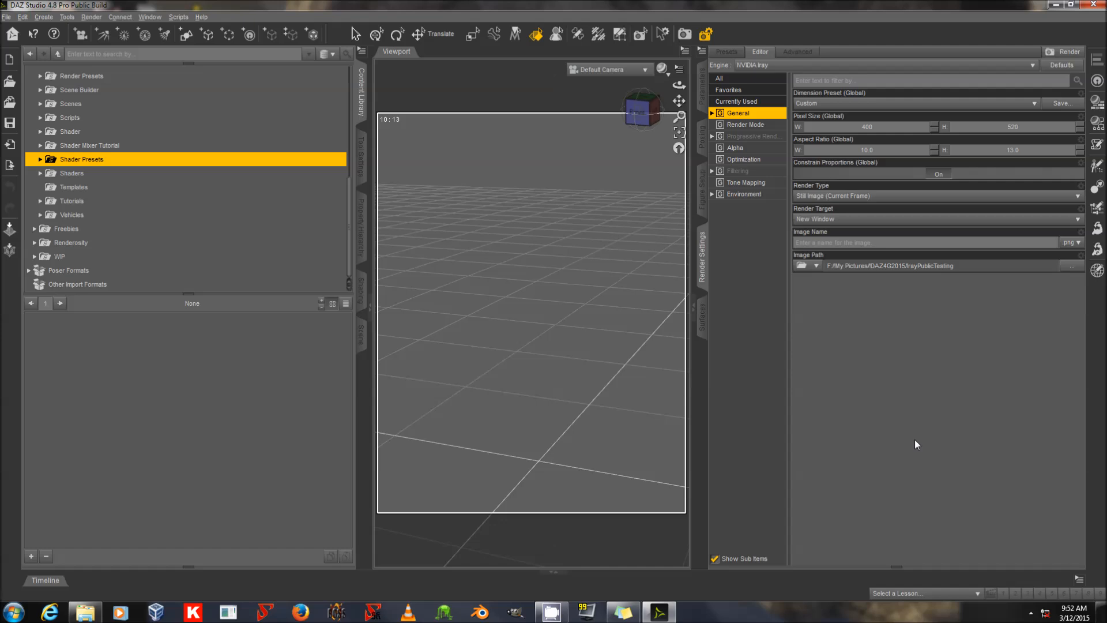
{"action": "mouse_move", "coordinate": [890, 418]}
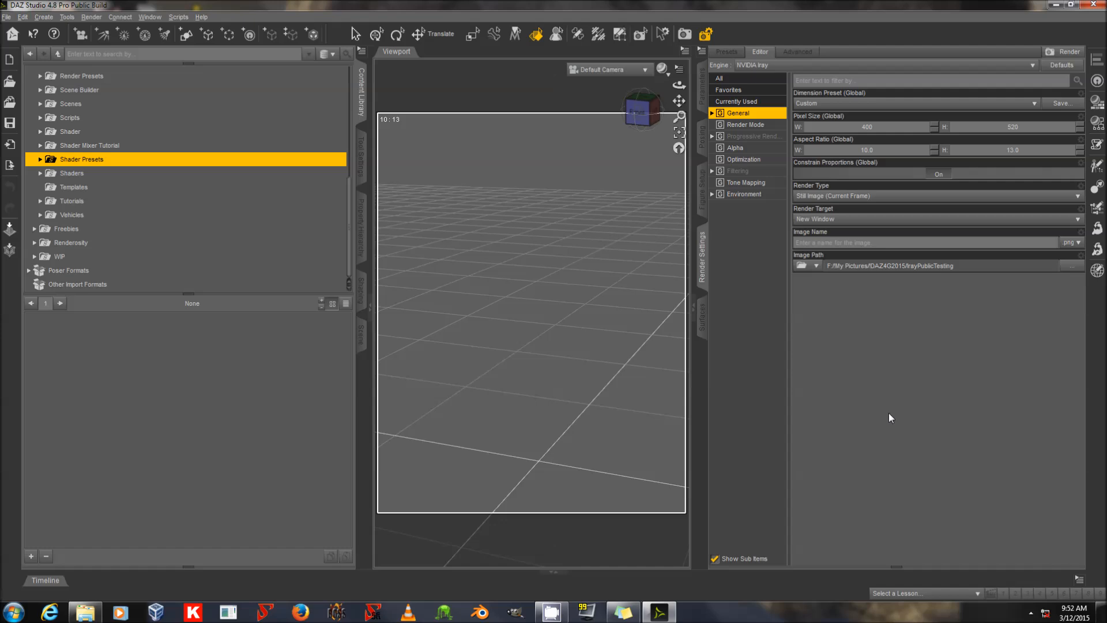
{"action": "mouse_move", "coordinate": [730, 274]}
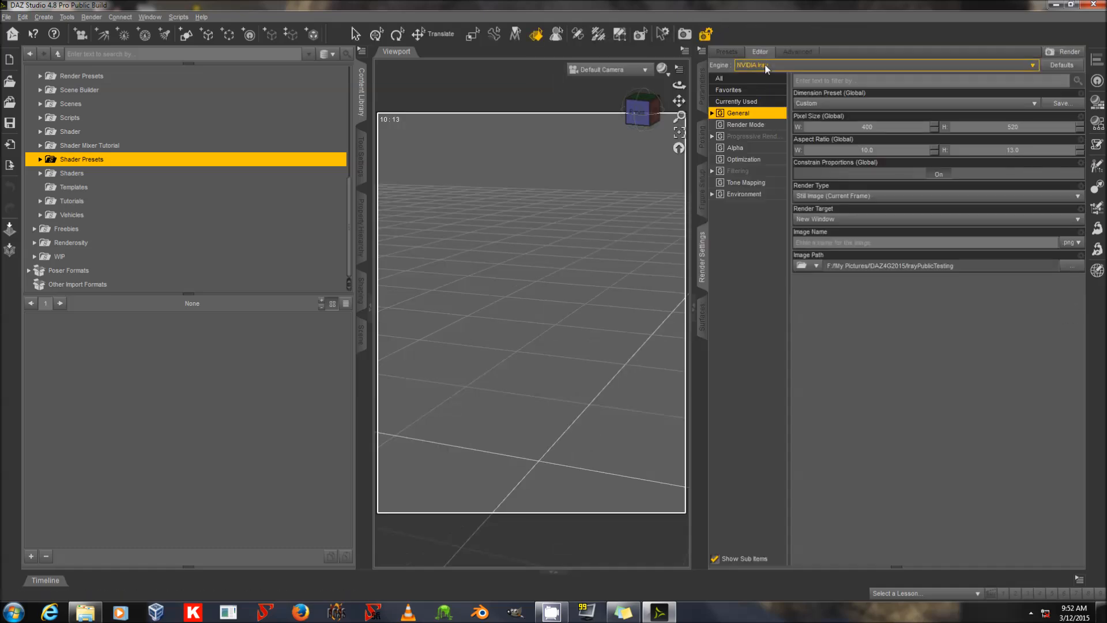
- Enable the CPU alongside the GeForce cards under Iray's Photoreal Devices
{"action": "left_click", "coordinate": [797, 52]}
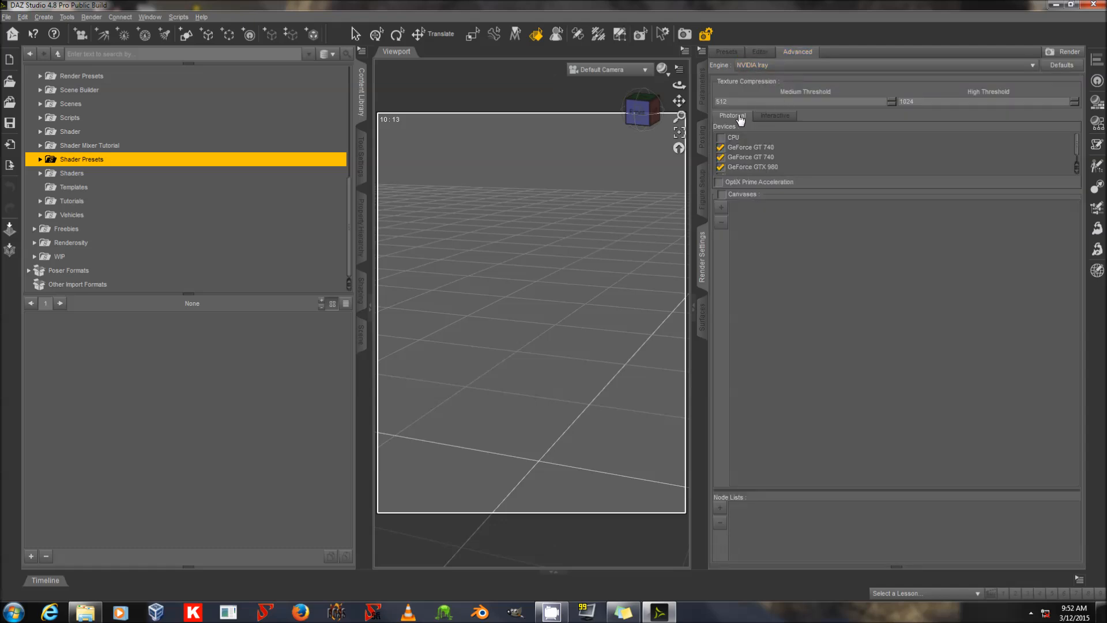
{"action": "mouse_move", "coordinate": [776, 166]}
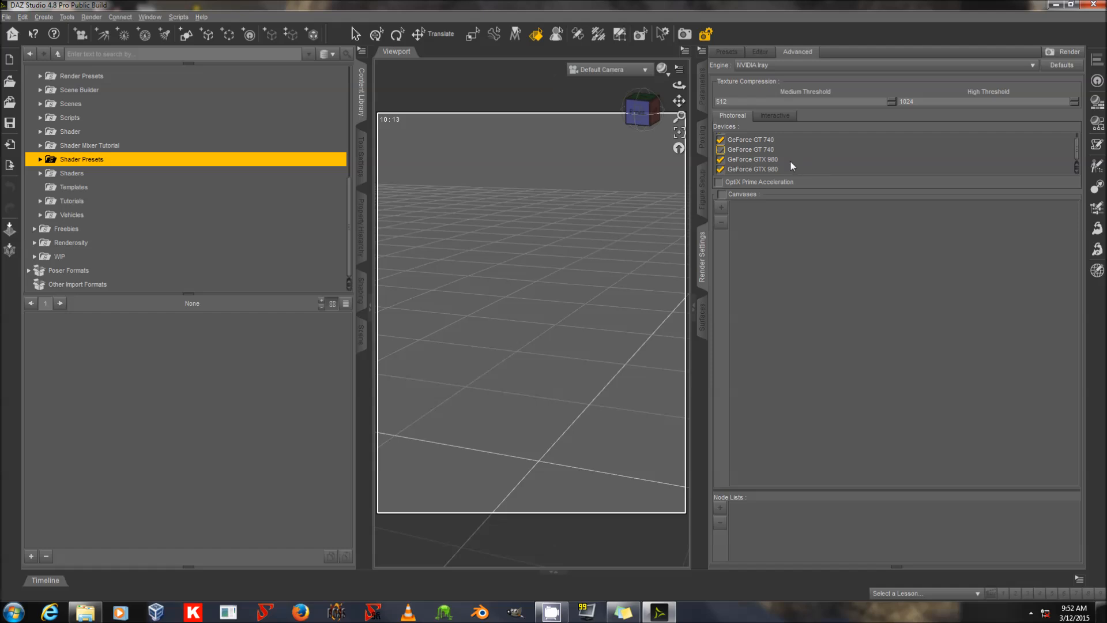
{"action": "mouse_move", "coordinate": [812, 164]}
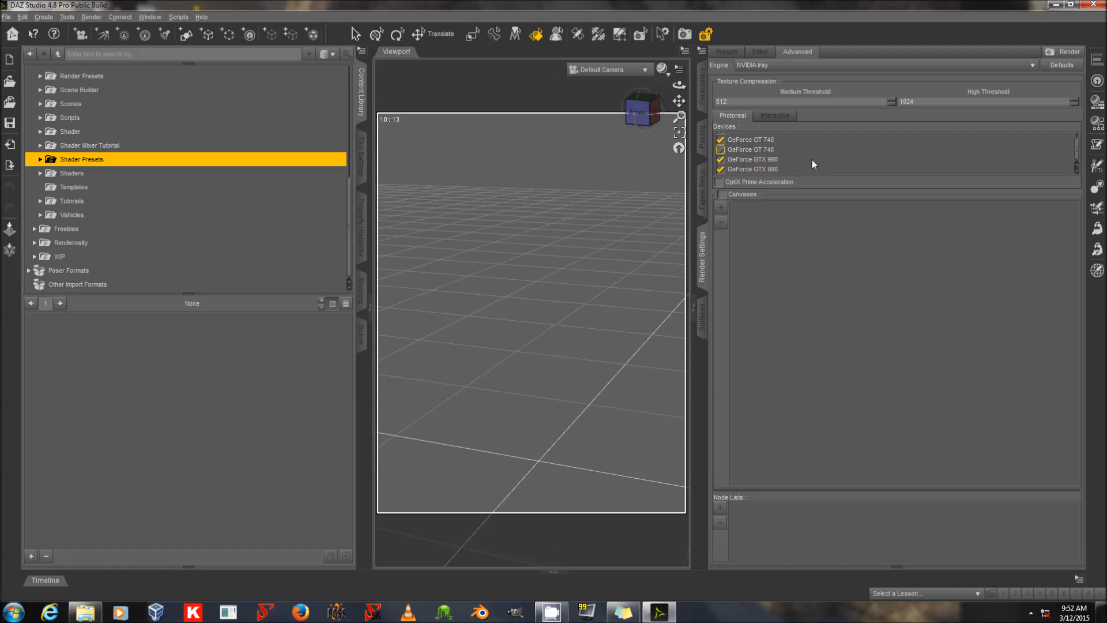
{"action": "mouse_move", "coordinate": [826, 176]}
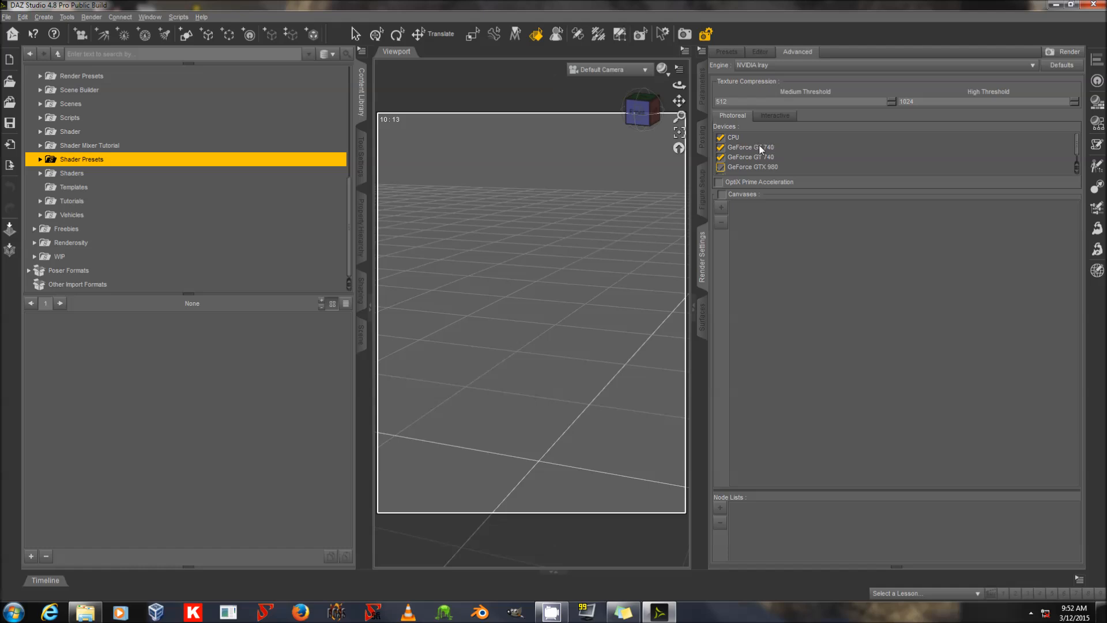
{"action": "mouse_move", "coordinate": [821, 163]}
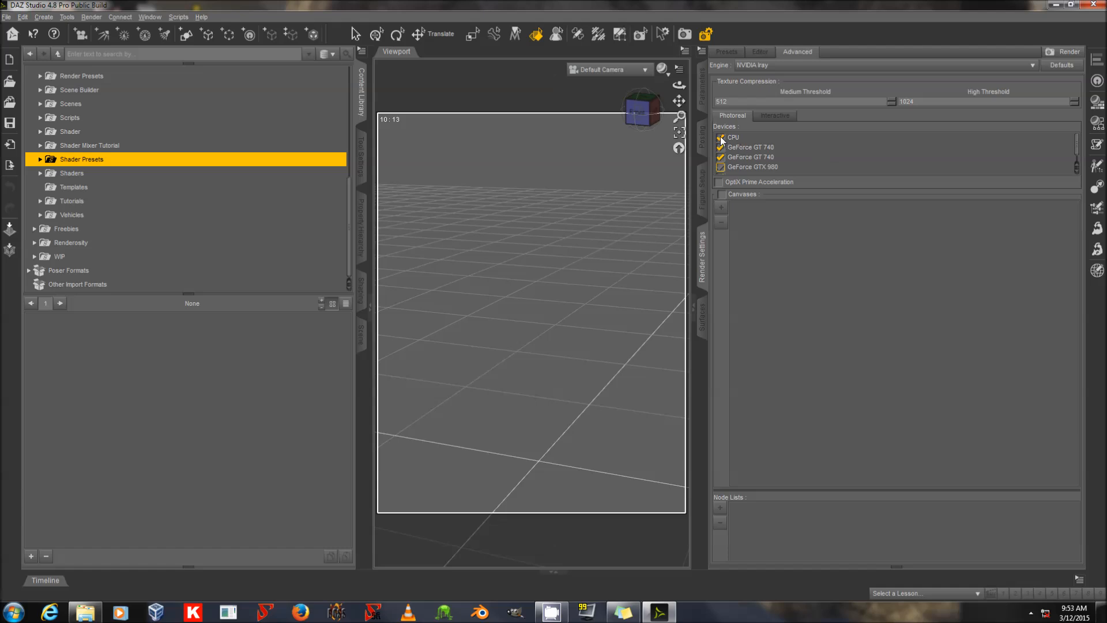
{"action": "left_click", "coordinate": [720, 137]}
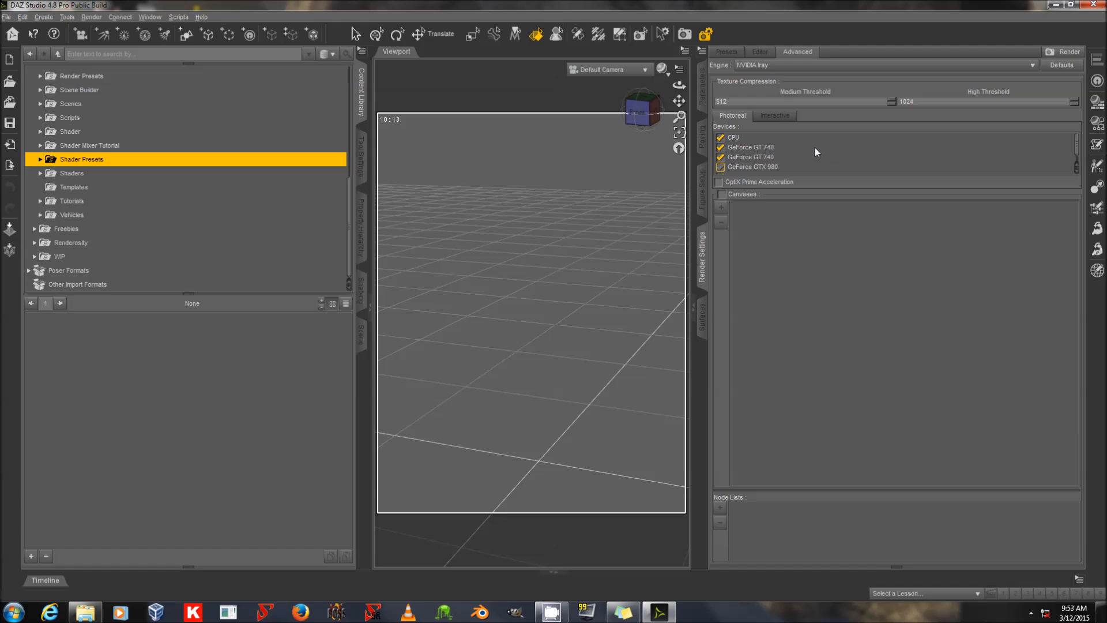
{"action": "mouse_move", "coordinate": [745, 61]}
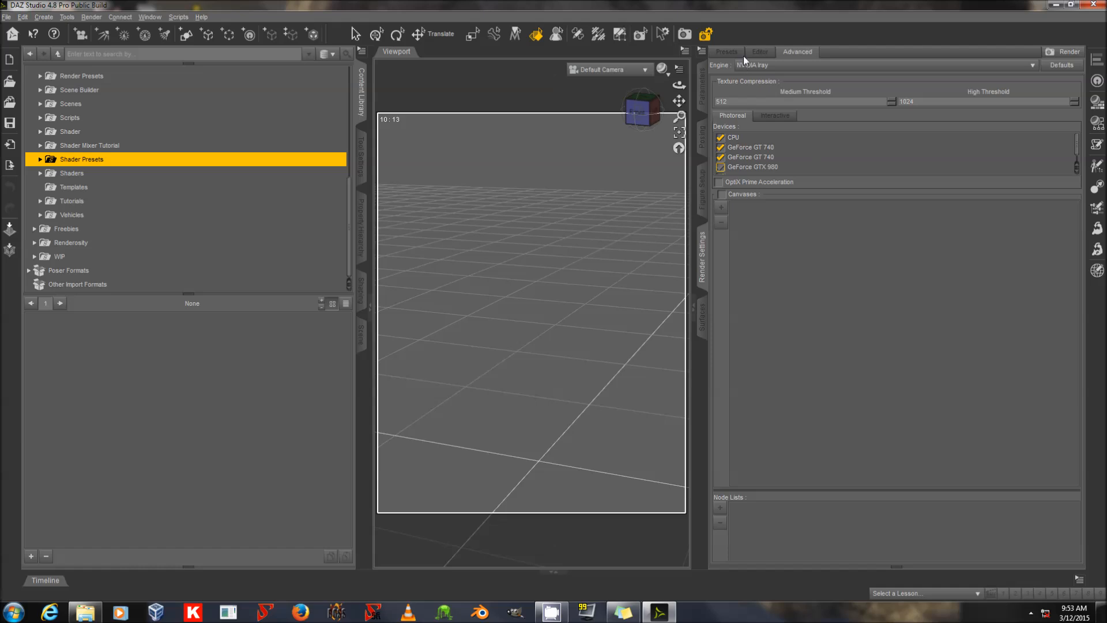
- Review the Iray Environment settings: Dome and Scene mode with an Infinite Sphere dome
{"action": "left_click", "coordinate": [760, 52]}
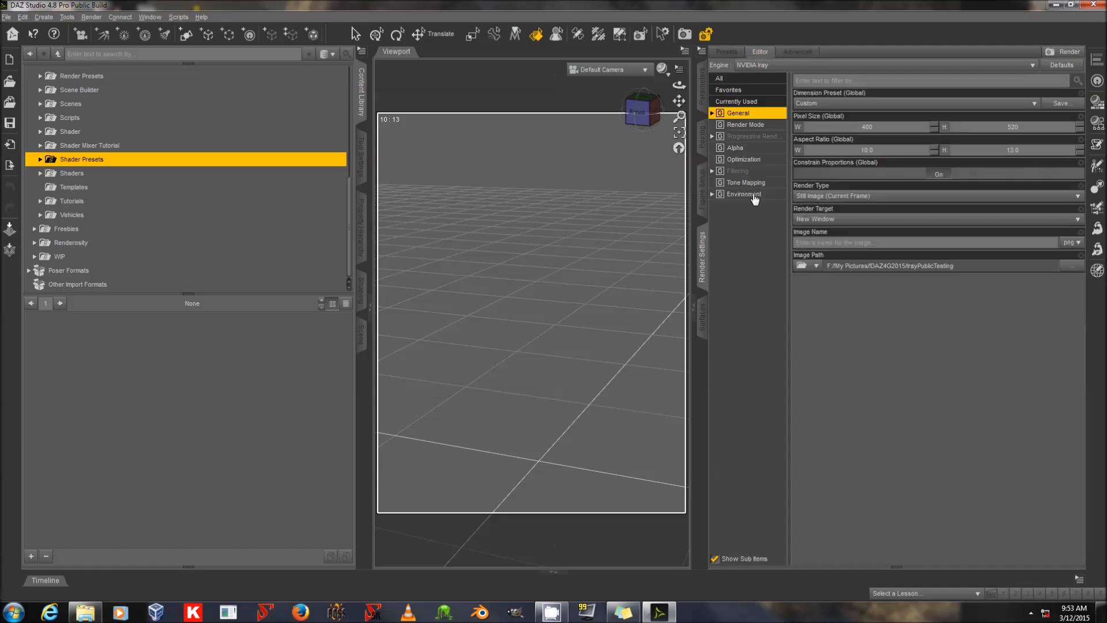
{"action": "left_click", "coordinate": [743, 194]}
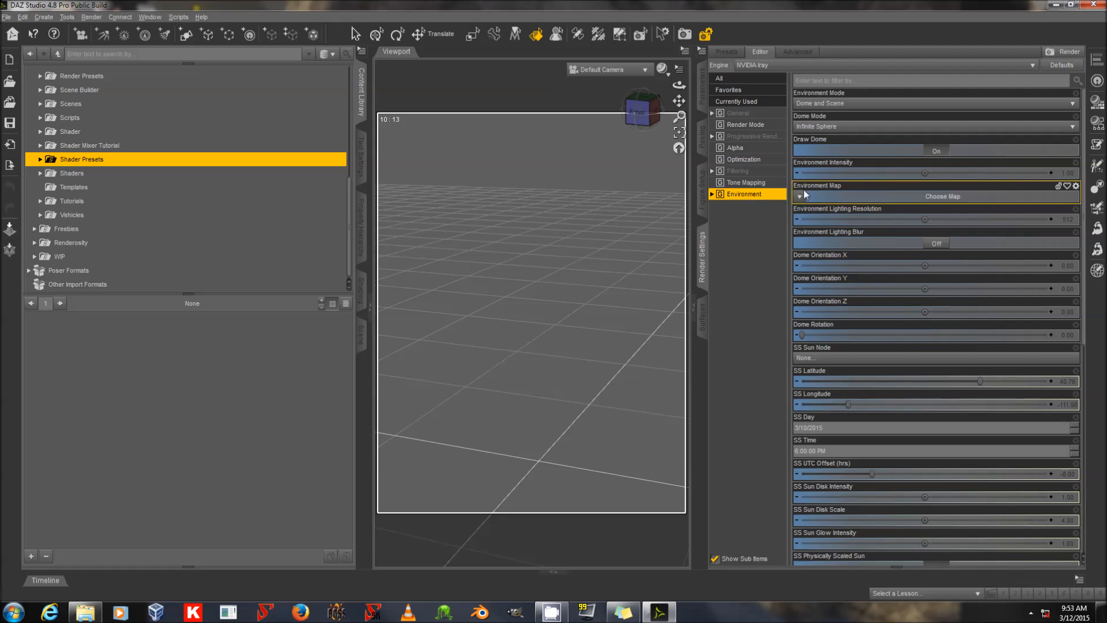
{"action": "left_click", "coordinate": [933, 103]}
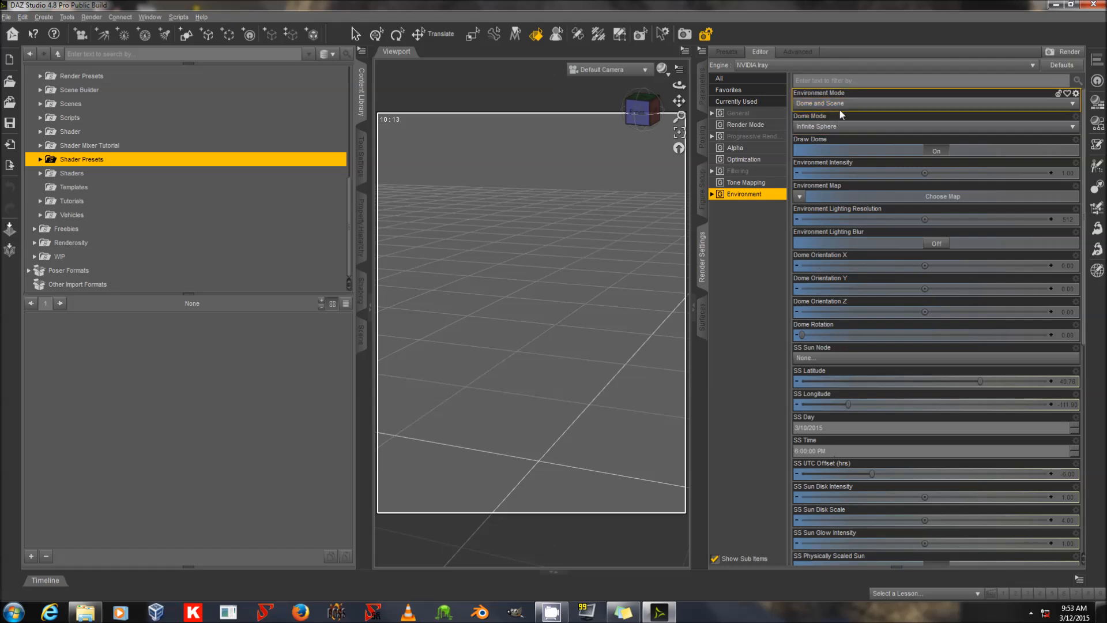
{"action": "mouse_move", "coordinate": [862, 177]}
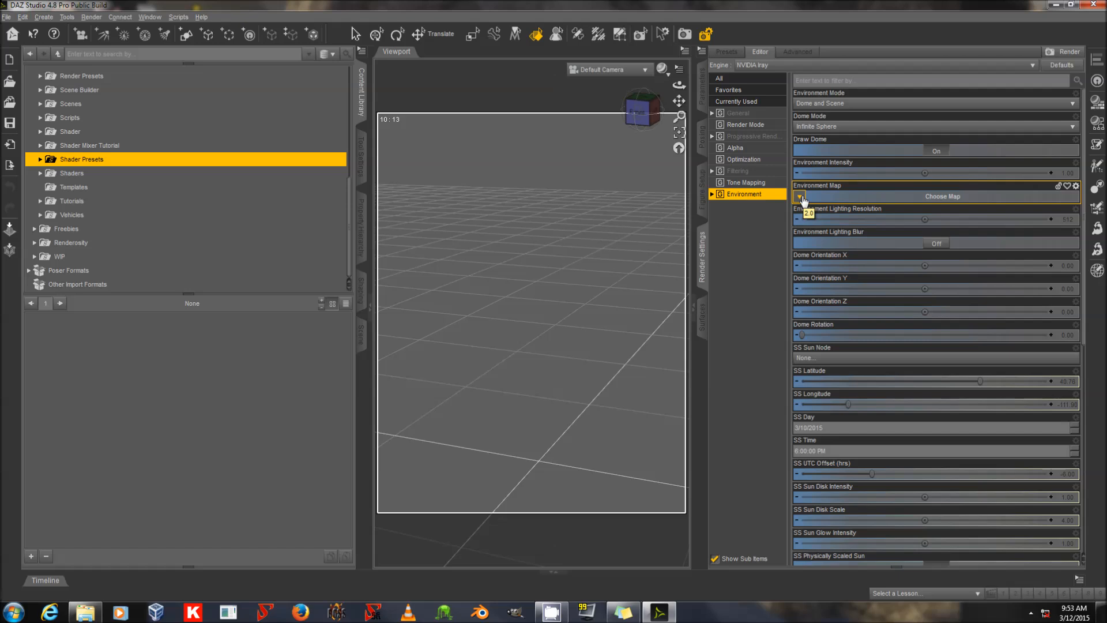
{"action": "mouse_move", "coordinate": [802, 200]}
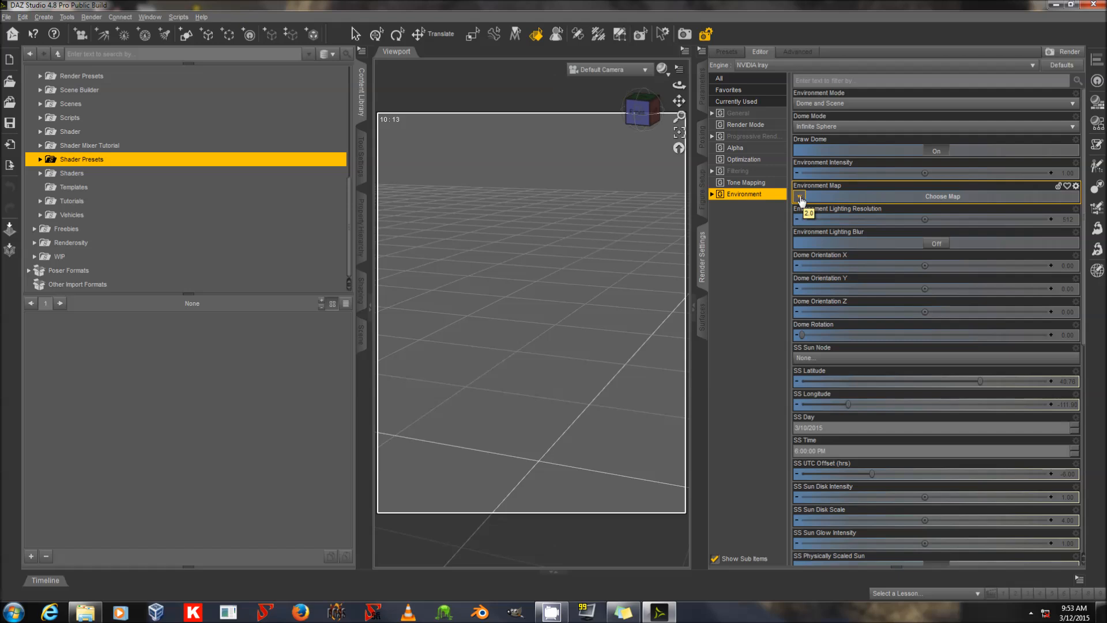
{"action": "scroll", "scroll_direction": "down", "scroll_amount": 3}
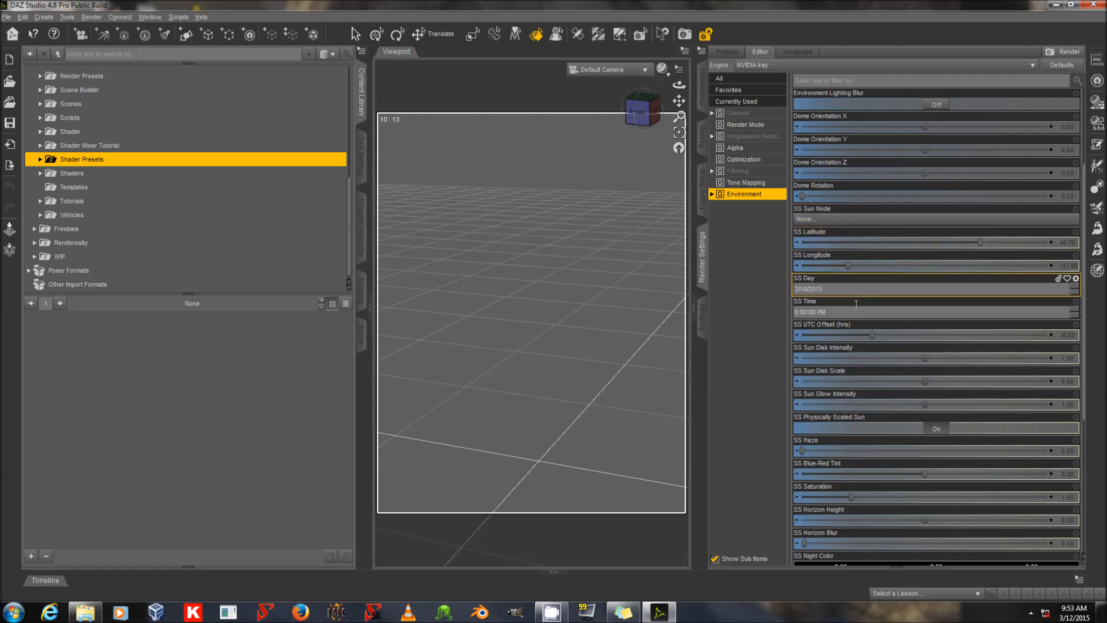
{"action": "scroll", "scroll_direction": "down", "scroll_amount": 3}
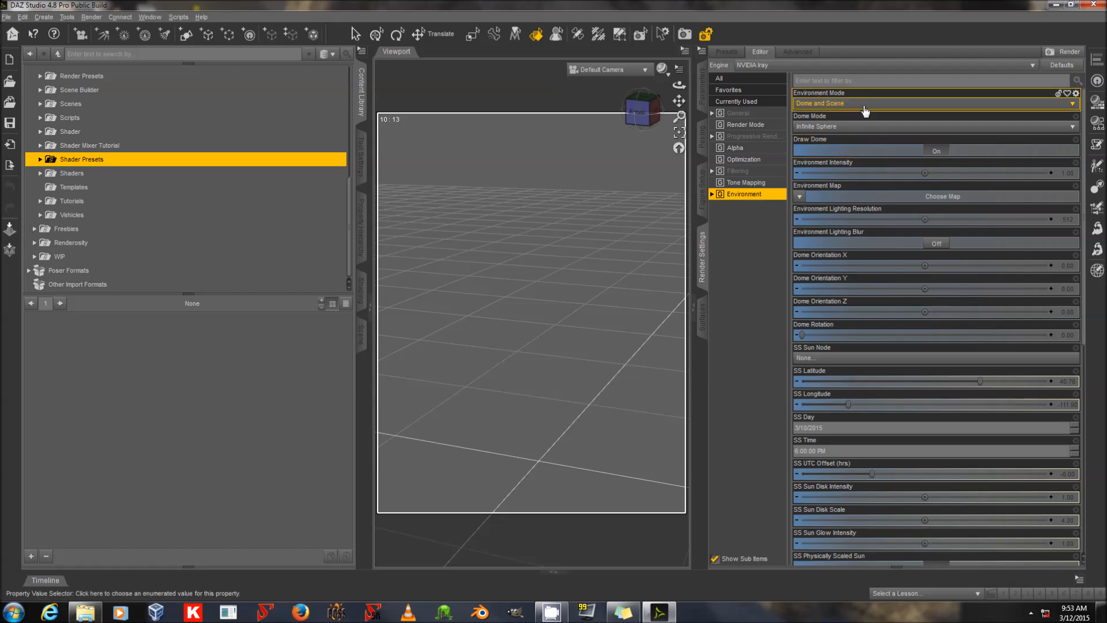
{"action": "mouse_move", "coordinate": [875, 187]}
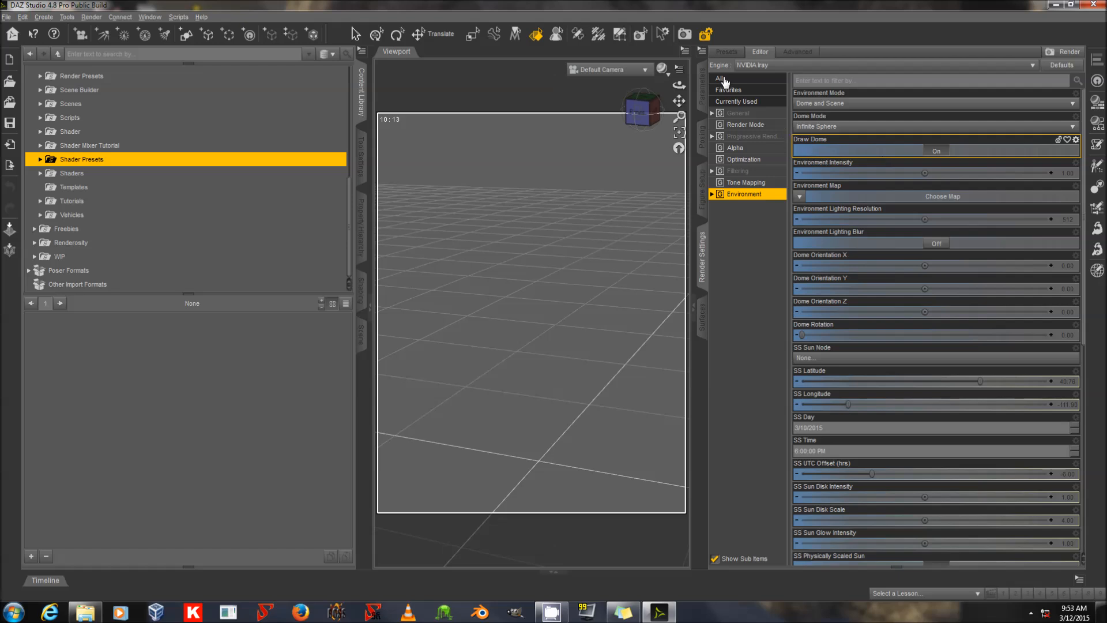
{"action": "mouse_move", "coordinate": [23, 18]}
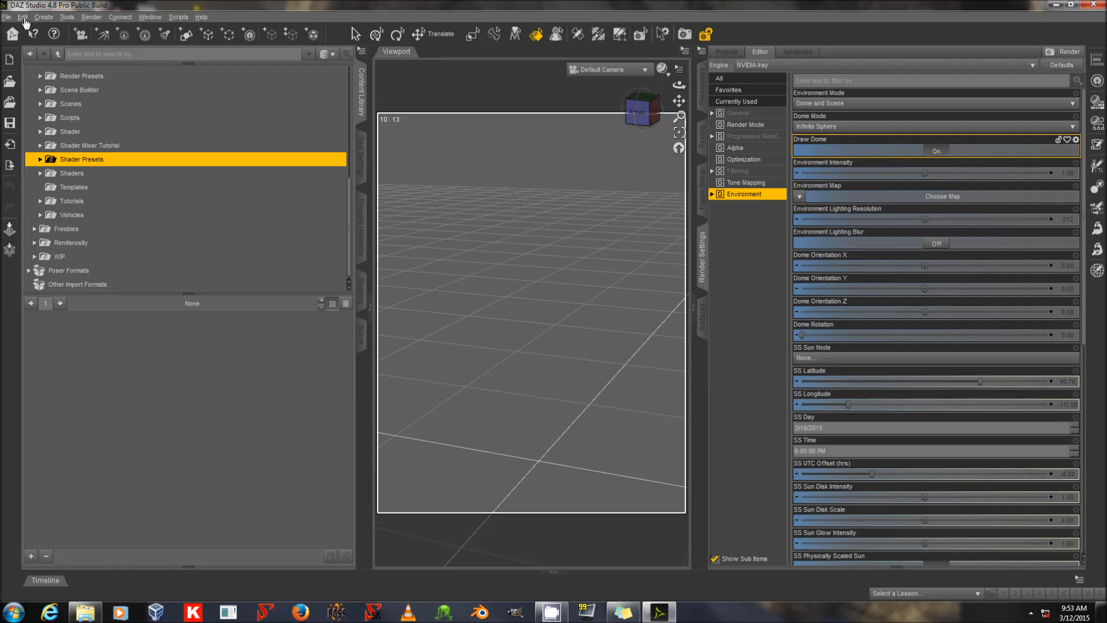
- Toggle the Create a Default Camera option in Scene preferences and accept
{"action": "left_click", "coordinate": [22, 16]}
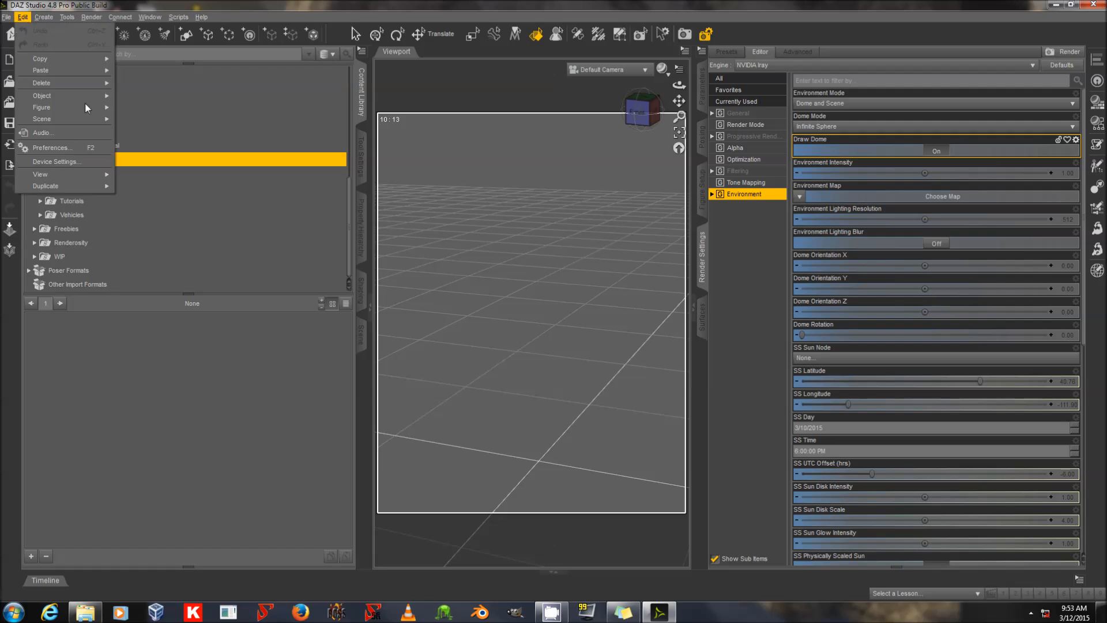
{"action": "left_click", "coordinate": [51, 147]}
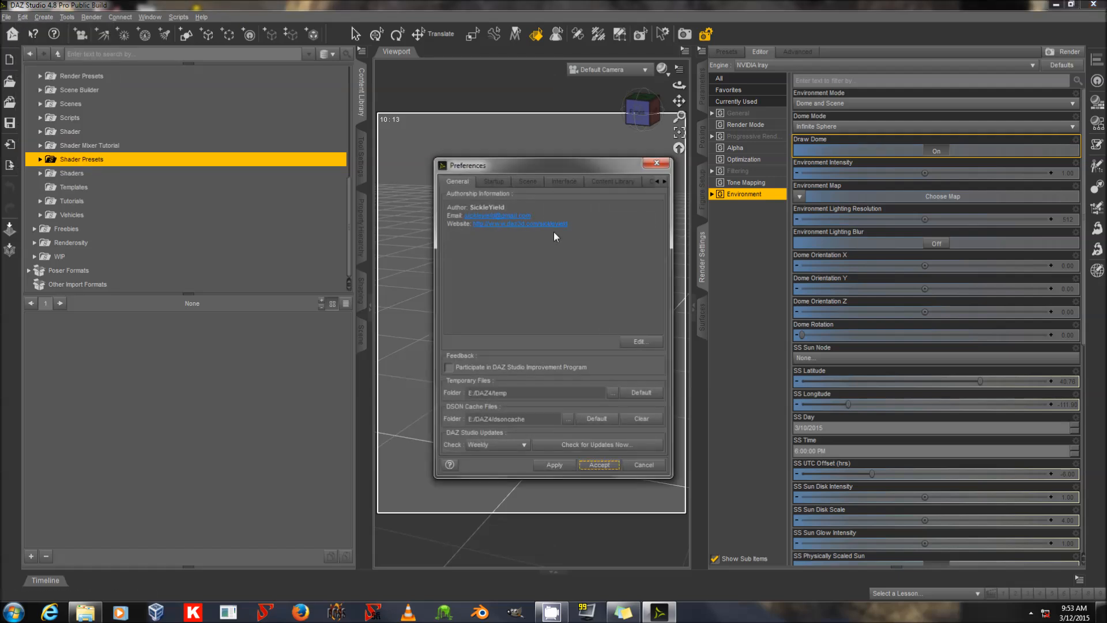
{"action": "left_click", "coordinate": [527, 181]}
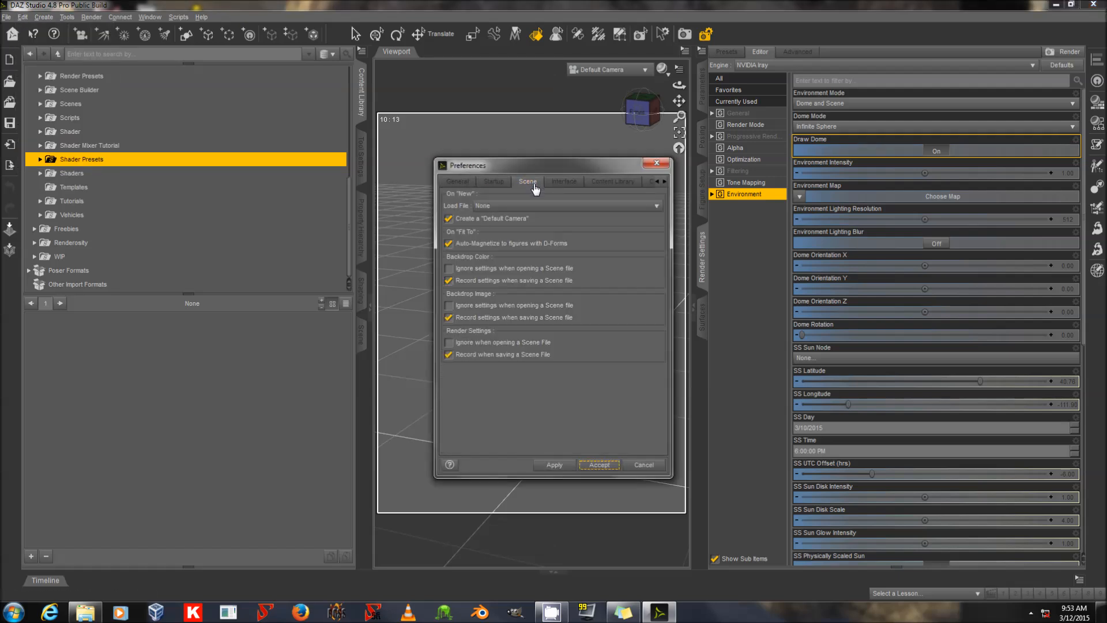
{"action": "left_click", "coordinate": [449, 218]}
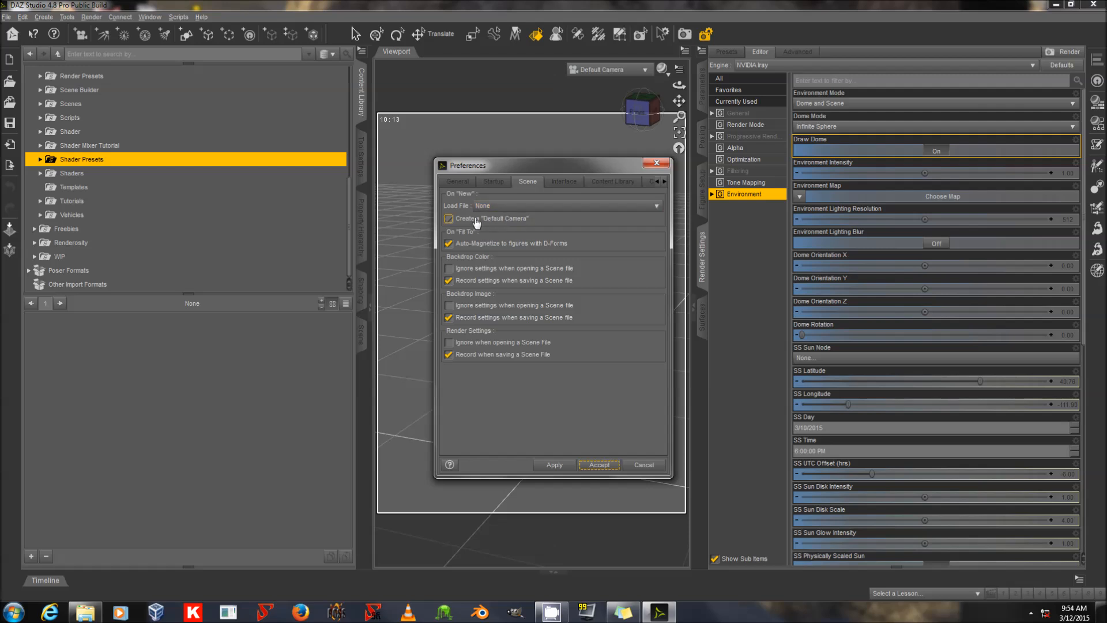
{"action": "left_click", "coordinate": [599, 465]}
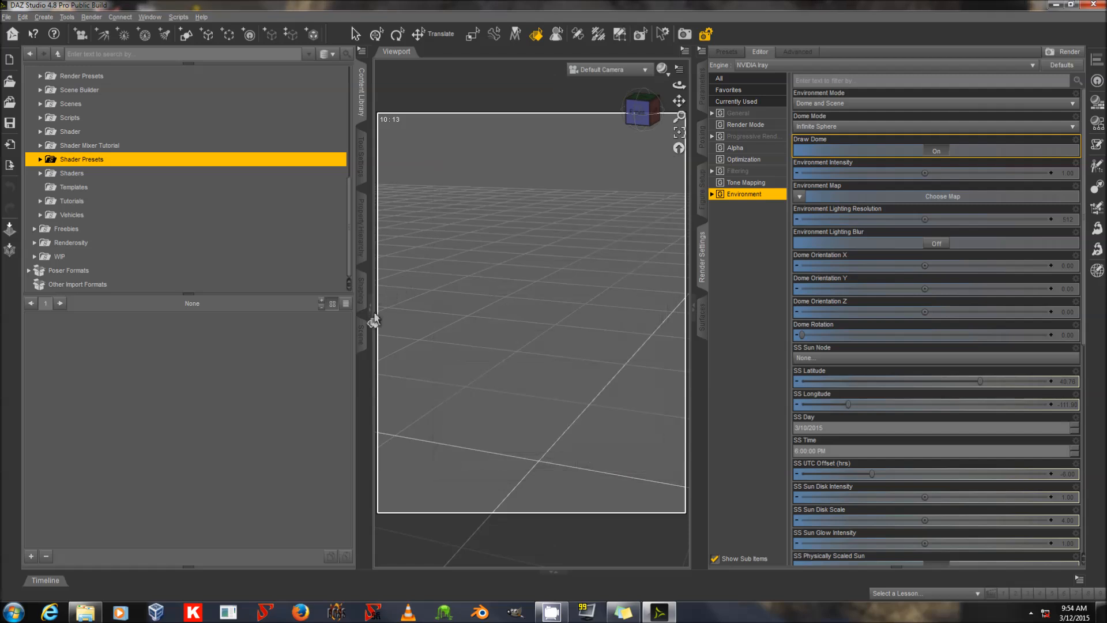
- Set the Default Camera's Headlamp Mode to Off
{"action": "left_click", "coordinate": [361, 338]}
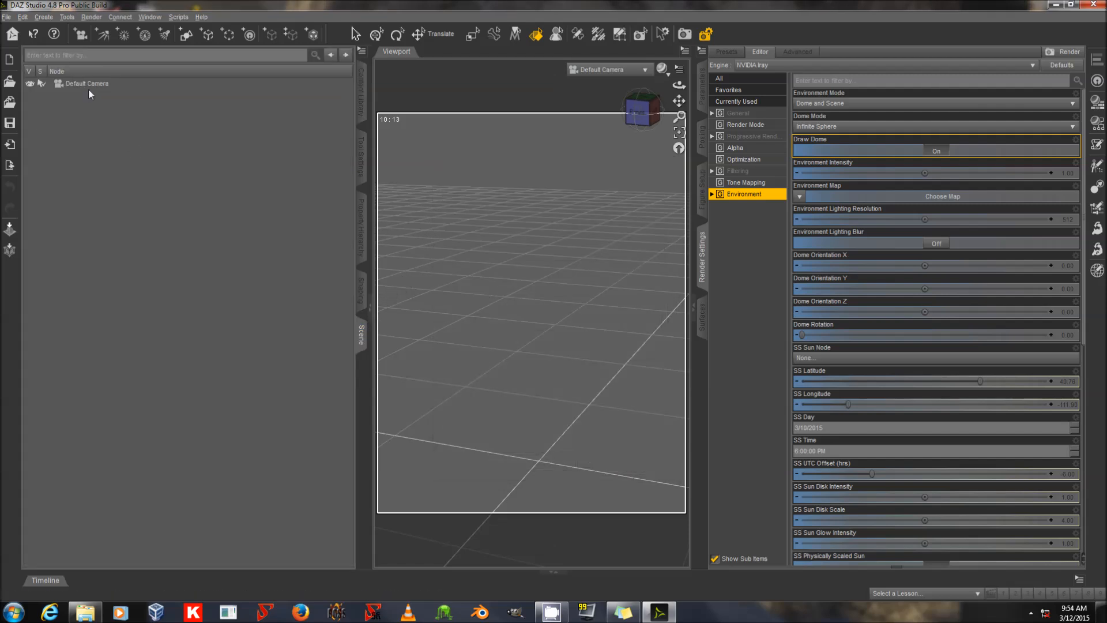
{"action": "left_click", "coordinate": [87, 83]}
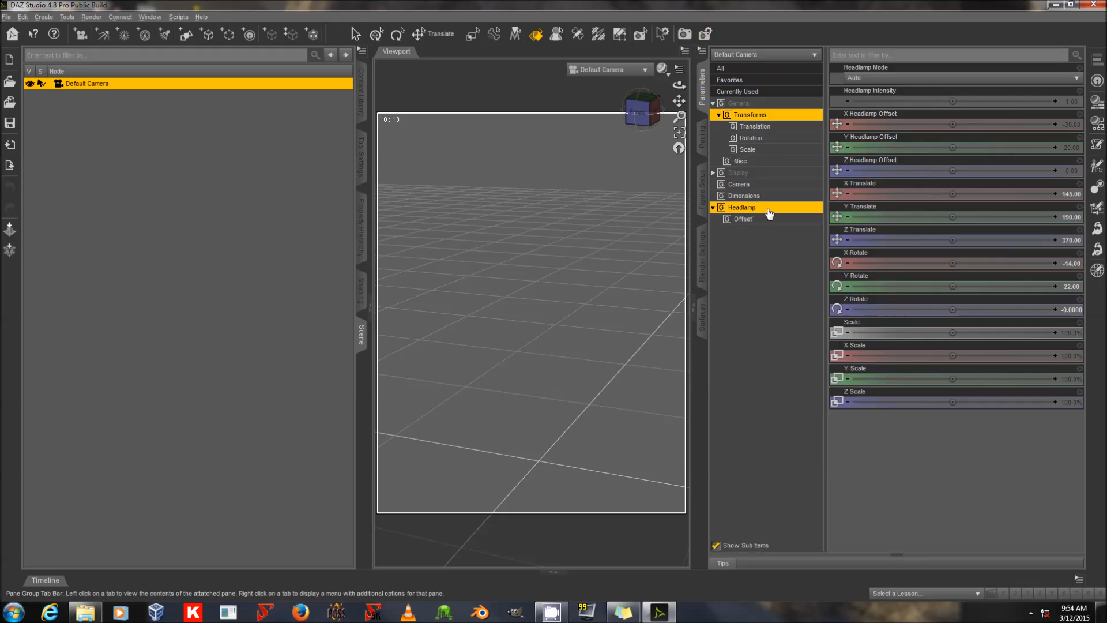
{"action": "mouse_move", "coordinate": [762, 215]}
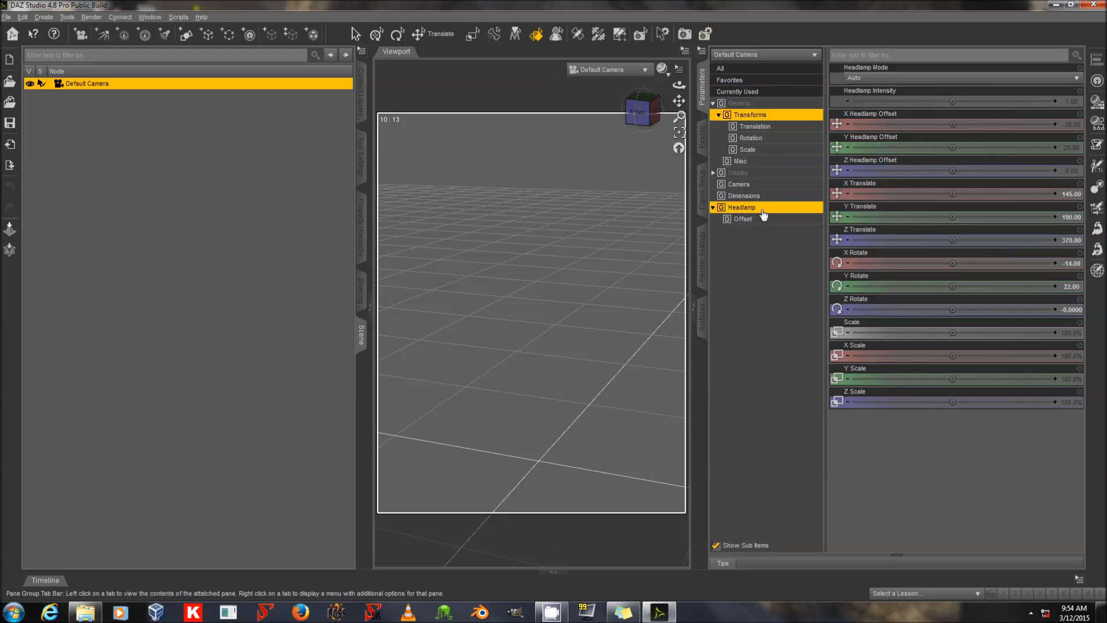
{"action": "left_click", "coordinate": [714, 114]}
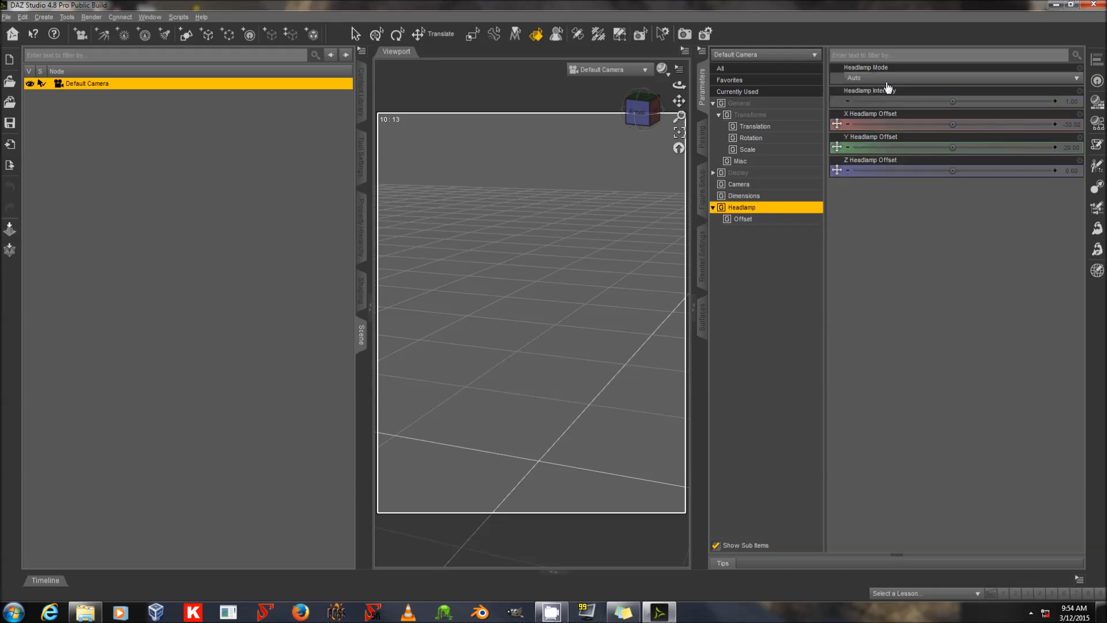
{"action": "left_click", "coordinate": [953, 78]}
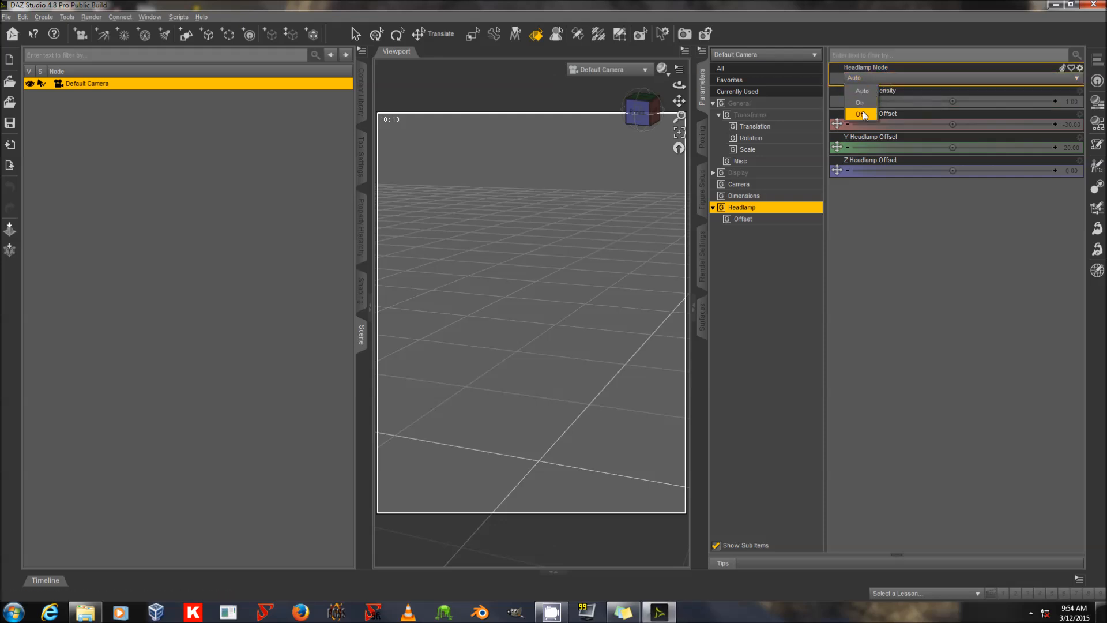
{"action": "left_click", "coordinate": [859, 114]}
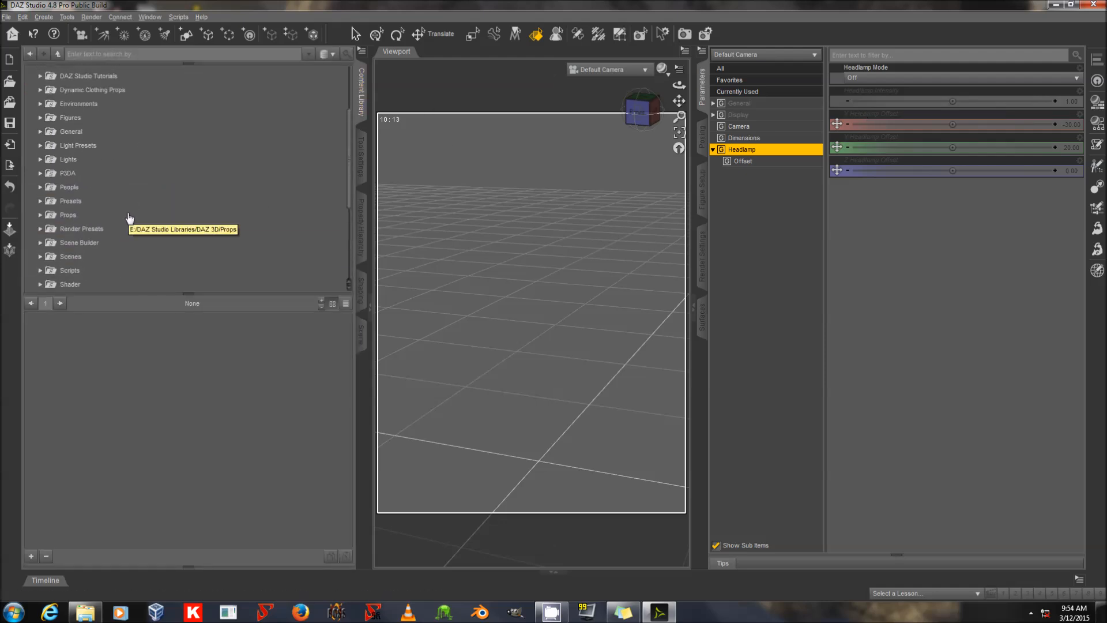
- Load the Sci Fi Interior 2015 scene from its Content Library folder
{"action": "scroll", "scroll_direction": "down", "scroll_amount": 3}
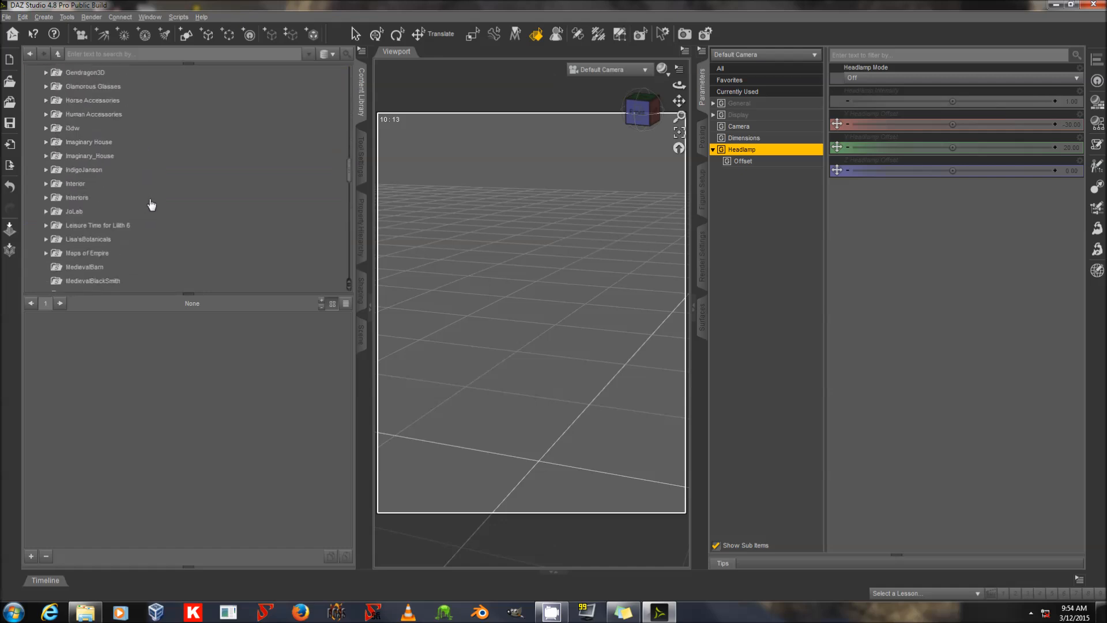
{"action": "scroll", "scroll_direction": "down", "scroll_amount": 3}
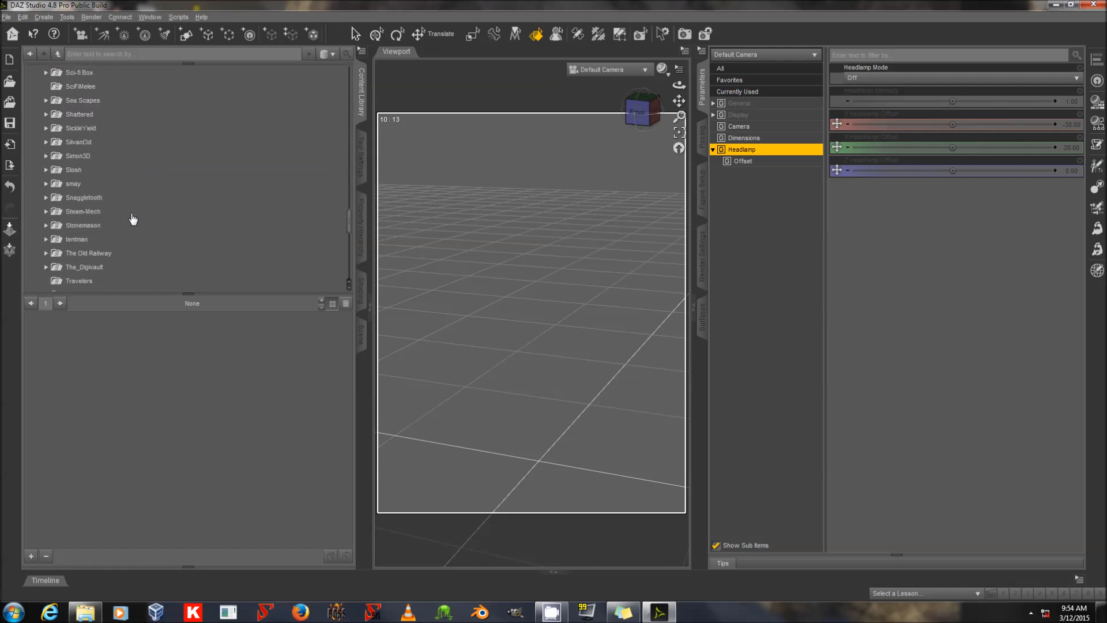
{"action": "scroll", "scroll_direction": "down", "scroll_amount": 3}
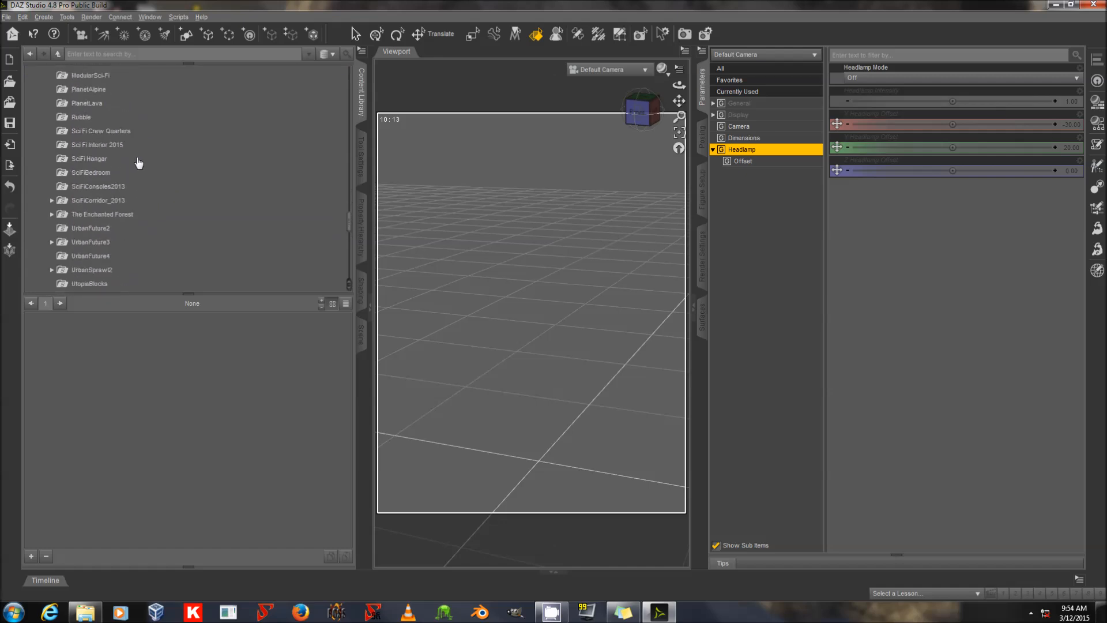
{"action": "double_click", "coordinate": [97, 152]}
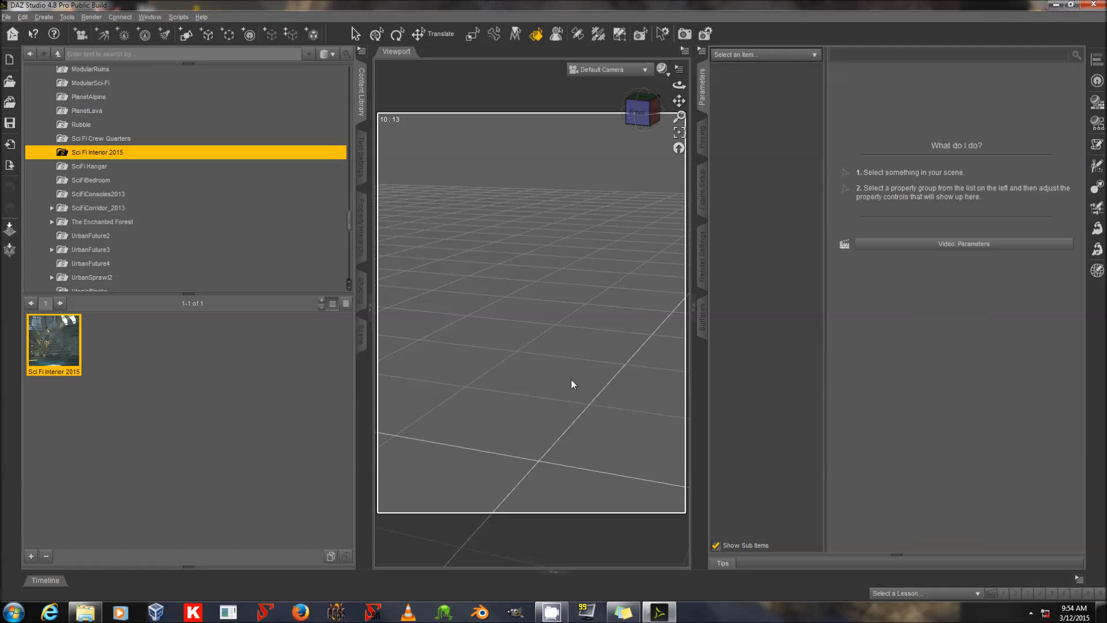
{"action": "double_click", "coordinate": [54, 339]}
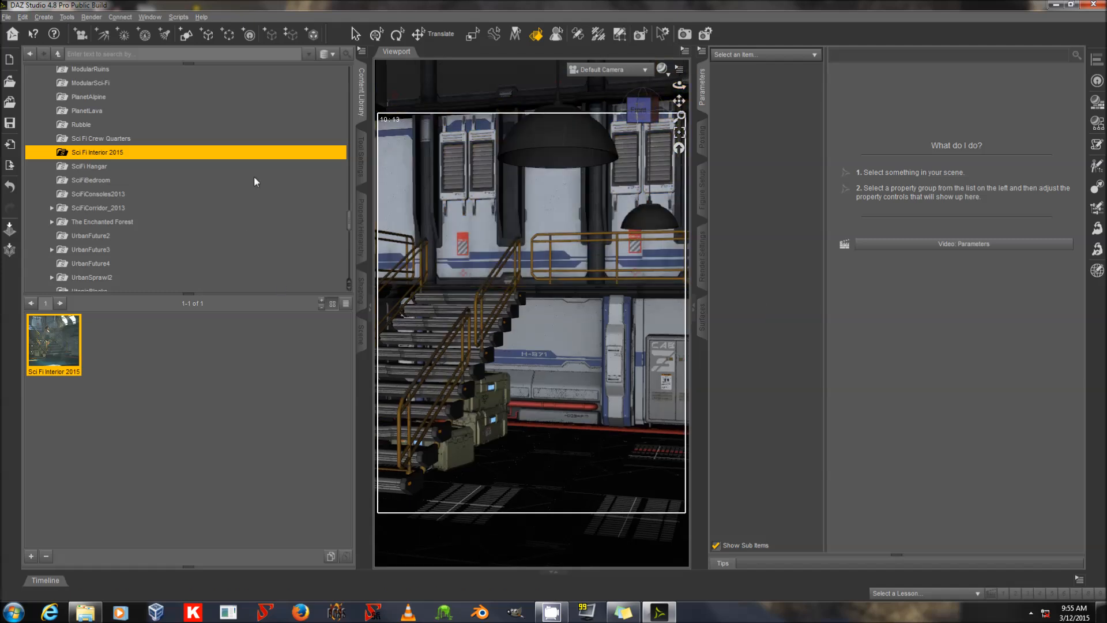
{"action": "mouse_move", "coordinate": [705, 252]}
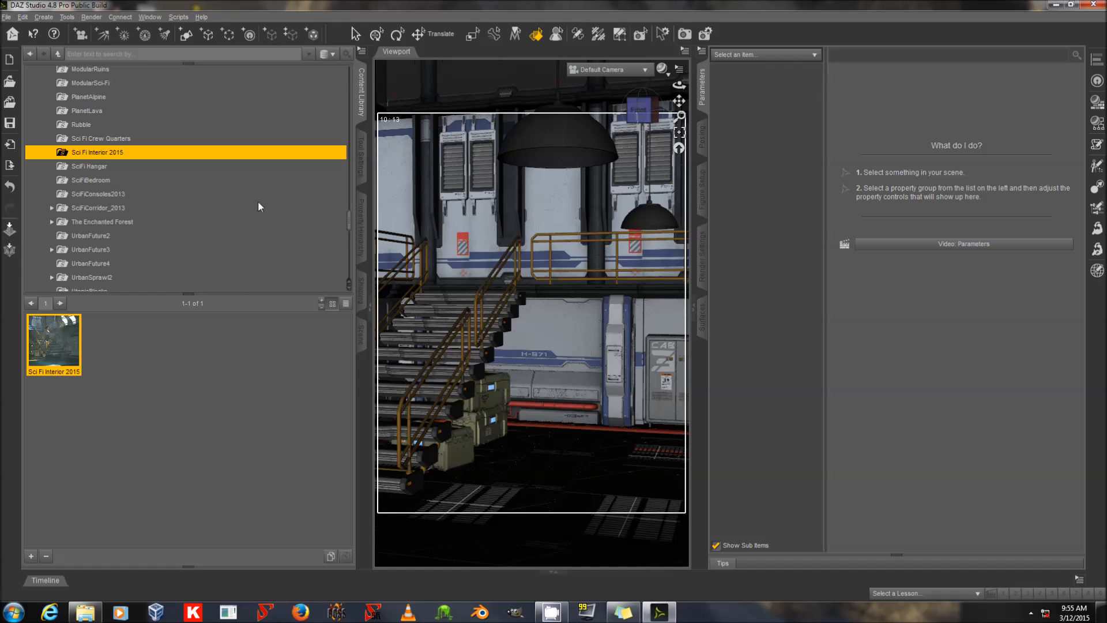
- Delete the OctaneRender Scene Data node and select sffFloor1 with all its parts
{"action": "left_click", "coordinate": [363, 329]}
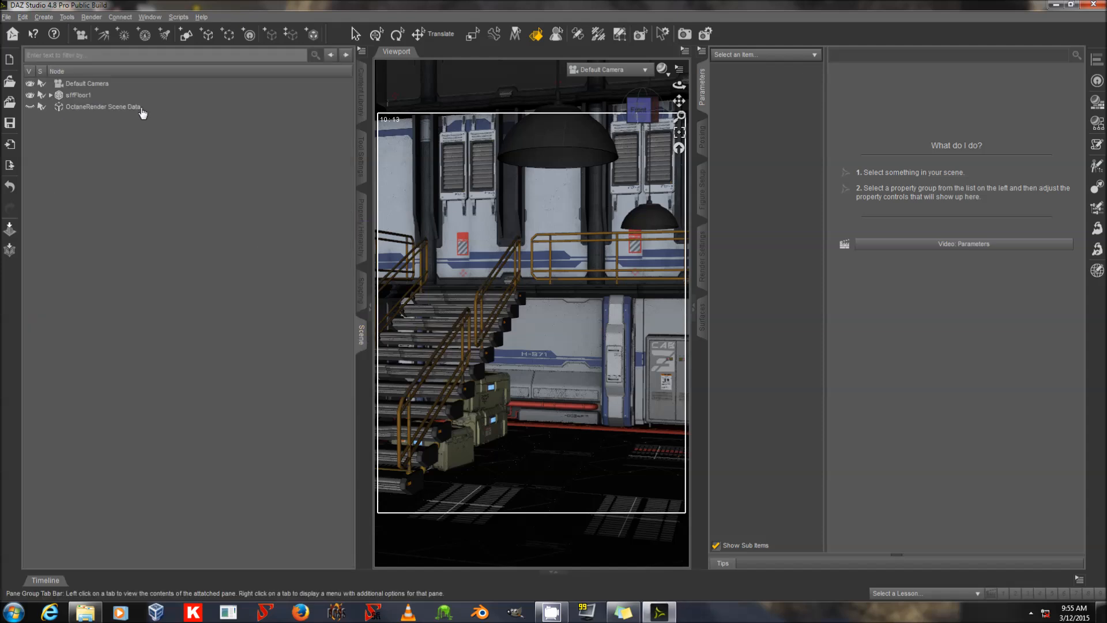
{"action": "mouse_move", "coordinate": [119, 113]}
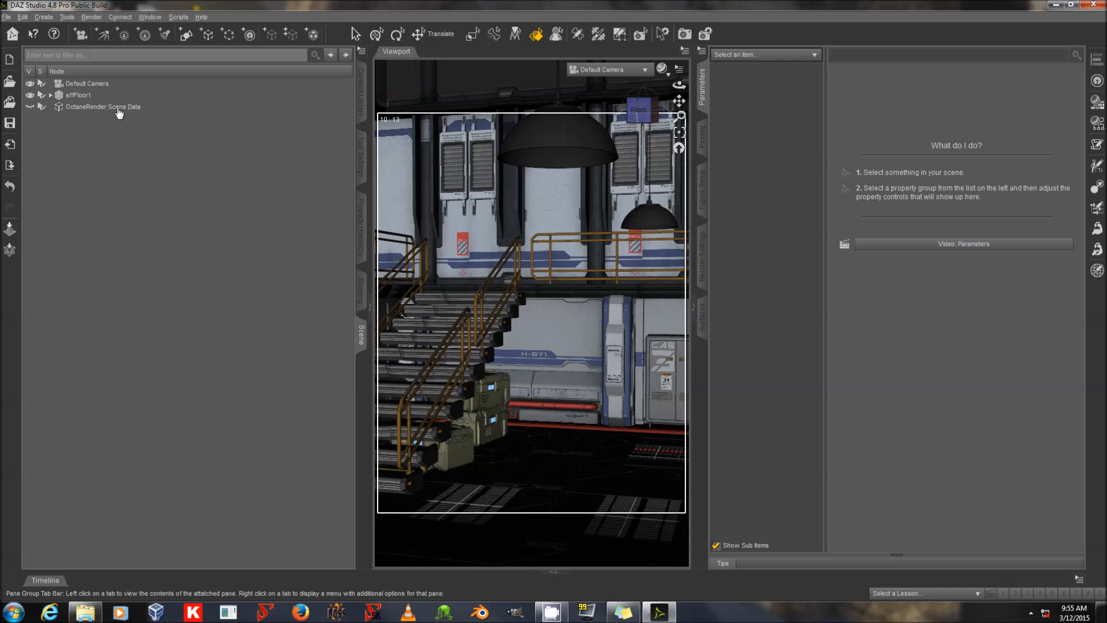
{"action": "left_click", "coordinate": [103, 107]}
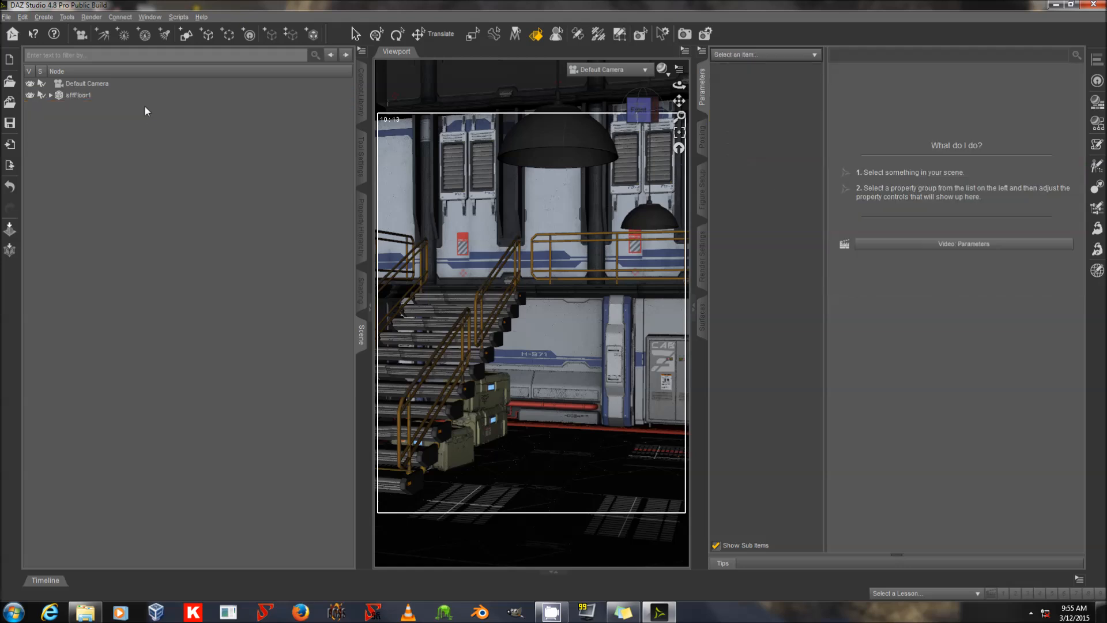
{"action": "left_click", "coordinate": [51, 95]}
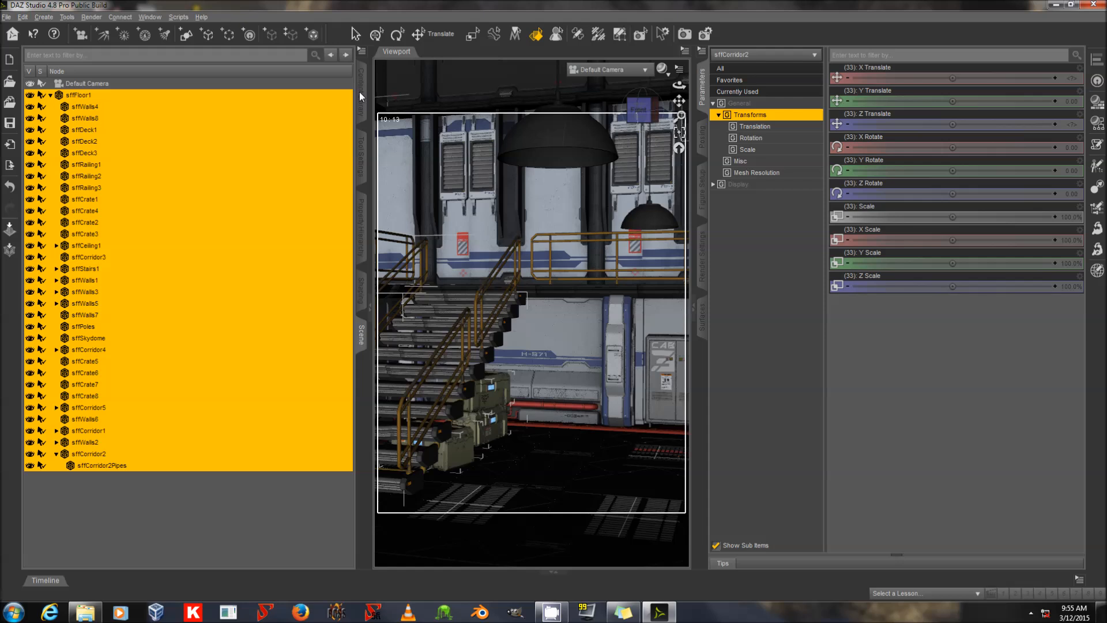
{"action": "mouse_move", "coordinate": [361, 88]}
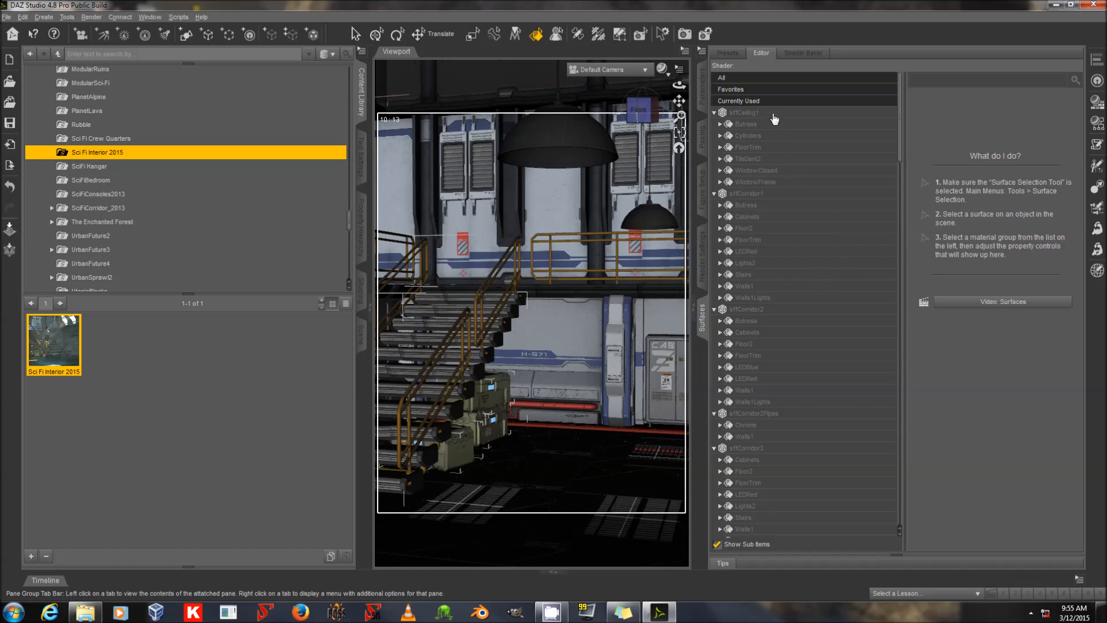
{"action": "mouse_move", "coordinate": [900, 113]}
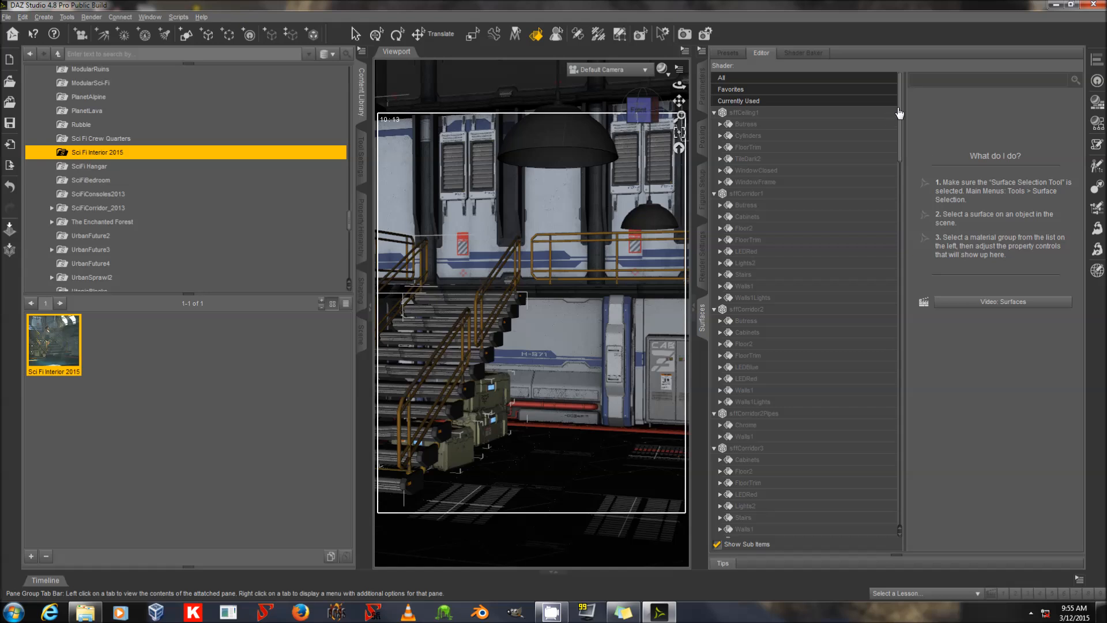
{"action": "mouse_move", "coordinate": [768, 116]}
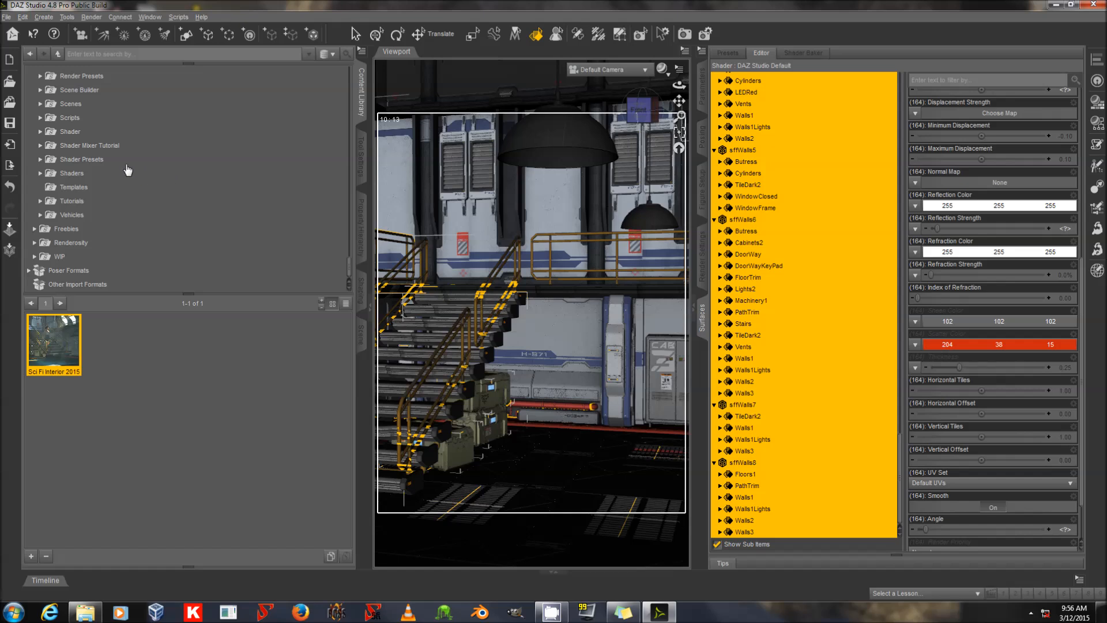
- Apply the Iray Uber Base preset to the set's surfaces and inspect Walls1Lights
{"action": "left_click", "coordinate": [91, 173]}
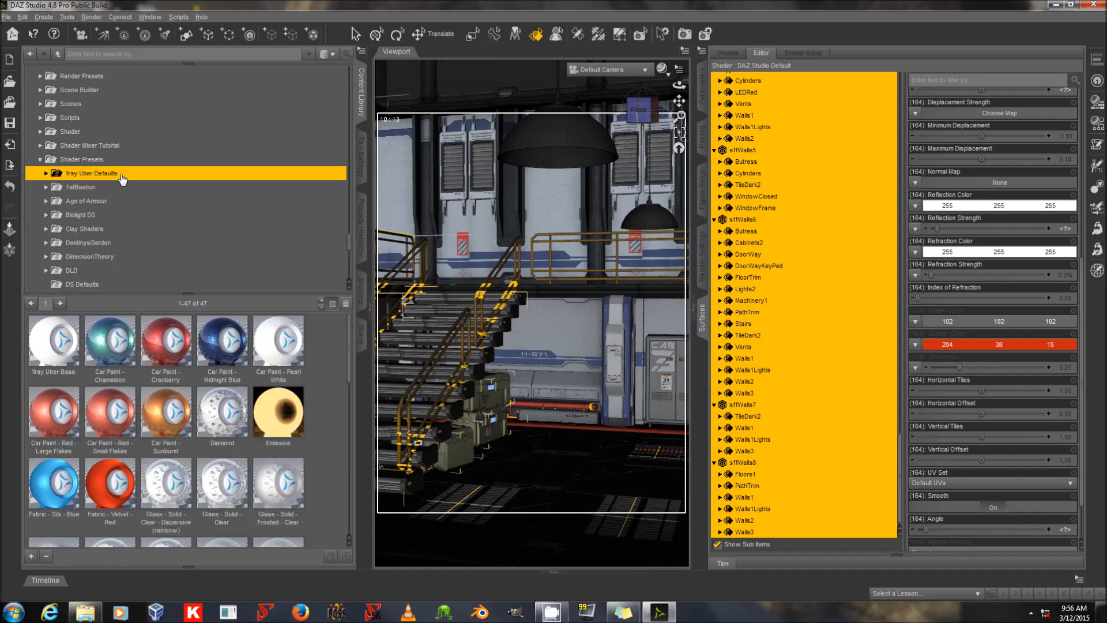
{"action": "mouse_move", "coordinate": [70, 175]}
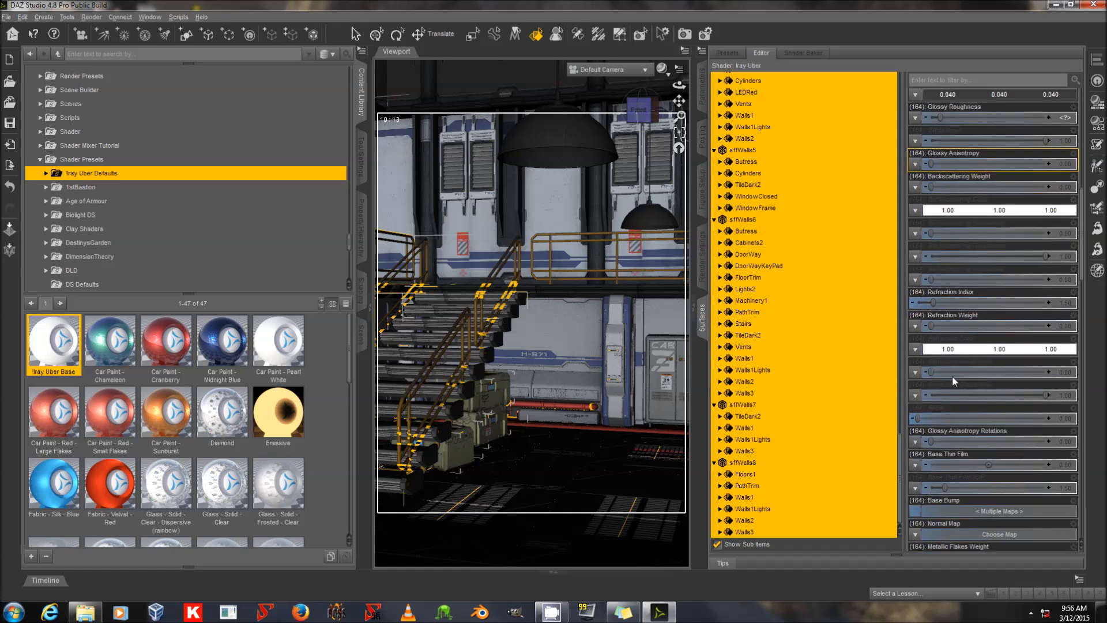
{"action": "scroll", "scroll_direction": "down", "scroll_amount": 3}
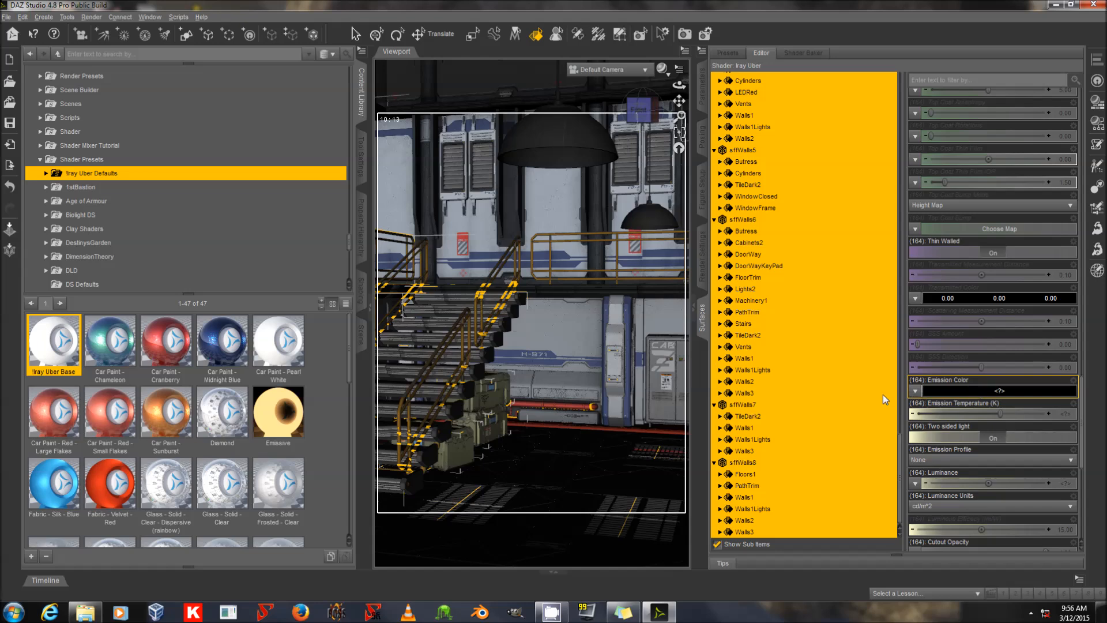
{"action": "left_click", "coordinate": [752, 369]}
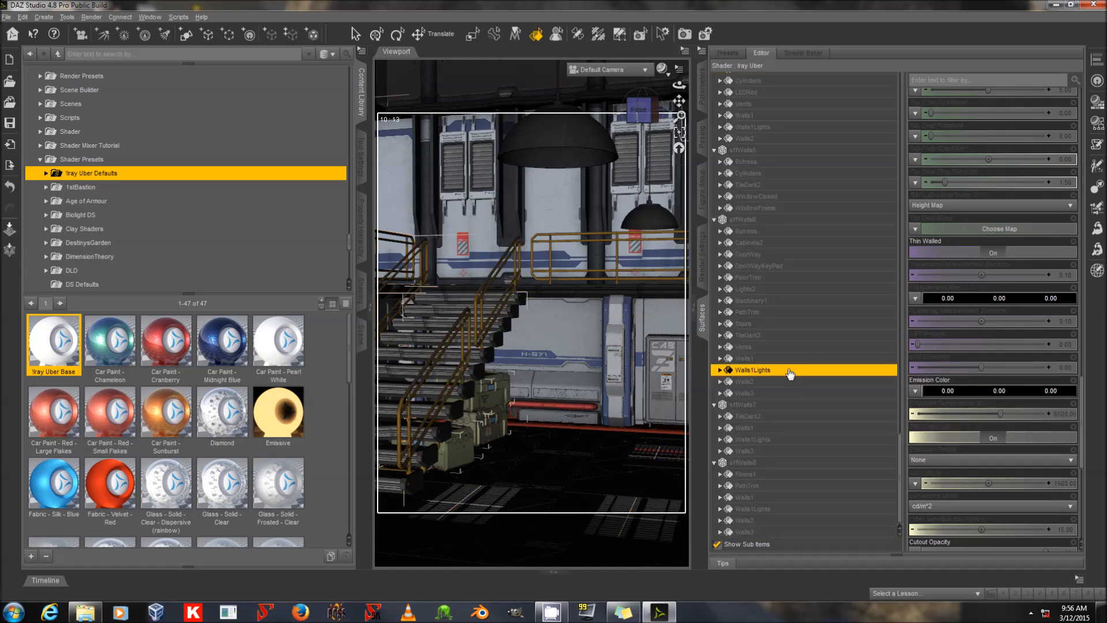
{"action": "mouse_move", "coordinate": [777, 230]}
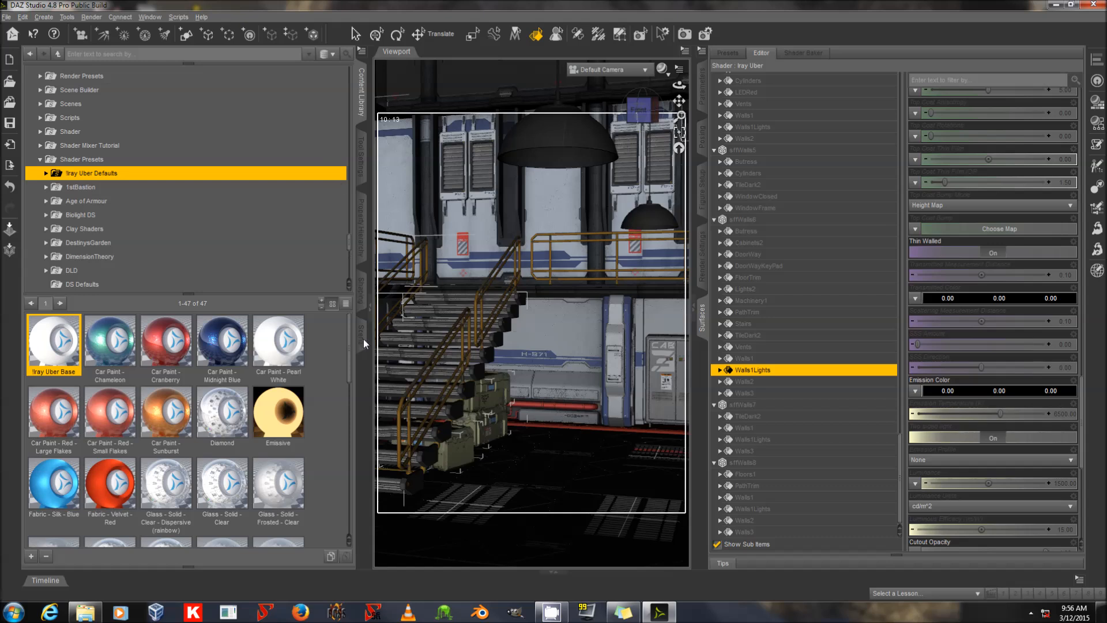
{"action": "mouse_move", "coordinate": [362, 339]}
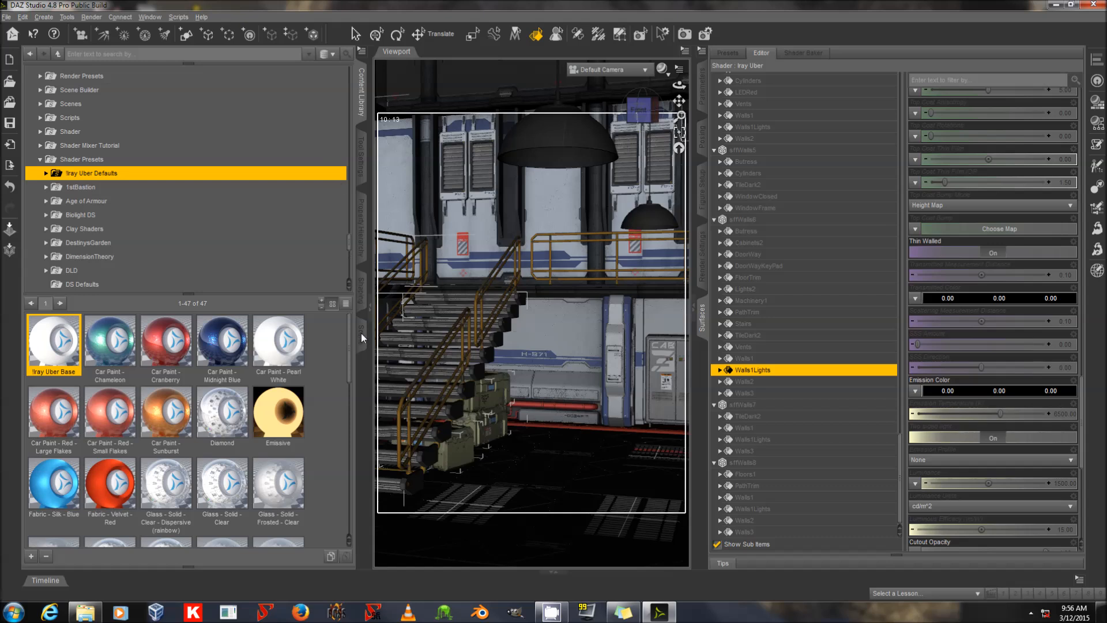
{"action": "left_click", "coordinate": [362, 337]}
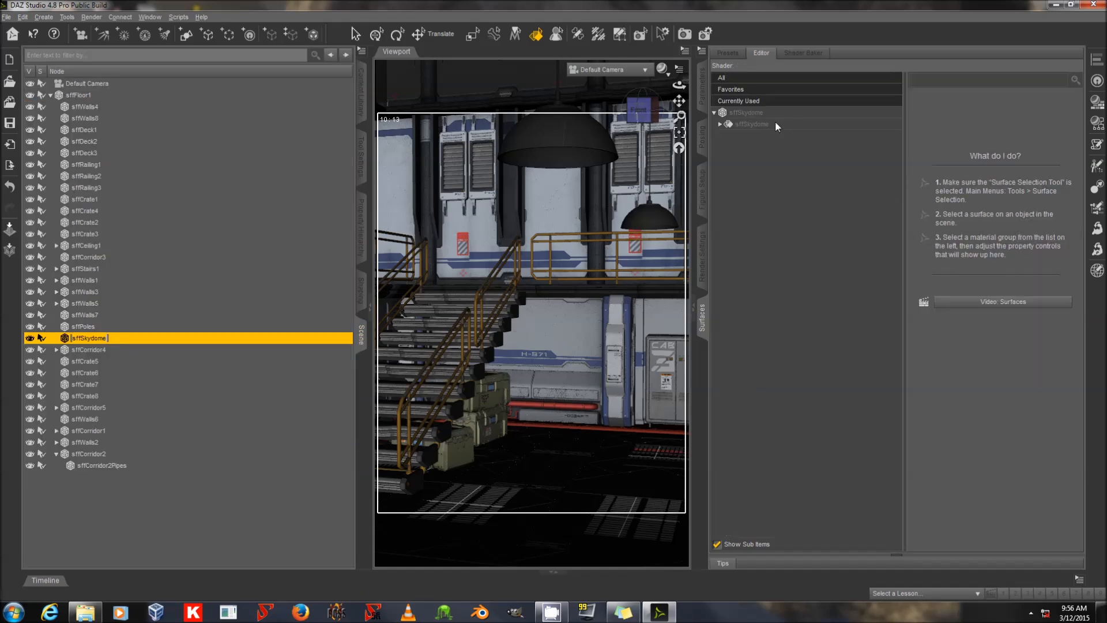
- Select the sffSkydome surface, restore the Default Camera view, and set emission temperature 6500 K
{"action": "left_click", "coordinate": [753, 123]}
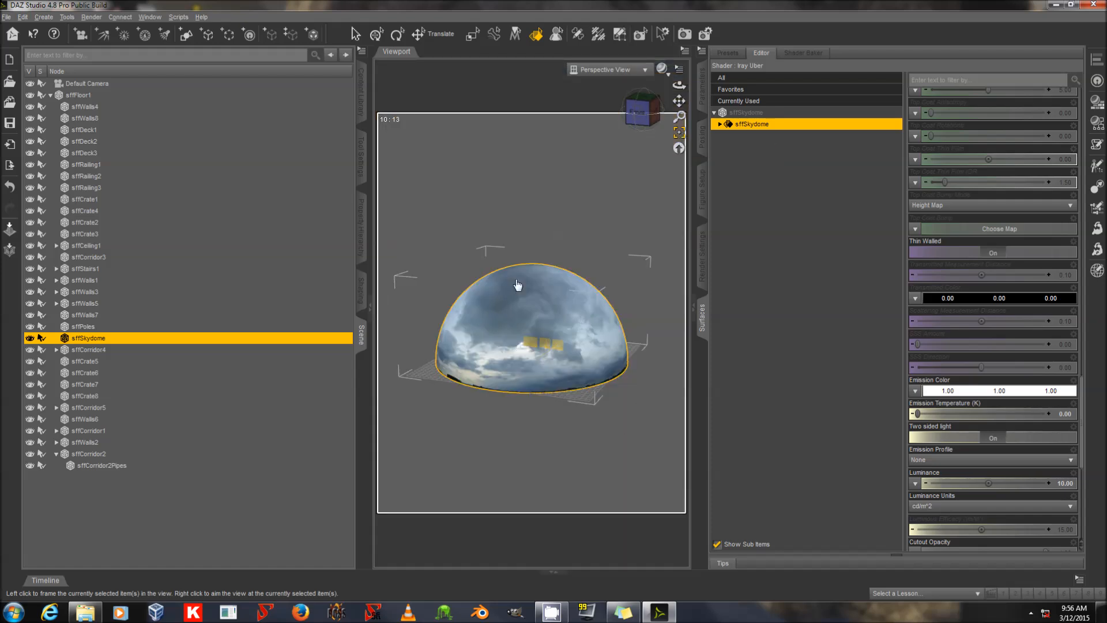
{"action": "left_click", "coordinate": [606, 69]}
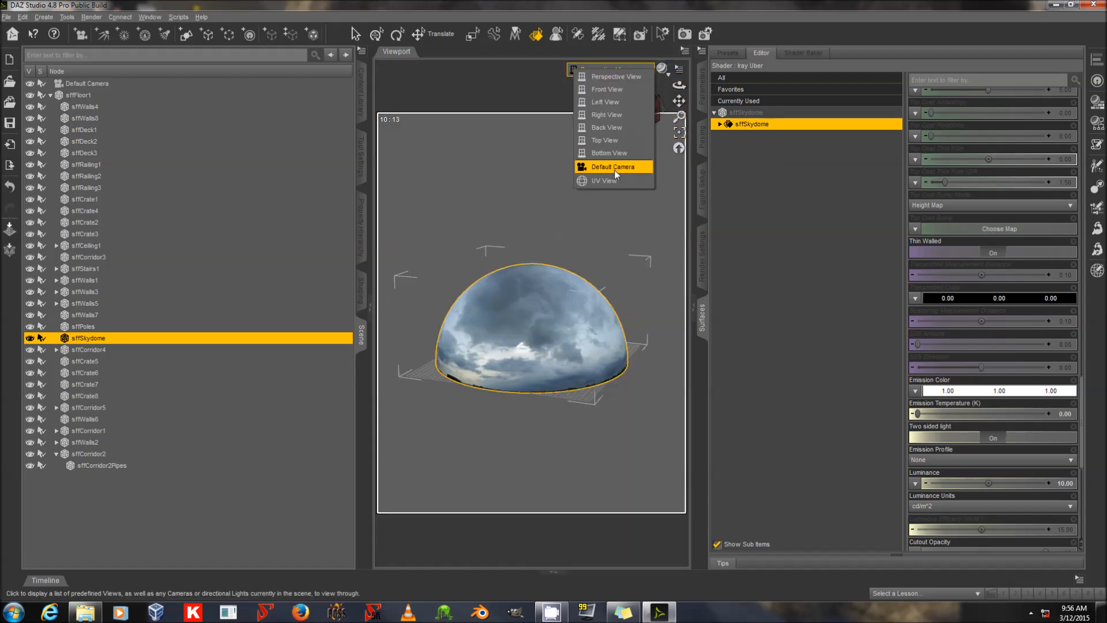
{"action": "left_click", "coordinate": [613, 167]}
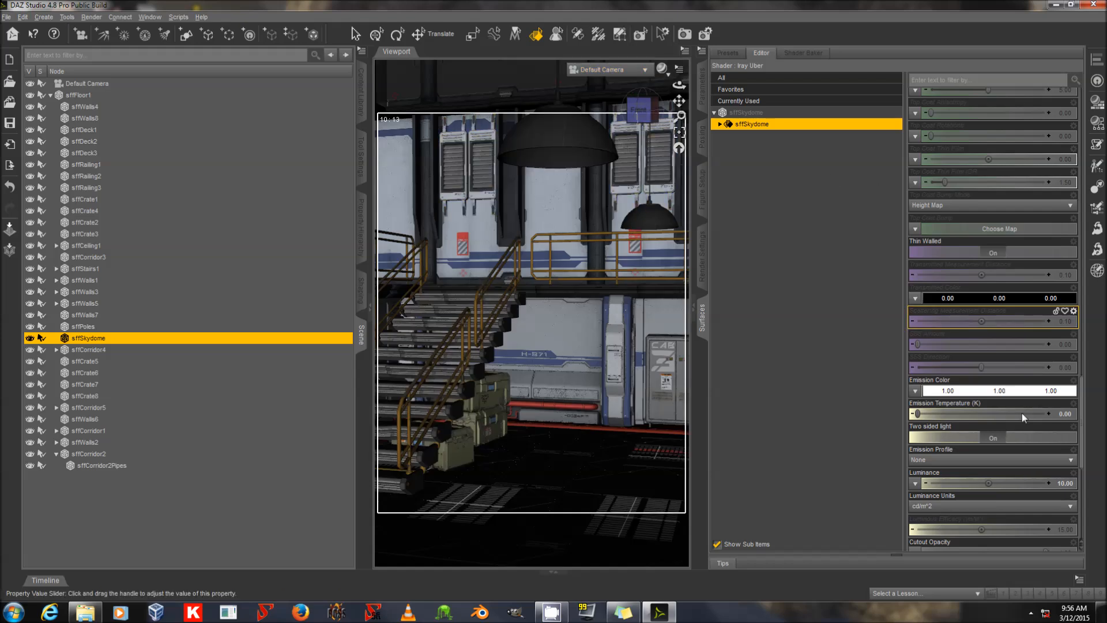
{"action": "scroll", "scroll_direction": "down", "scroll_amount": 3}
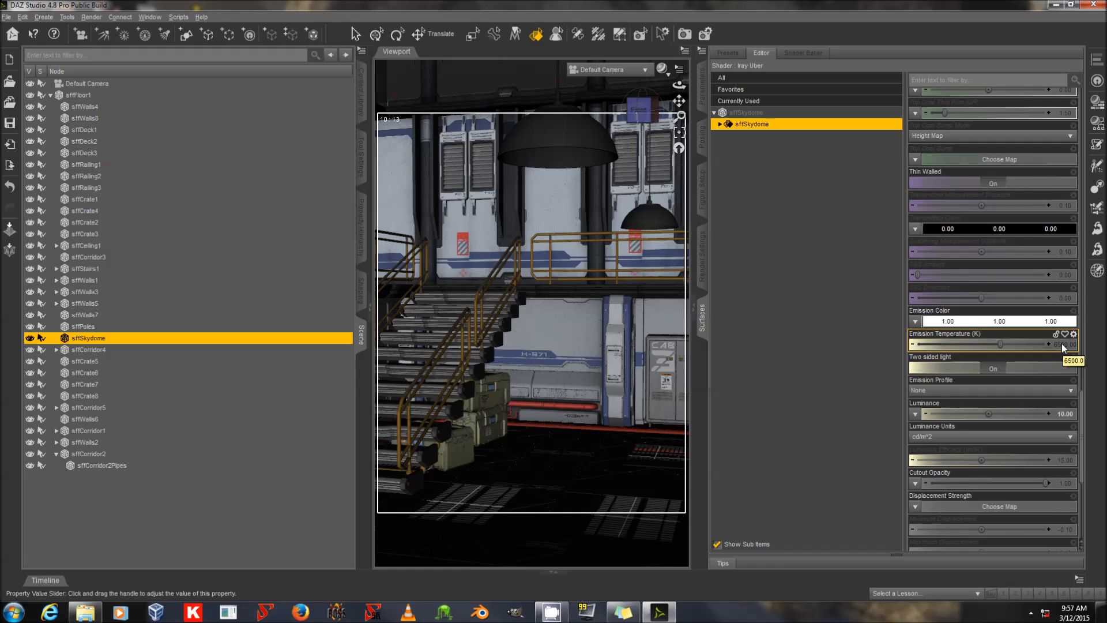
{"action": "mouse_move", "coordinate": [977, 423]}
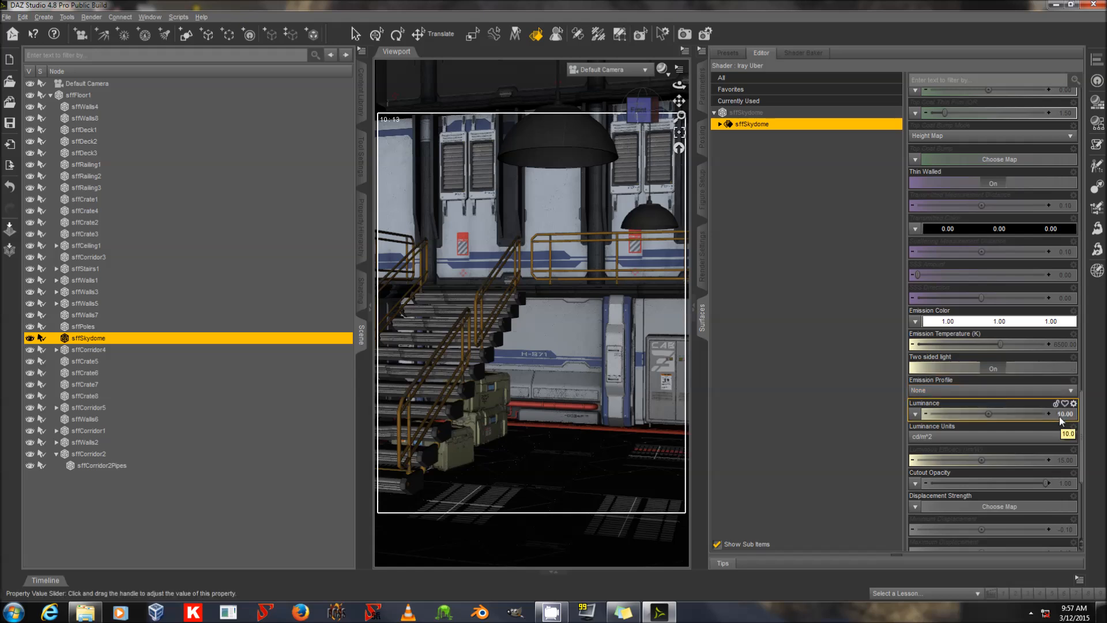
- Switch the skydome's Luminance Units to lm and set luminance to 10000000
{"action": "left_click", "coordinate": [992, 436]}
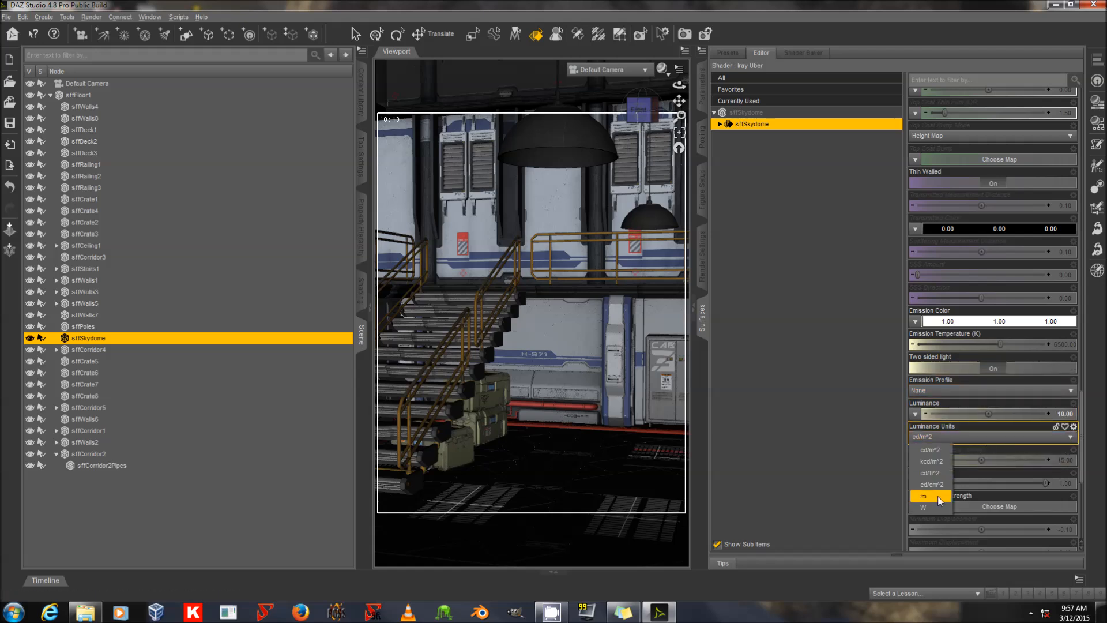
{"action": "left_click", "coordinate": [924, 495]}
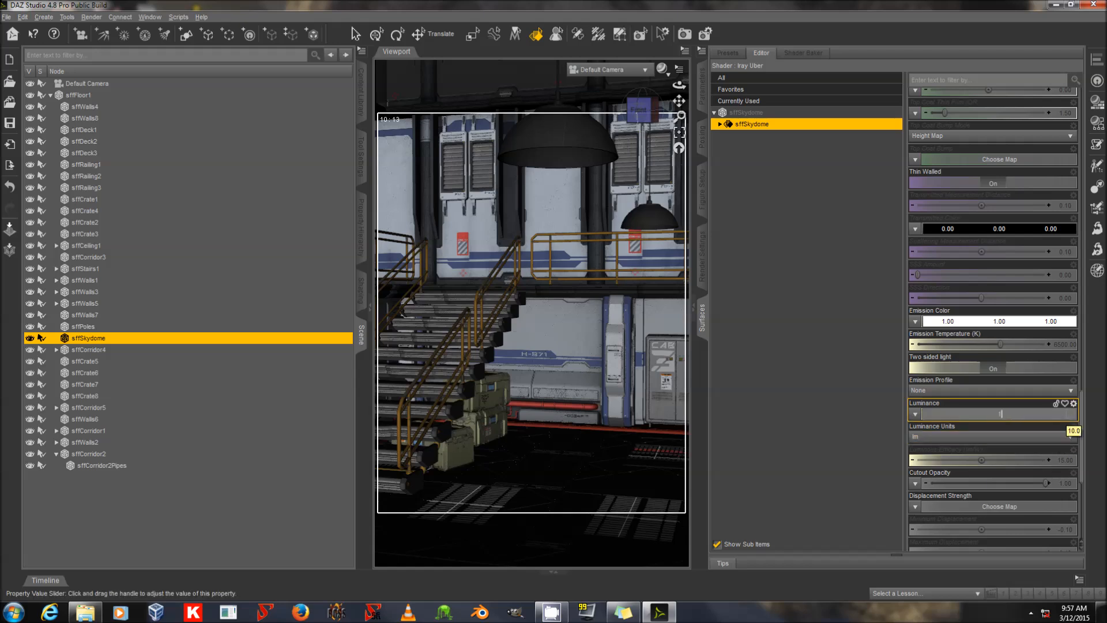
{"action": "type", "text": "10000000"}
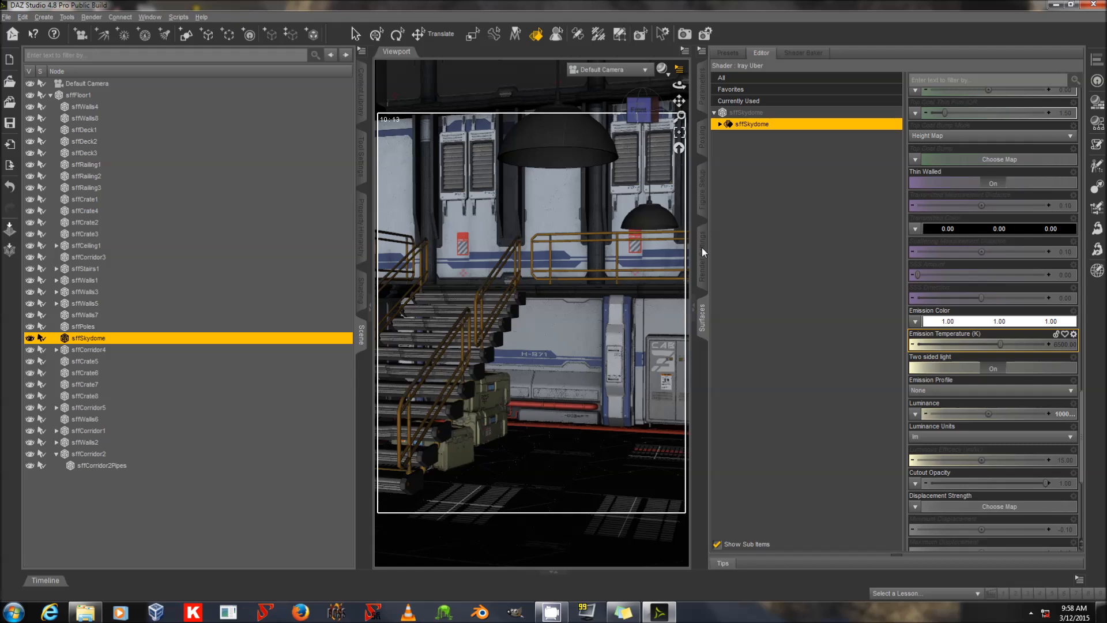
{"action": "mouse_move", "coordinate": [704, 255]}
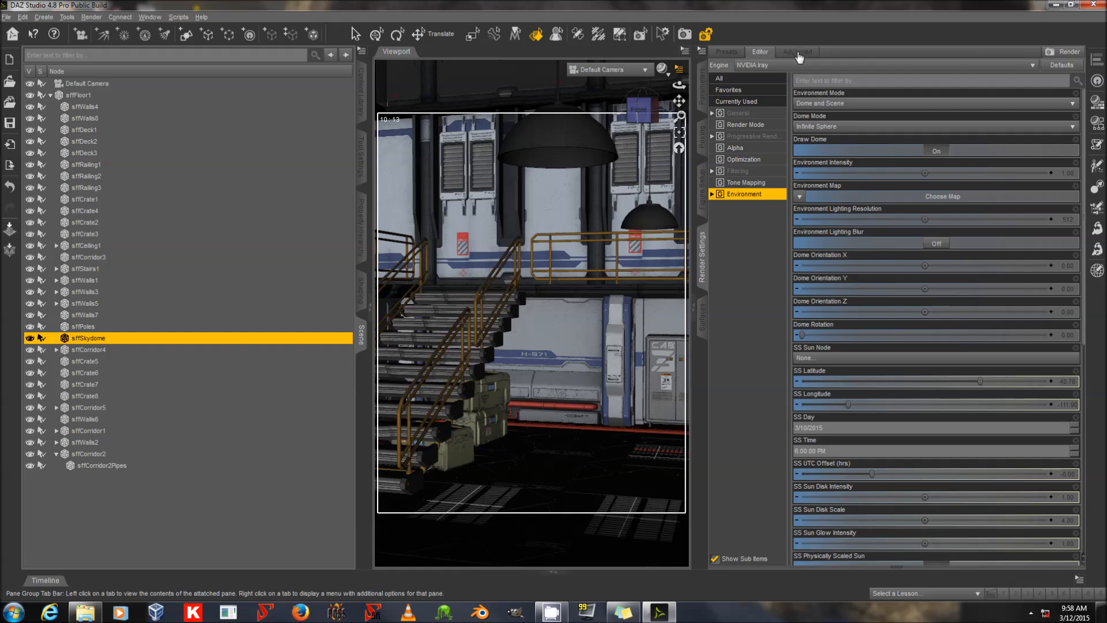
- Check the enabled Advanced render devices, then show the Environment render options
{"action": "left_click", "coordinate": [796, 51]}
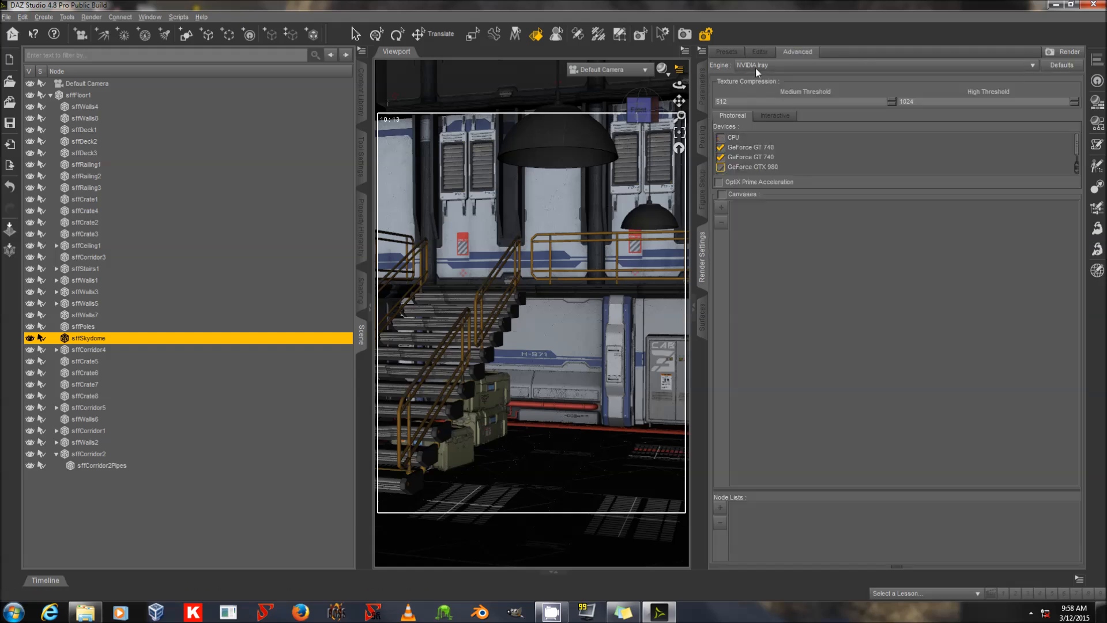
{"action": "left_click", "coordinate": [760, 51]}
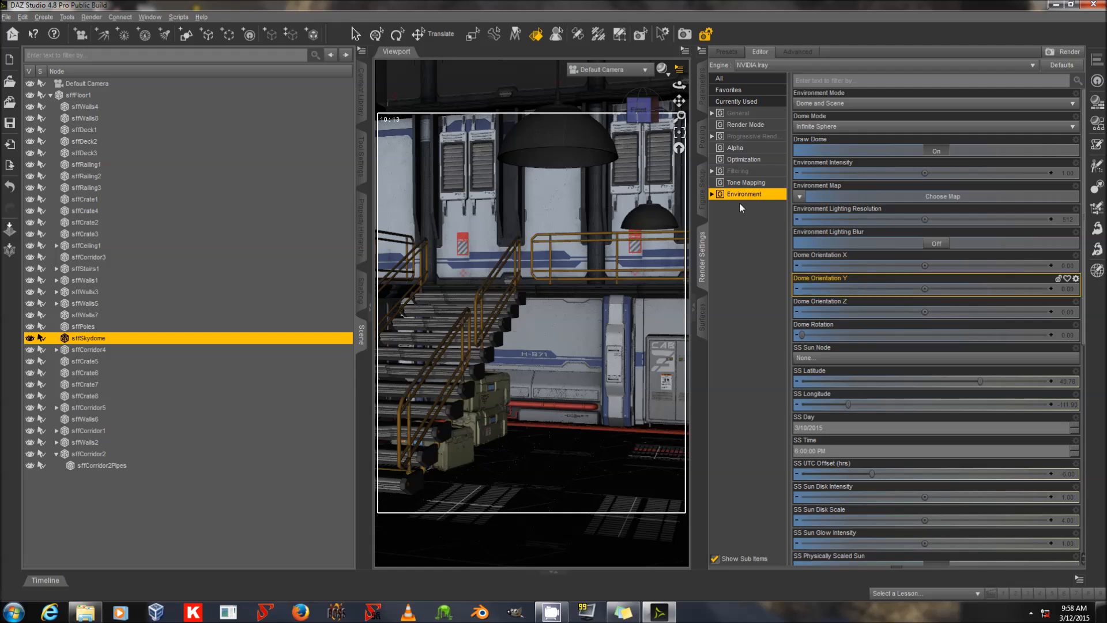
{"action": "left_click", "coordinate": [1070, 50]}
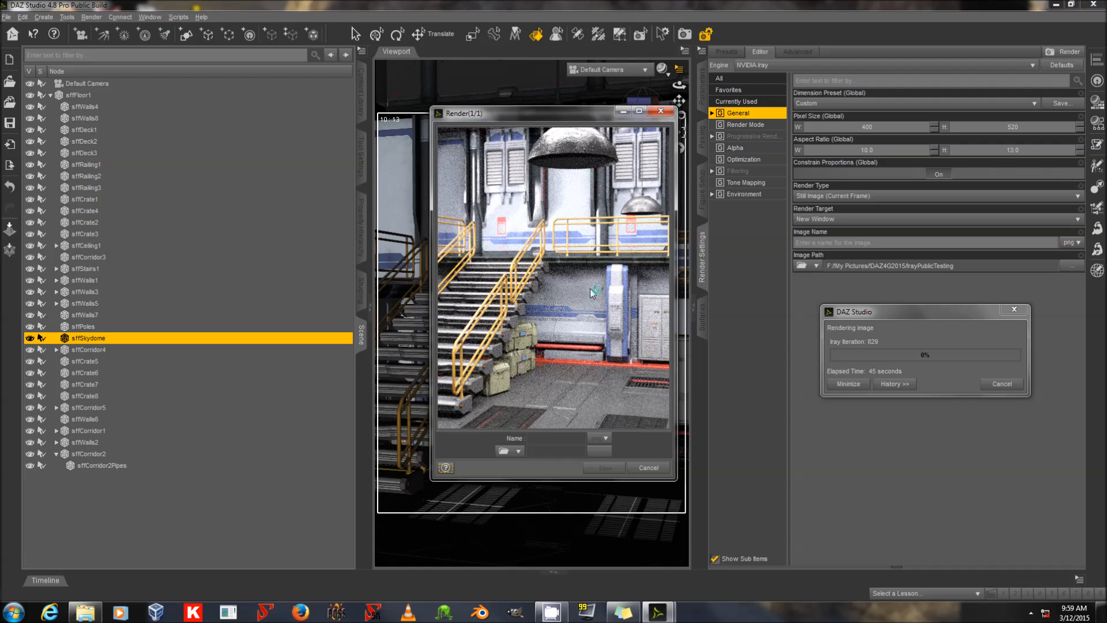
{"action": "mouse_move", "coordinate": [641, 175]}
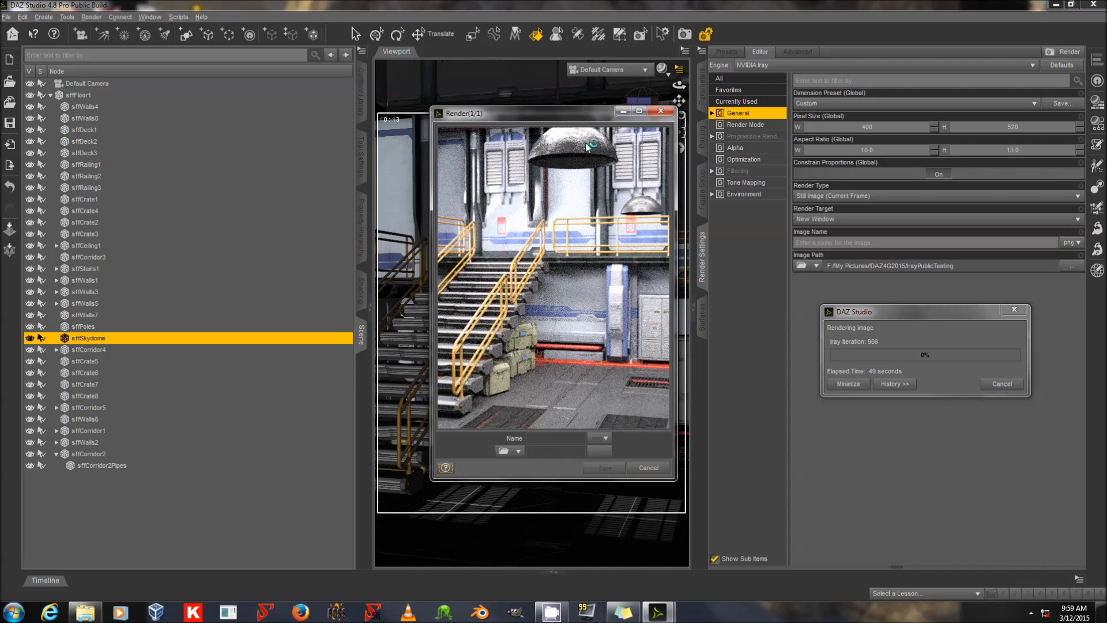
{"action": "mouse_move", "coordinate": [639, 388]}
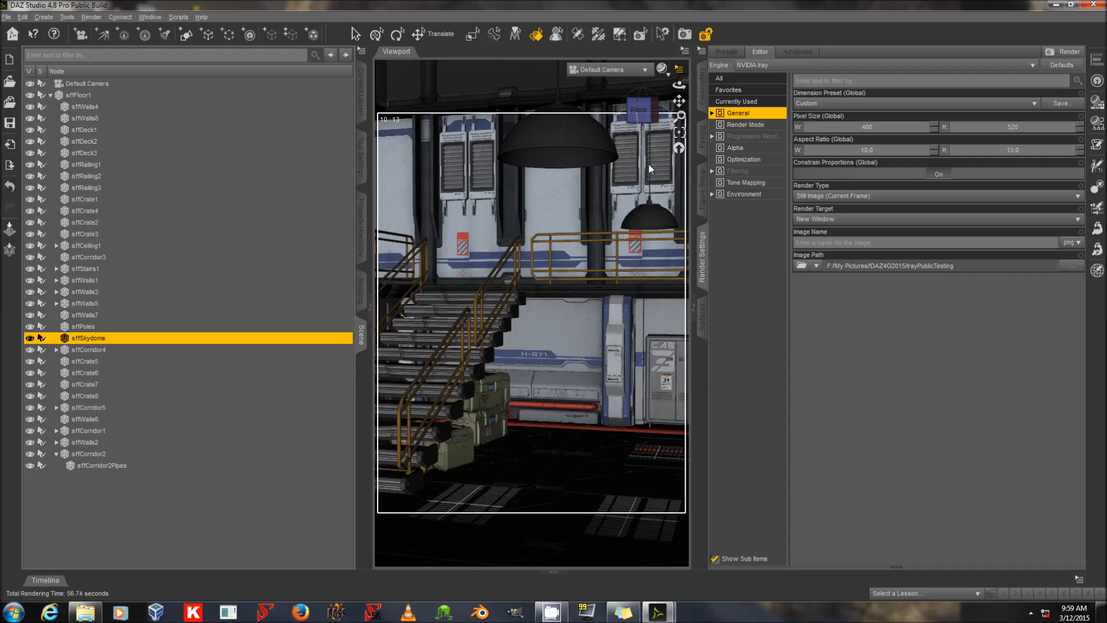
{"action": "mouse_move", "coordinate": [704, 153]}
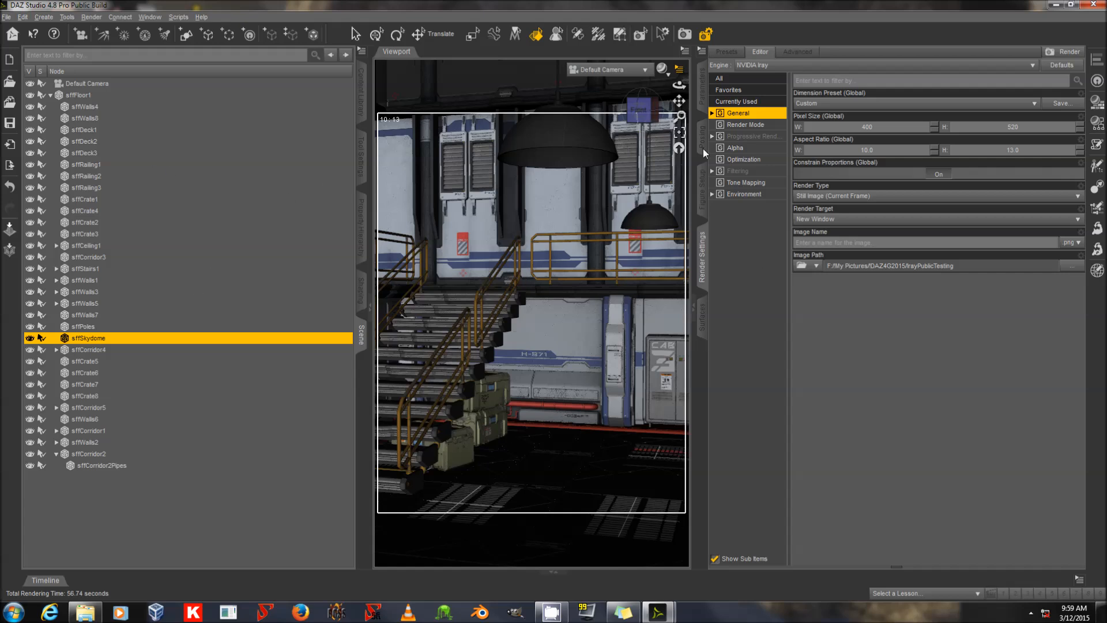
{"action": "mouse_move", "coordinate": [704, 324]}
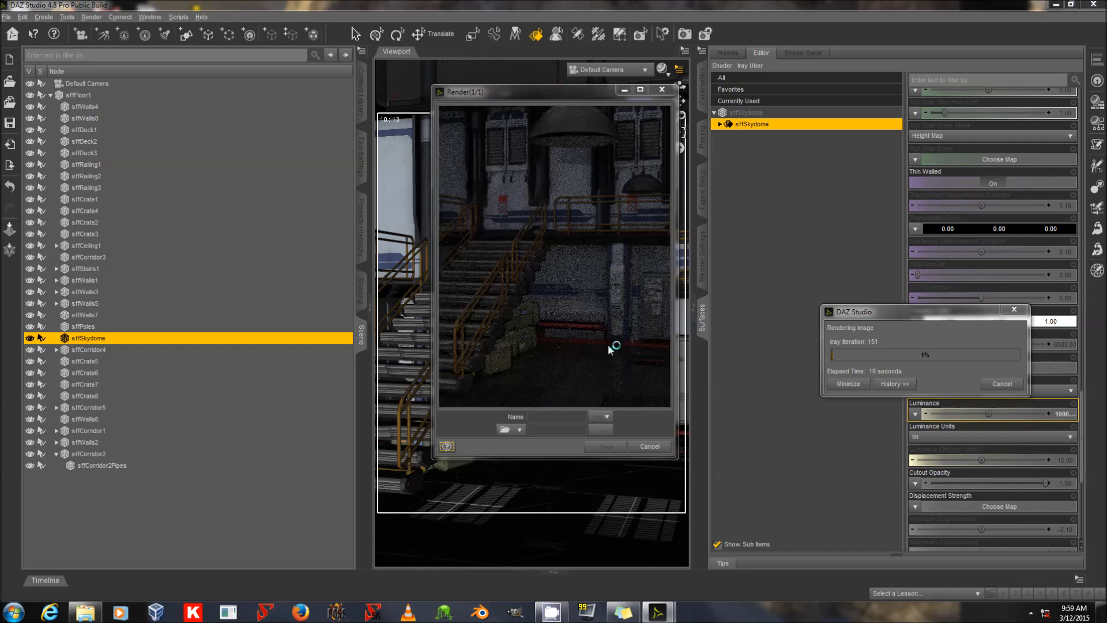
{"action": "mouse_move", "coordinate": [597, 295]}
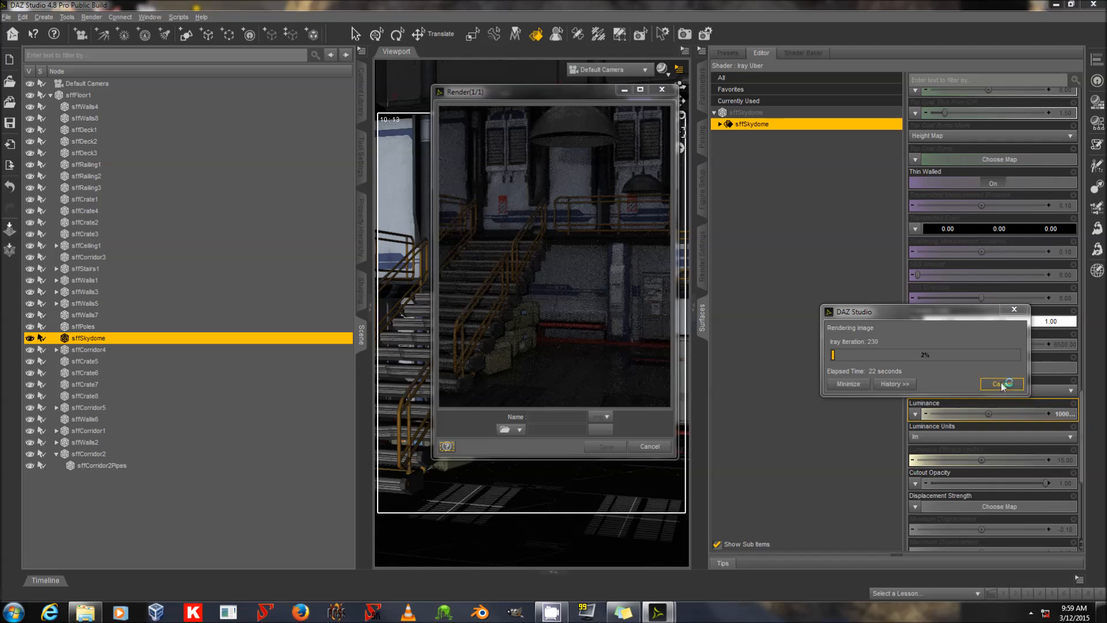
- Cancel the darker skydome test render at about 2% and close the Render window
{"action": "left_click", "coordinate": [1001, 383]}
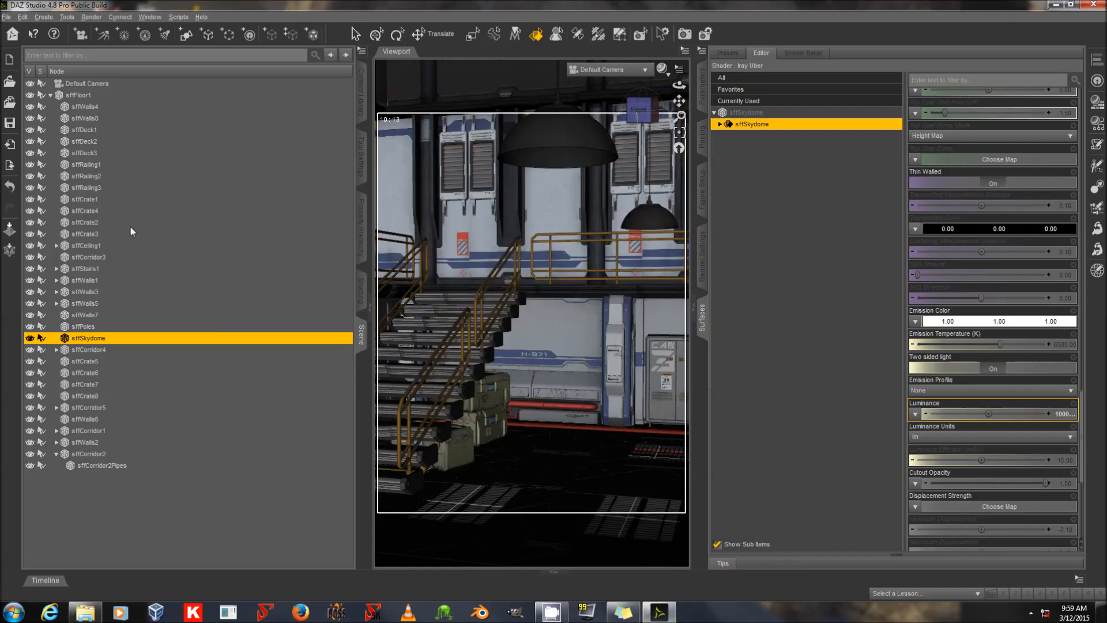
{"action": "mouse_move", "coordinate": [125, 253]}
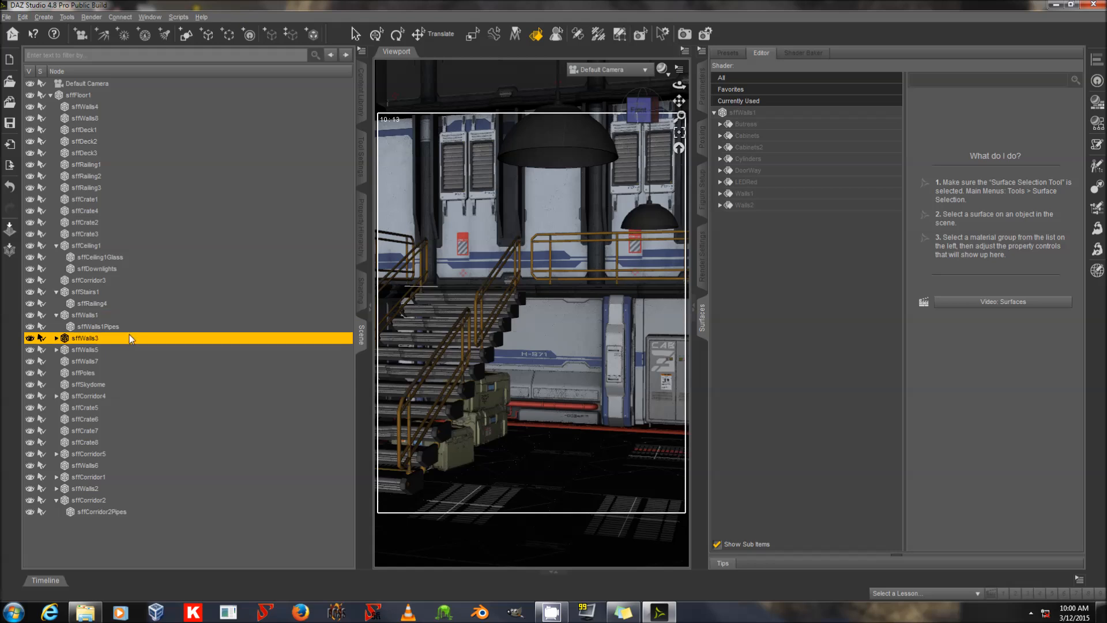
- Check sffWalls7, sffPoles, sffWalls6, sffWalls2 and sffCorridor2, then select sffDownlights' Downlights surface
{"action": "left_click", "coordinate": [85, 372]}
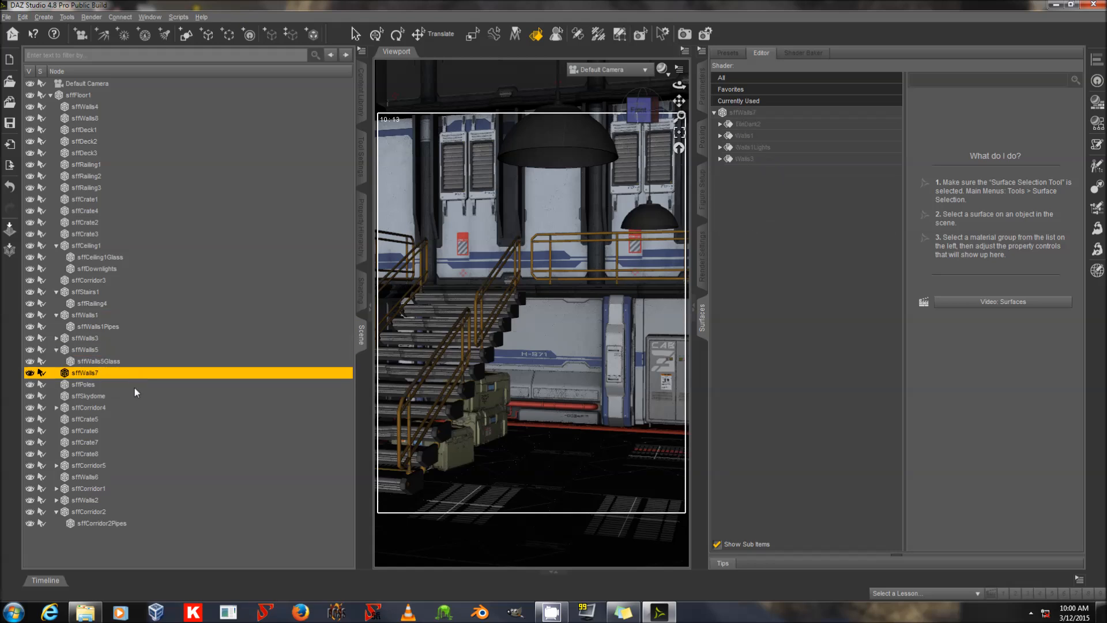
{"action": "left_click", "coordinate": [83, 384]}
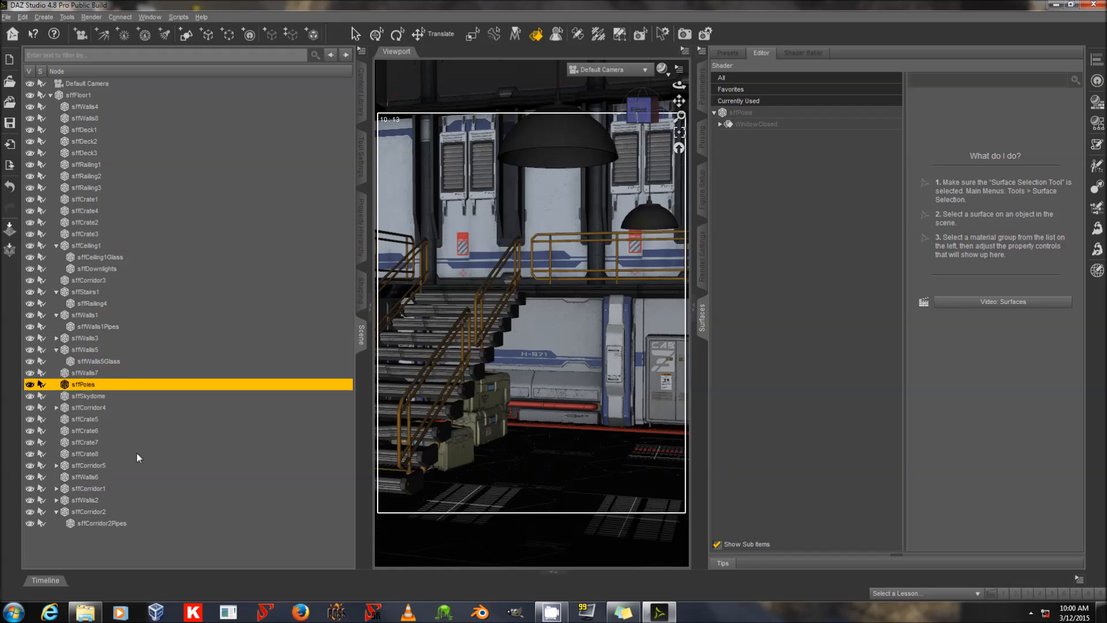
{"action": "left_click", "coordinate": [84, 488]}
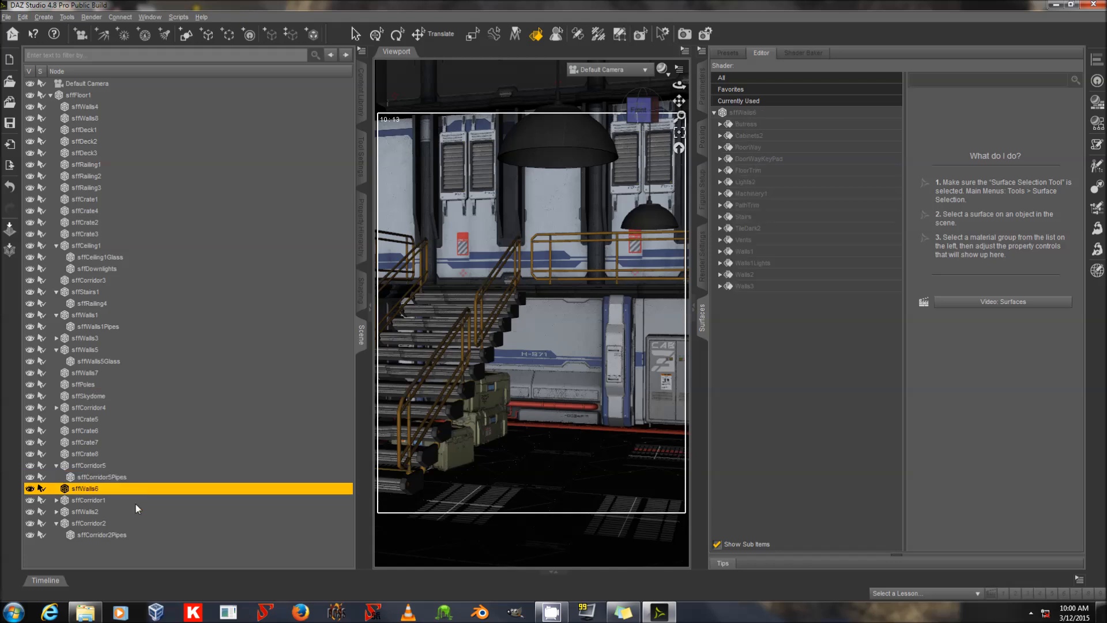
{"action": "left_click", "coordinate": [84, 523]}
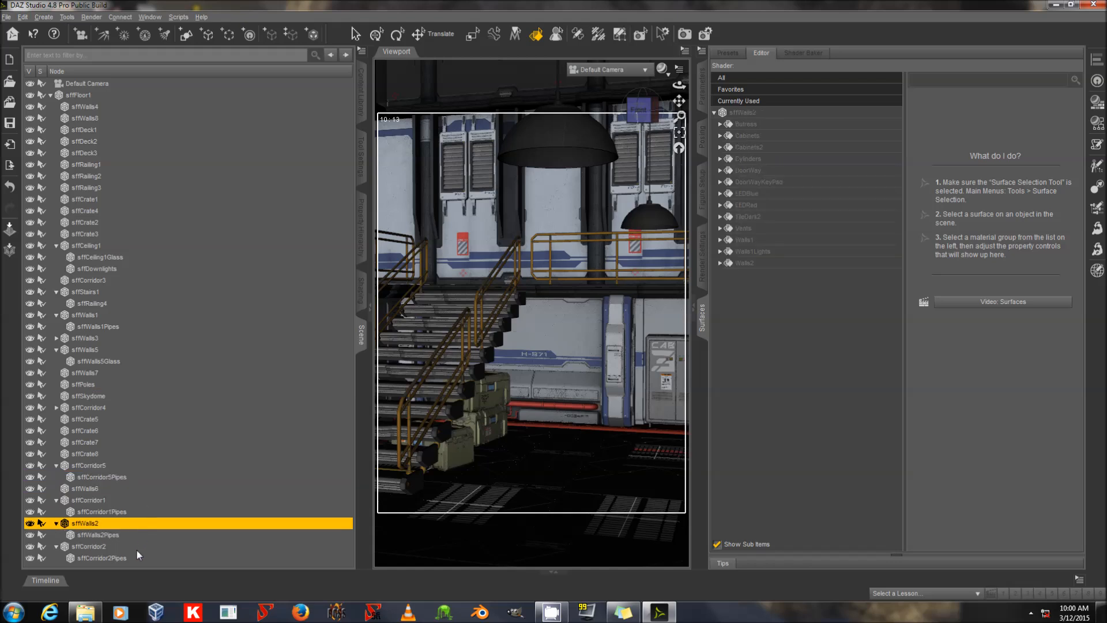
{"action": "left_click", "coordinate": [89, 546]}
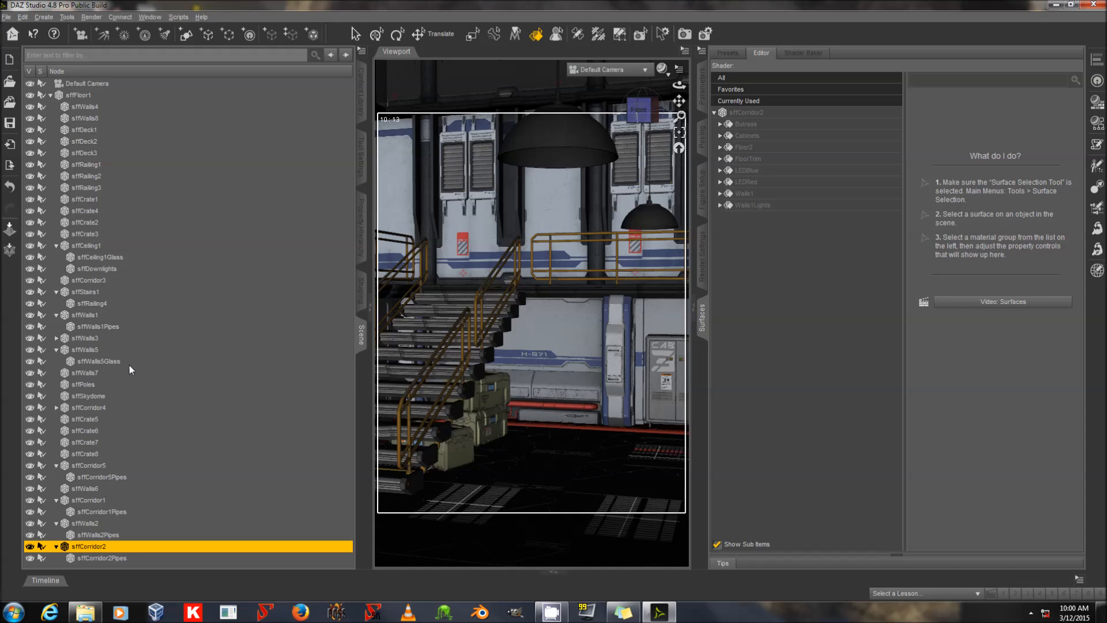
{"action": "left_click", "coordinate": [97, 269]}
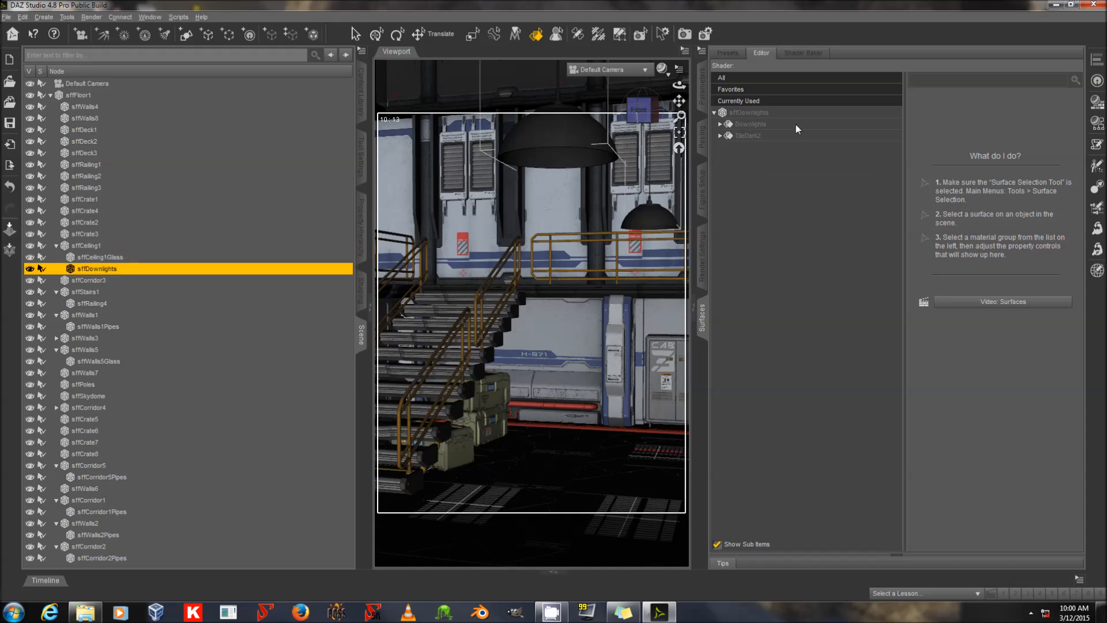
{"action": "left_click", "coordinate": [750, 123]}
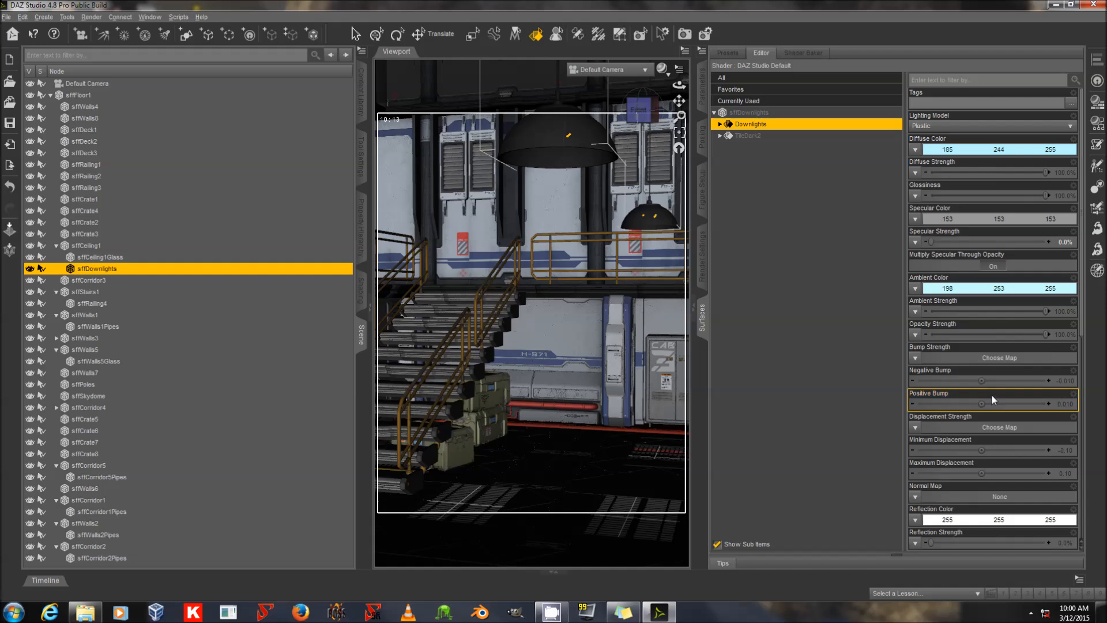
- Make Downlights an Iray Uber emitter: luminance 1000 lm, white emission colour
{"action": "scroll", "scroll_direction": "down", "scroll_amount": 3}
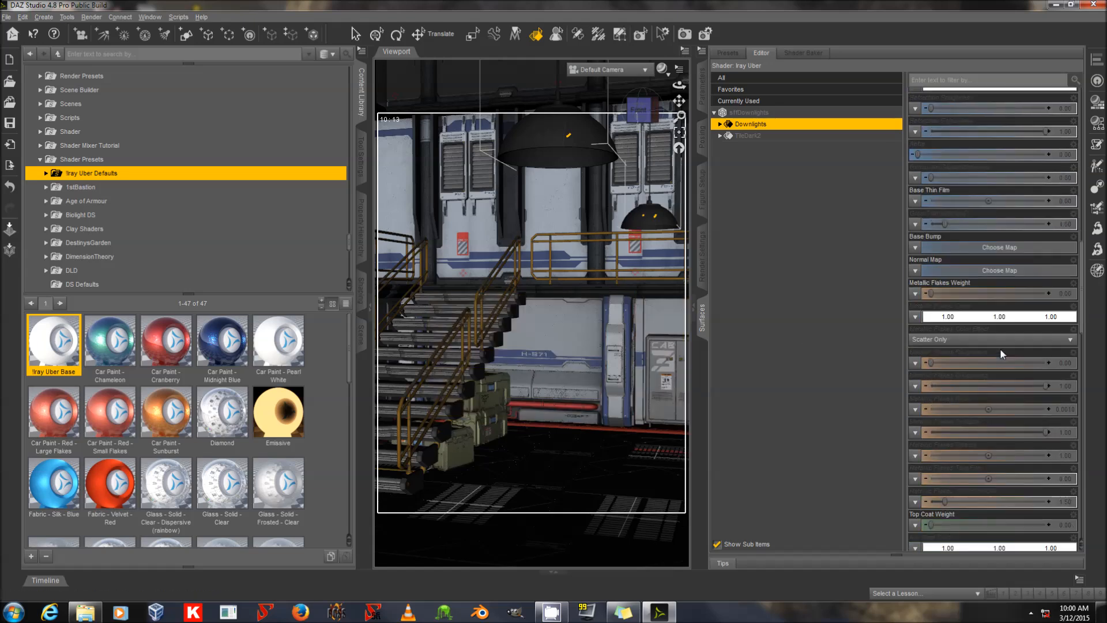
{"action": "scroll", "scroll_direction": "down", "scroll_amount": 3}
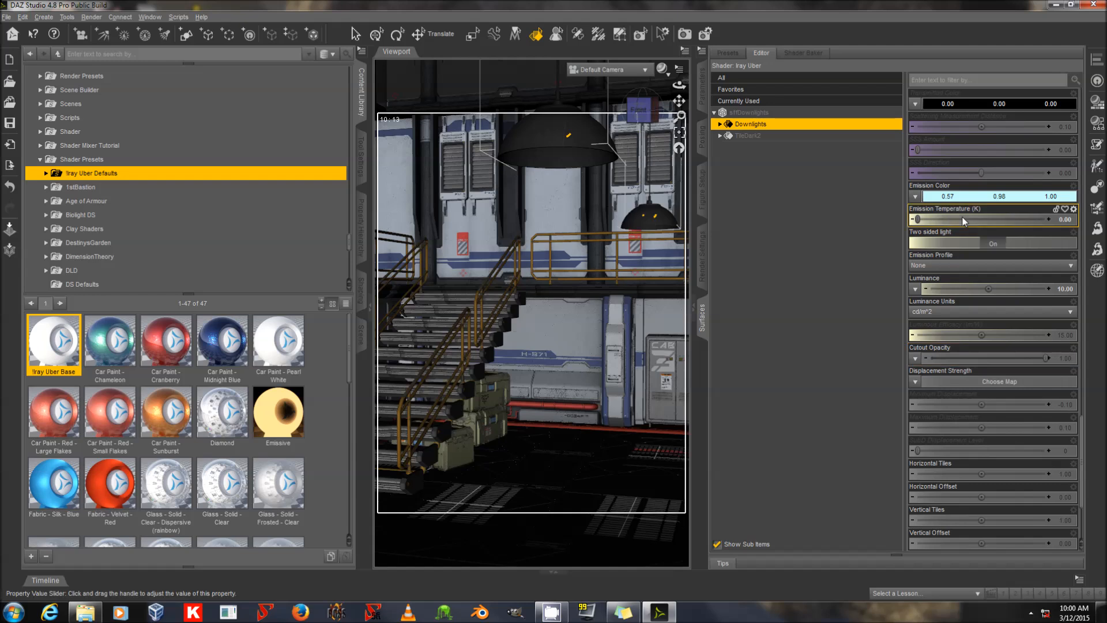
{"action": "mouse_move", "coordinate": [971, 295]}
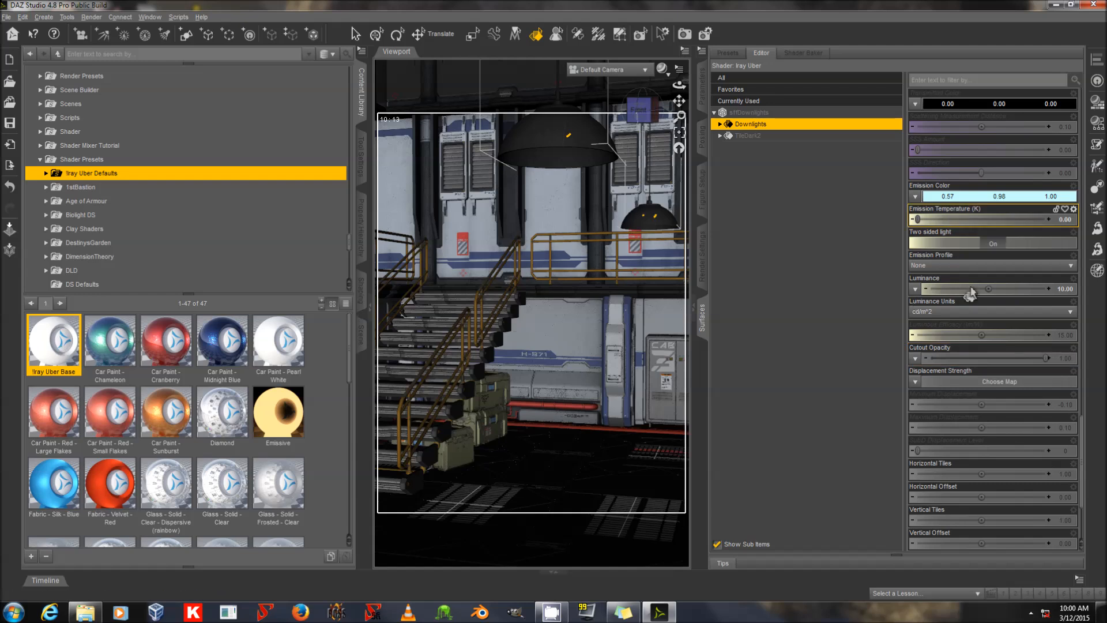
{"action": "left_click", "coordinate": [993, 219]}
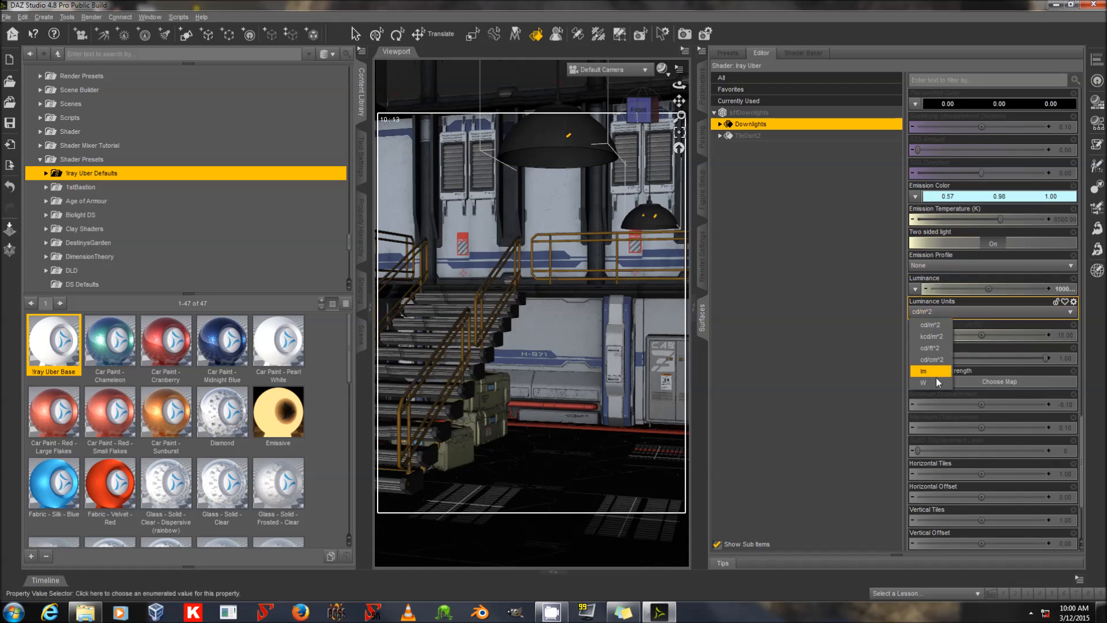
{"action": "left_click", "coordinate": [923, 371]}
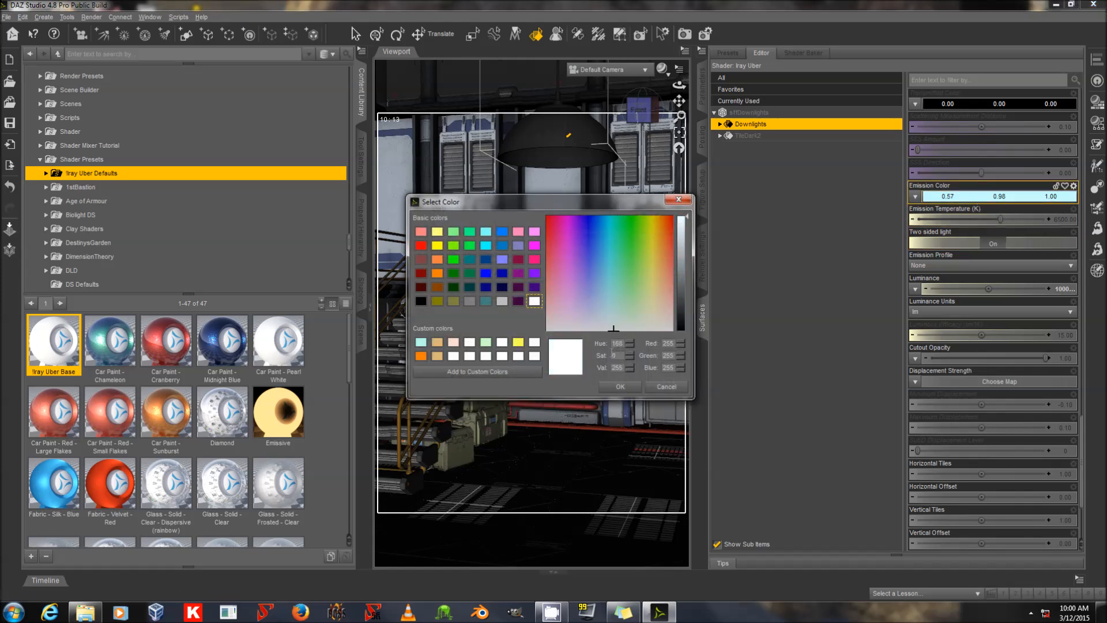
{"action": "left_click", "coordinate": [620, 387]}
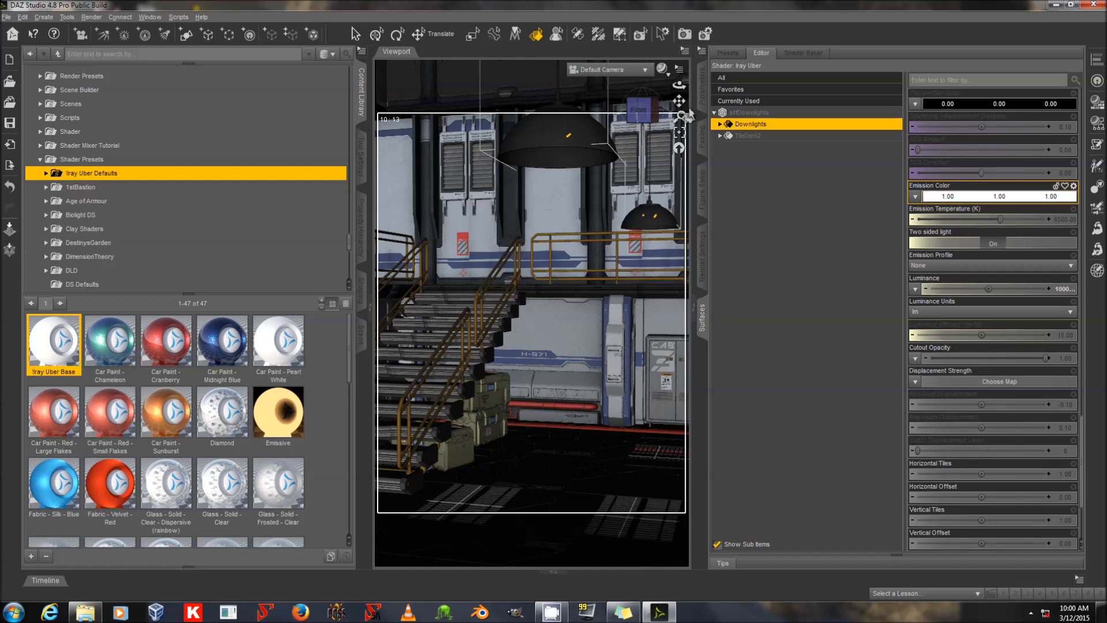
{"action": "mouse_move", "coordinate": [680, 103]}
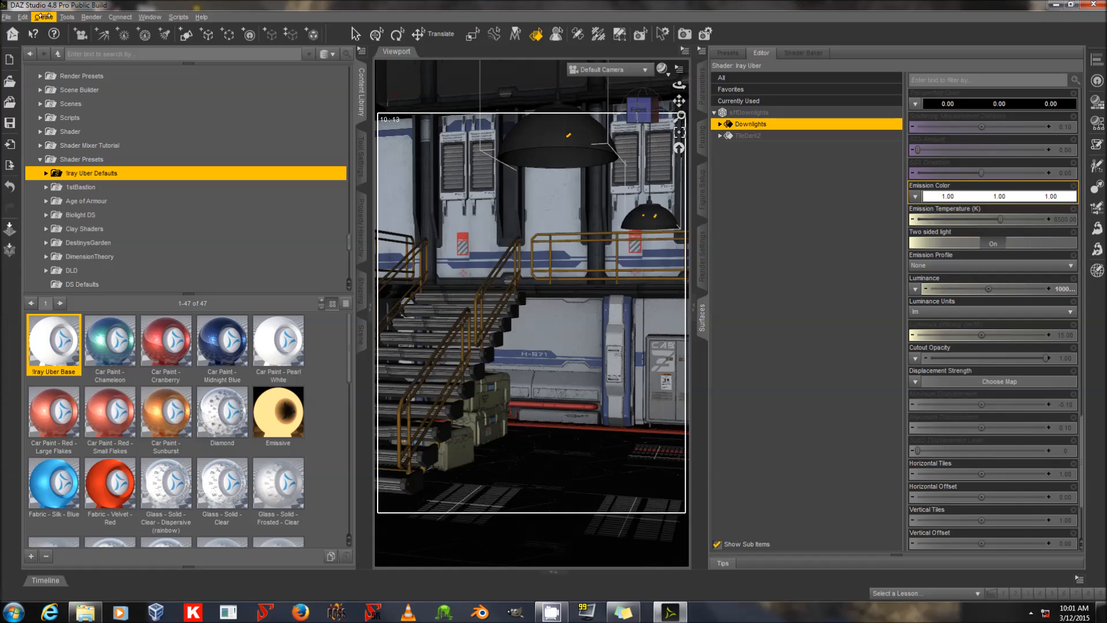
- Create Camera 1, view through it with headlamp off, and show Render Settings
{"action": "left_click", "coordinate": [44, 17]}
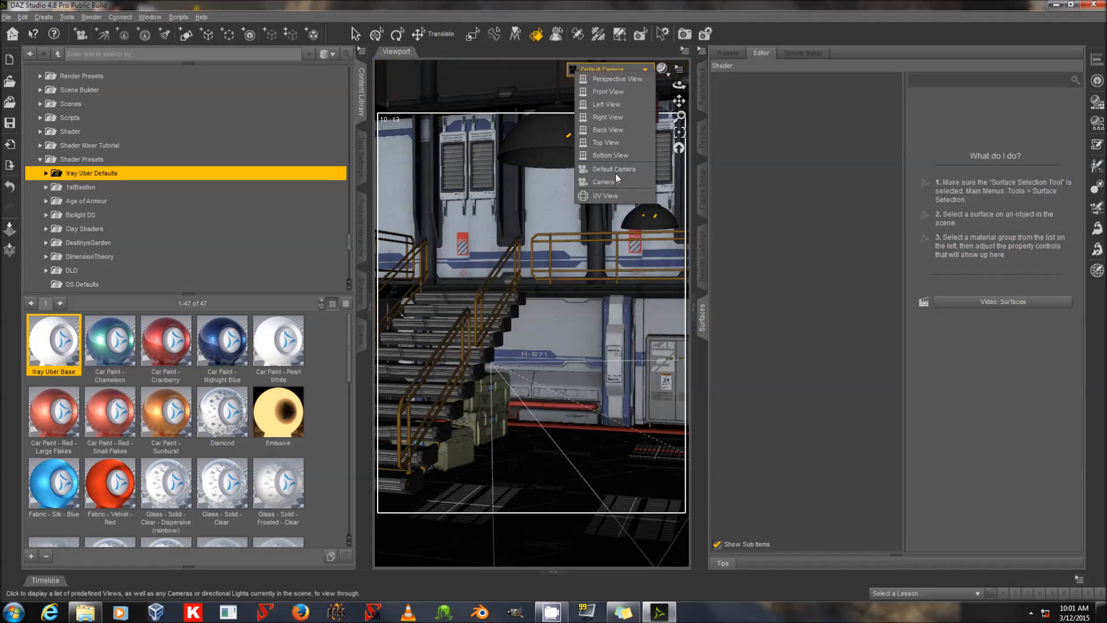
{"action": "left_click", "coordinate": [604, 182]}
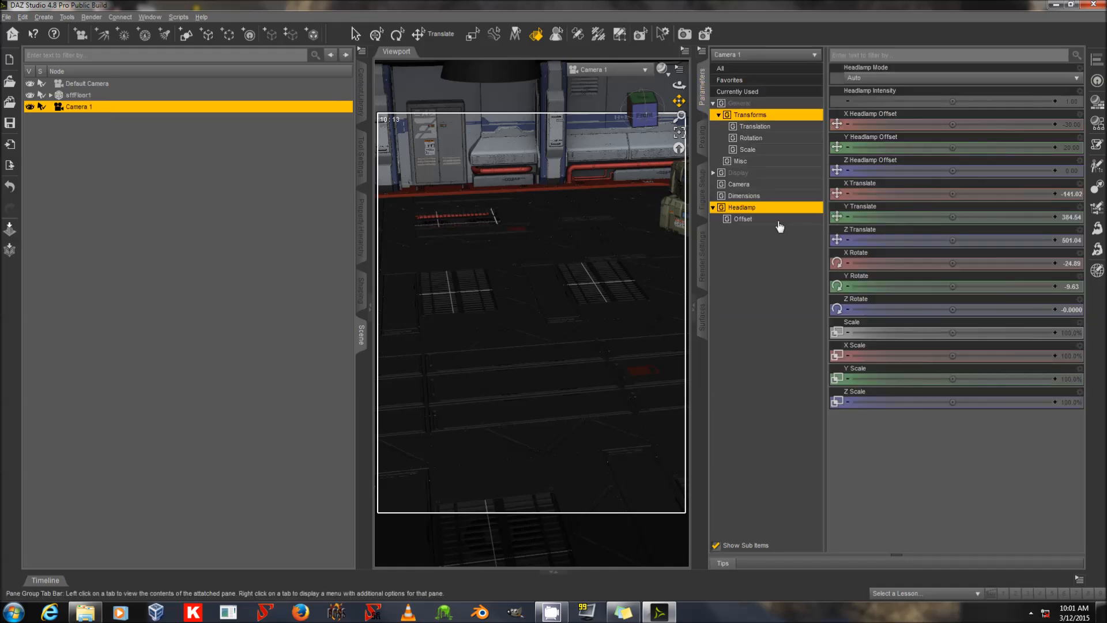
{"action": "mouse_move", "coordinate": [881, 78]}
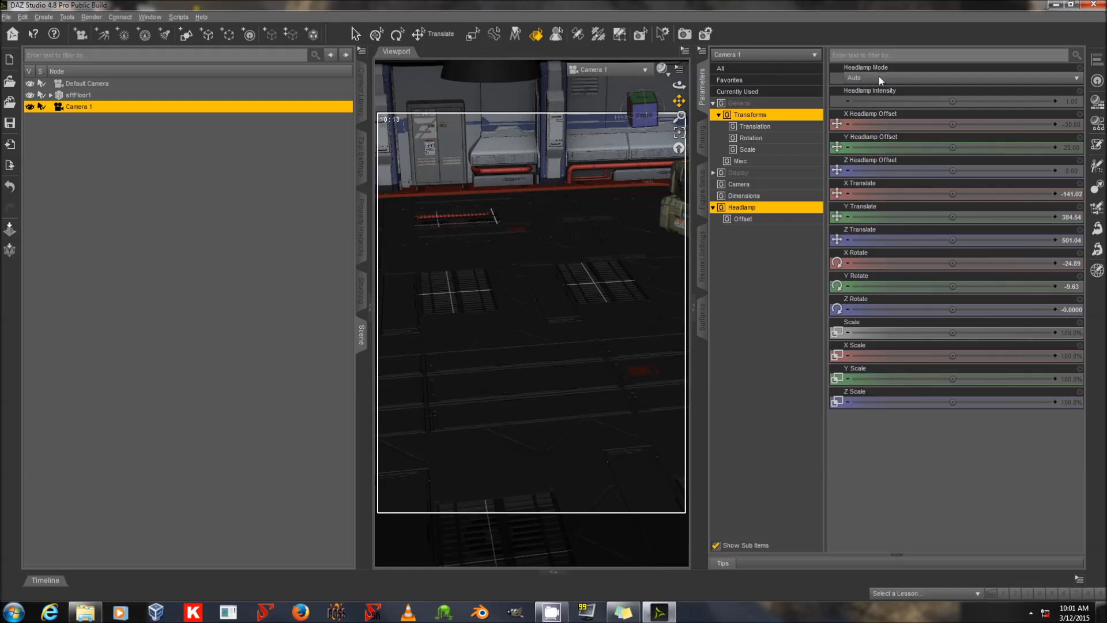
{"action": "left_click", "coordinate": [953, 78]}
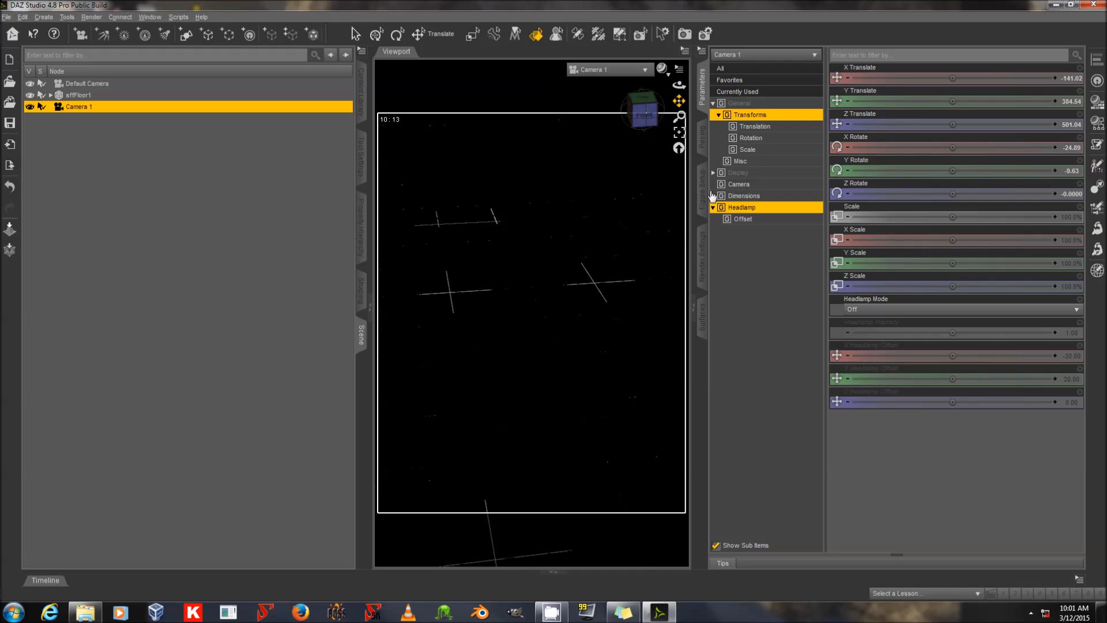
{"action": "left_click", "coordinate": [705, 33]}
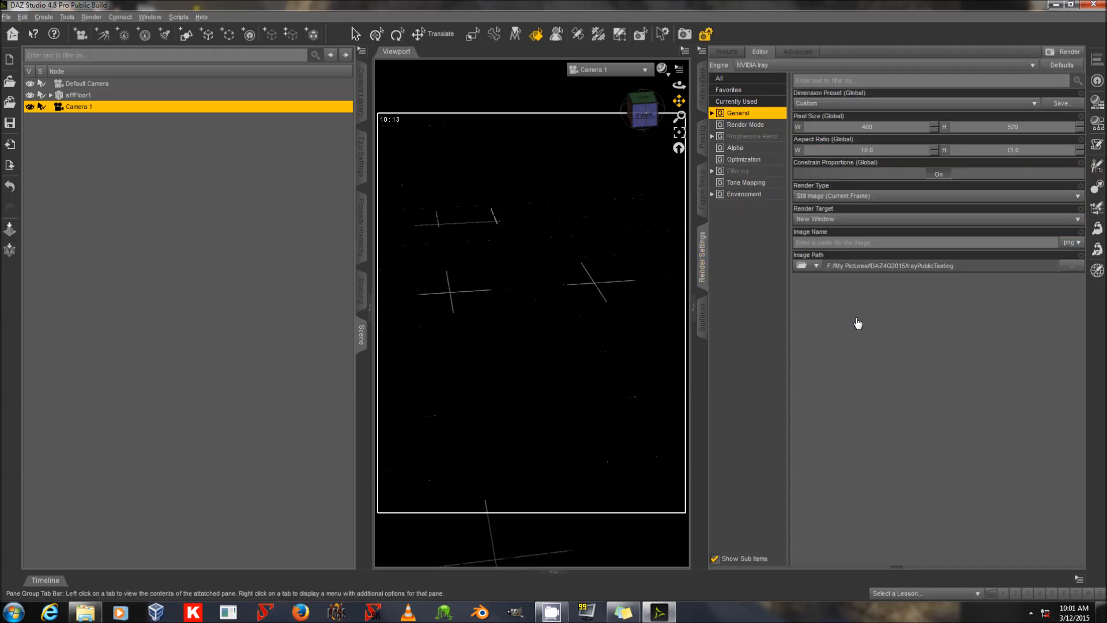
{"action": "left_click", "coordinate": [1069, 51]}
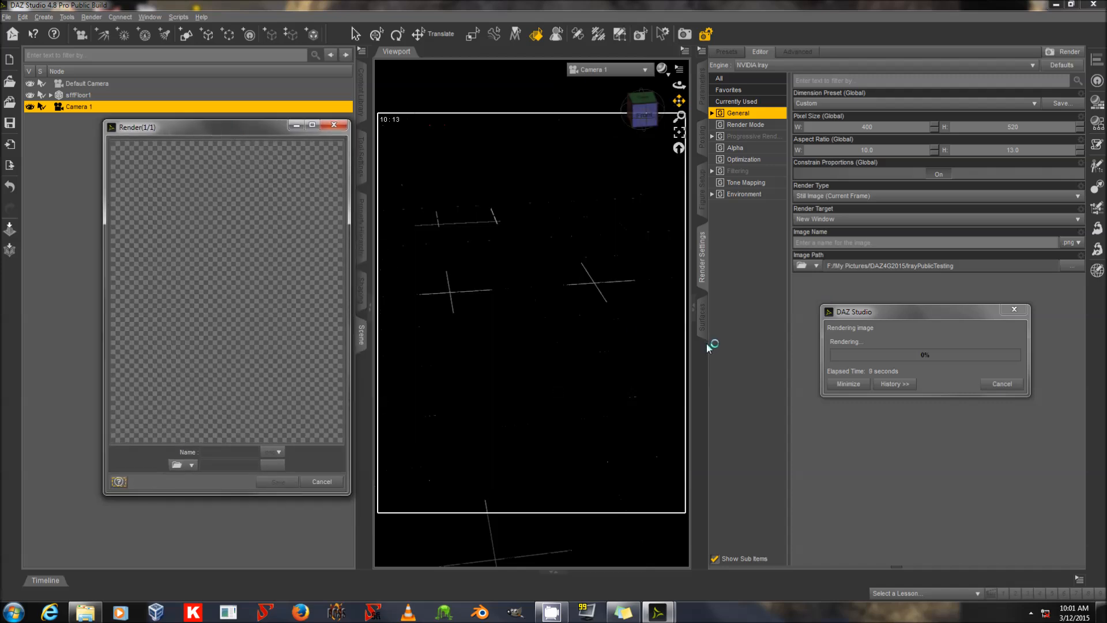
{"action": "mouse_move", "coordinate": [755, 365]}
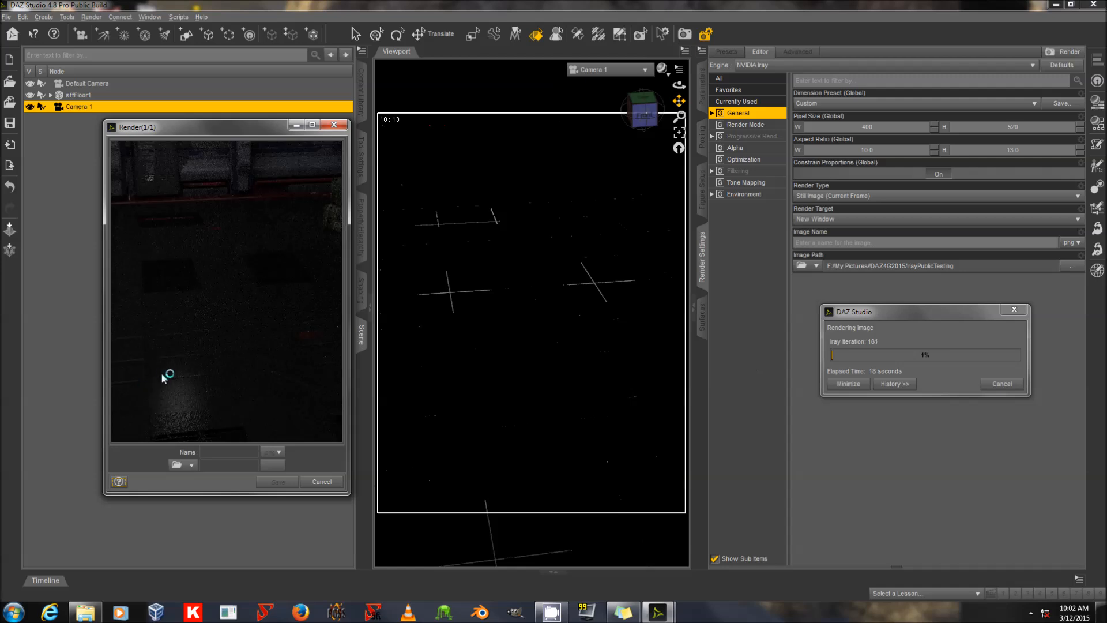
{"action": "mouse_move", "coordinate": [277, 347]}
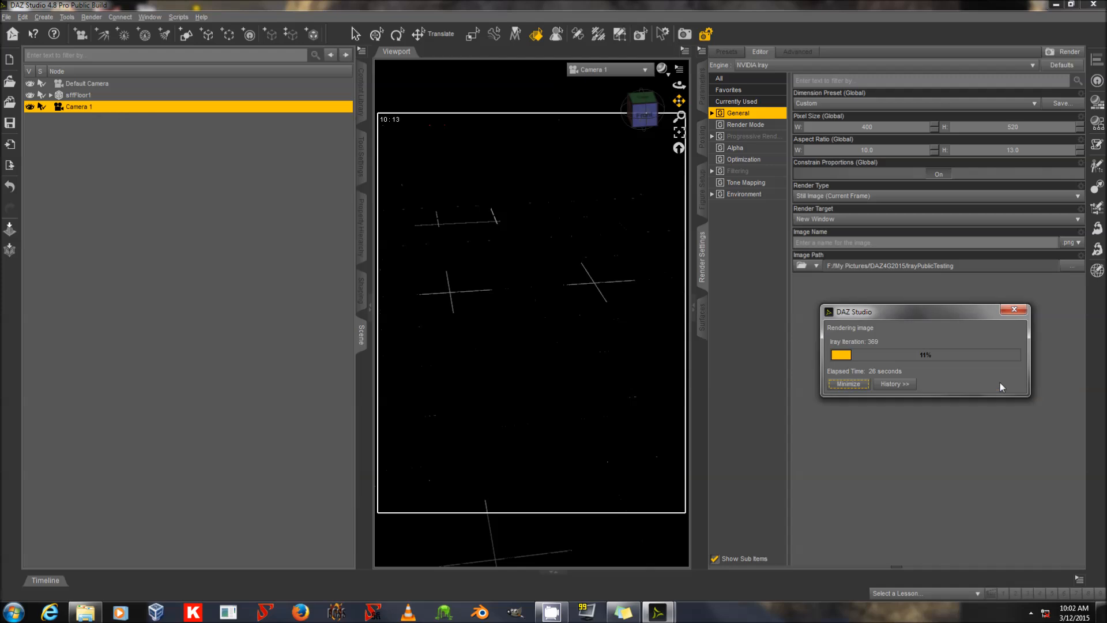
{"action": "left_click", "coordinate": [644, 69]}
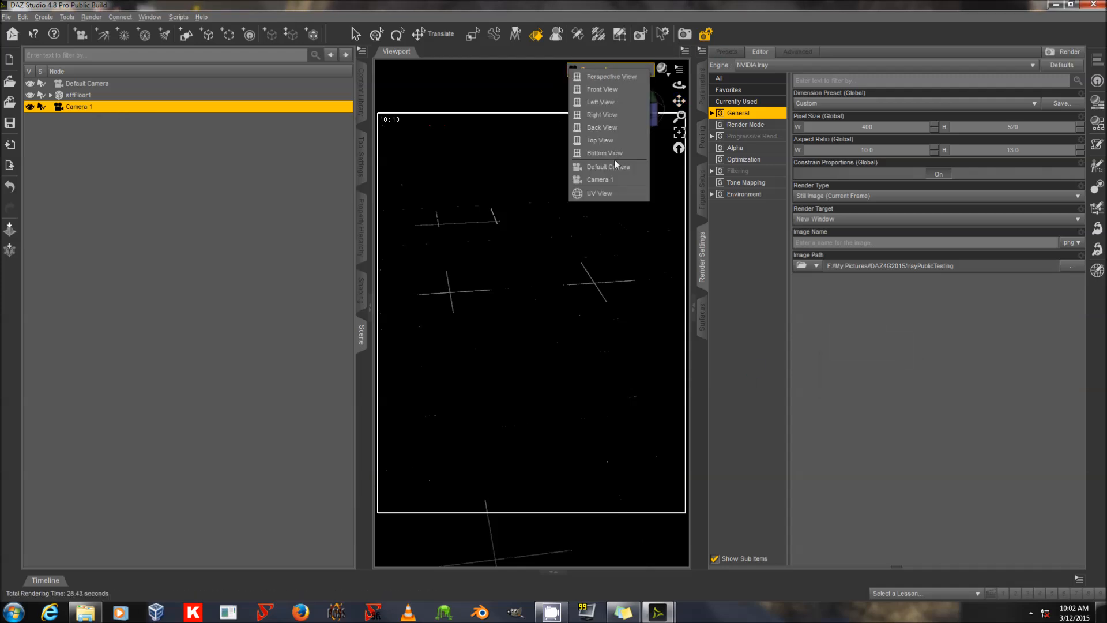
- View through the Default Camera and collapse sffFloor1 in the Scene tab
{"action": "left_click", "coordinate": [608, 167]}
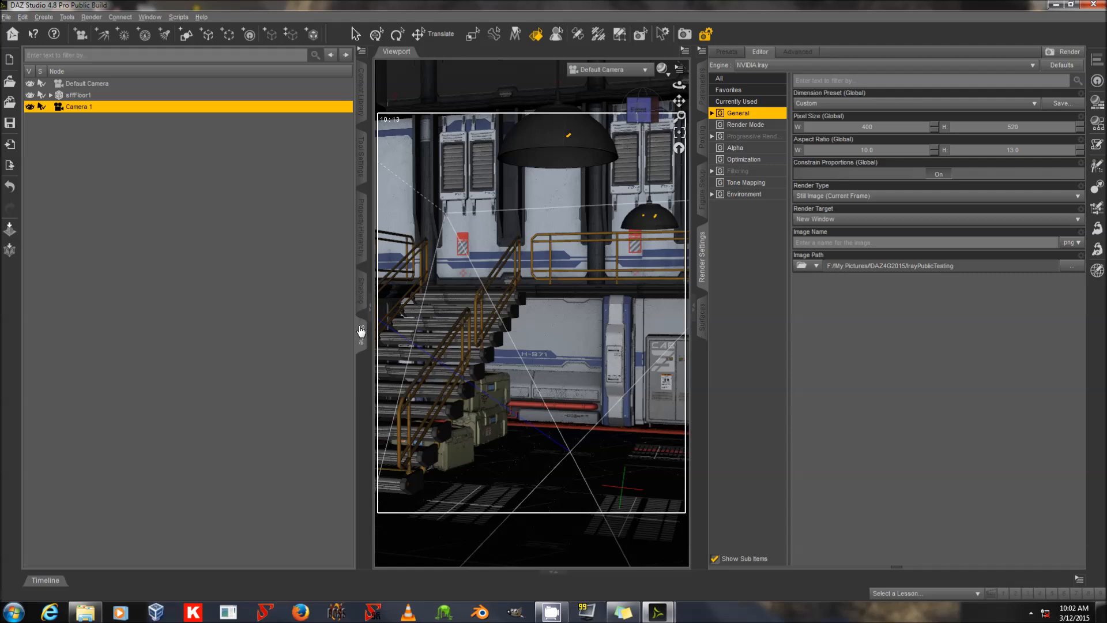
{"action": "left_click", "coordinate": [50, 95]}
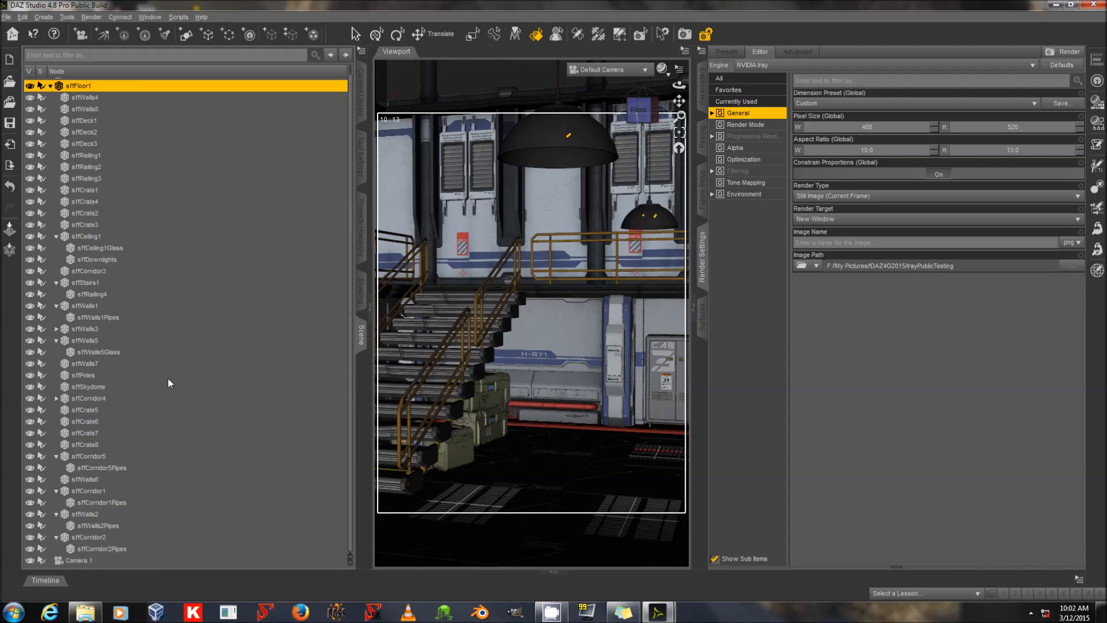
{"action": "left_click", "coordinate": [97, 259]}
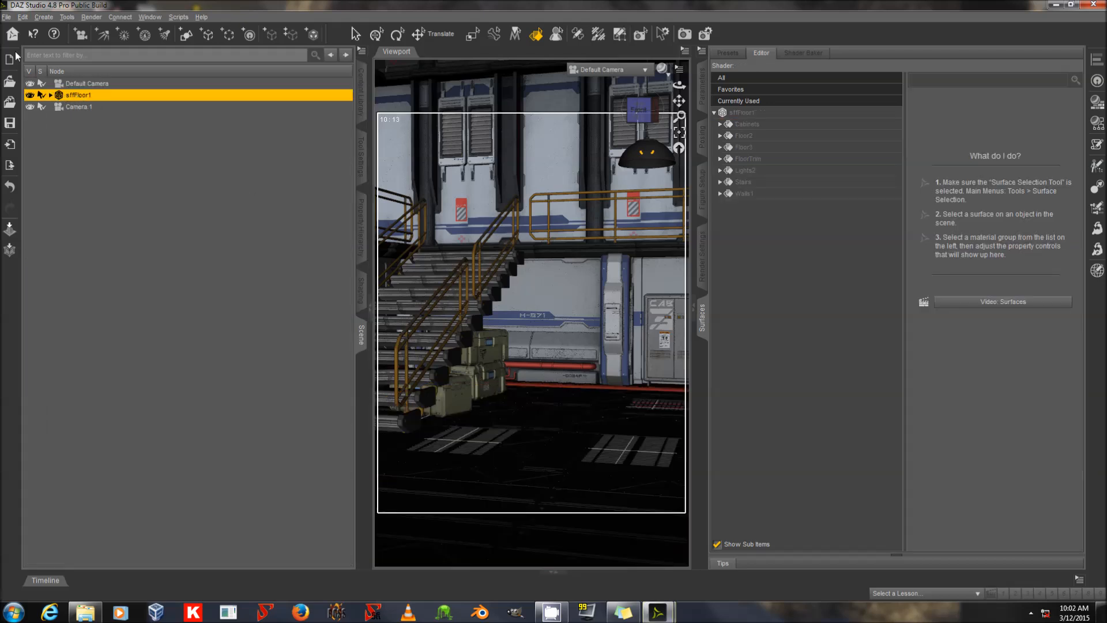
- Merge the Koichi Darkon Zion .duf figure scene into the interior
{"action": "left_click", "coordinate": [7, 16]}
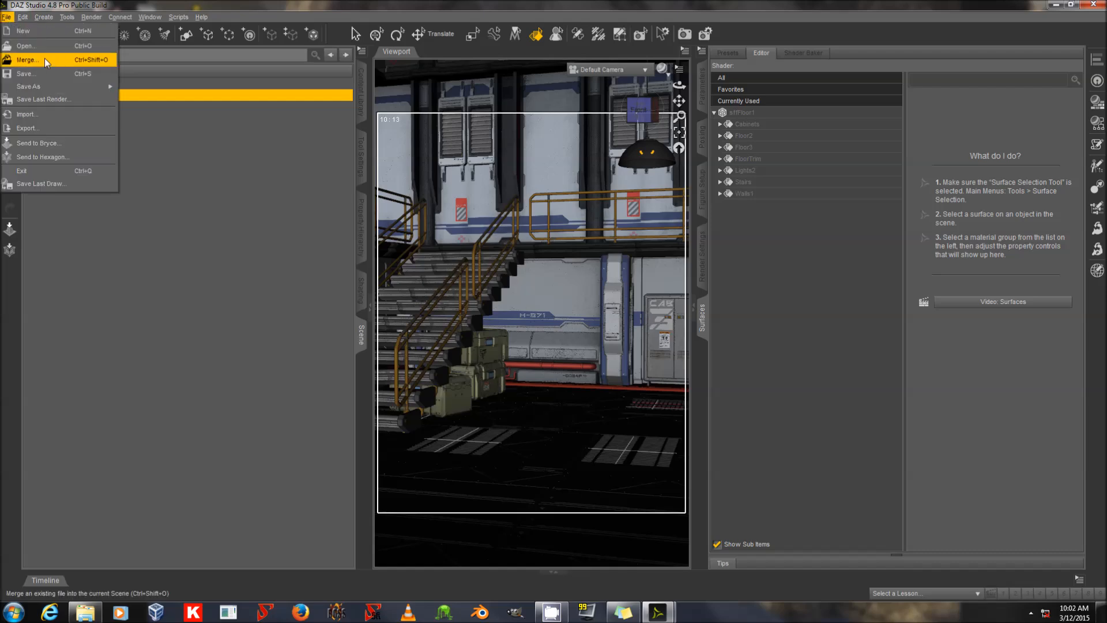
{"action": "left_click", "coordinate": [27, 60]}
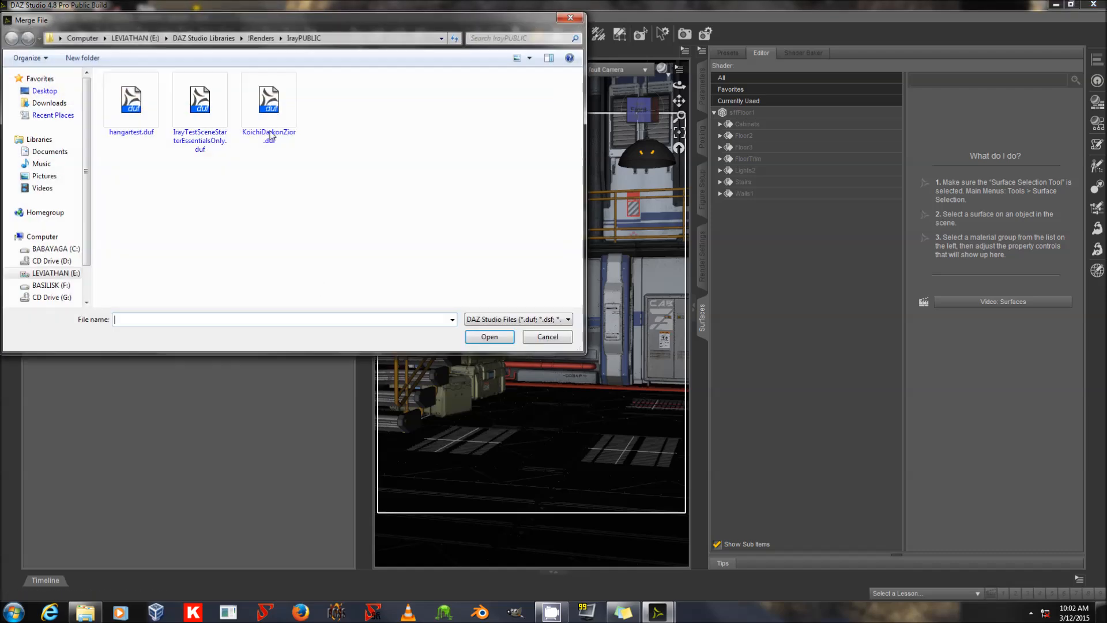
{"action": "left_click", "coordinate": [488, 336]}
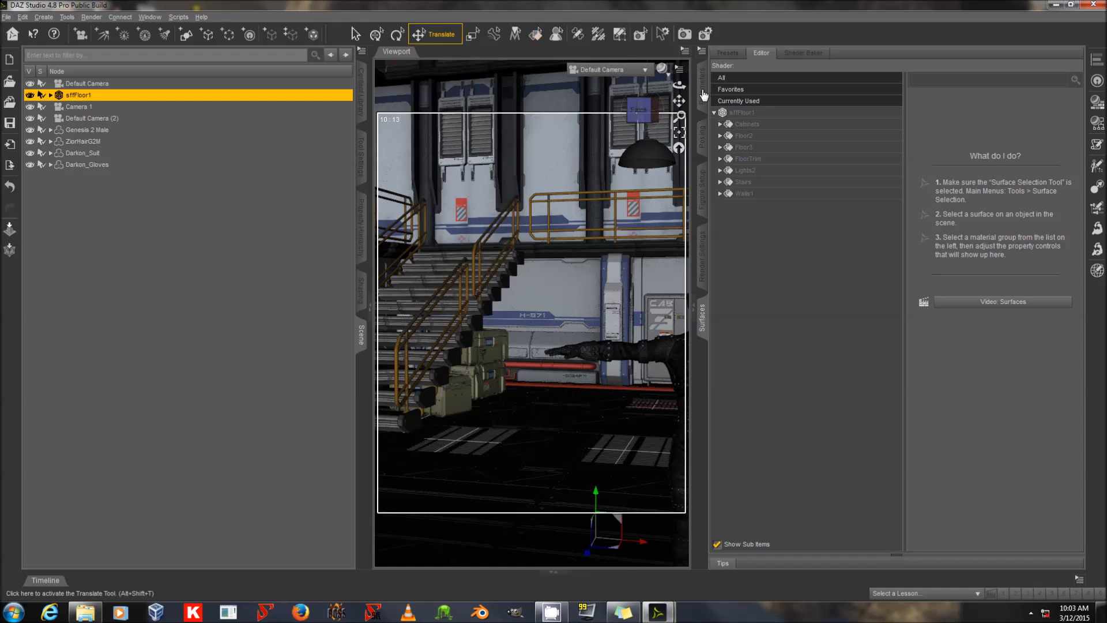
- Move Genesis 2 Male to xTranslate -102.87 and apply the Base 12 pose
{"action": "left_click", "coordinate": [701, 79]}
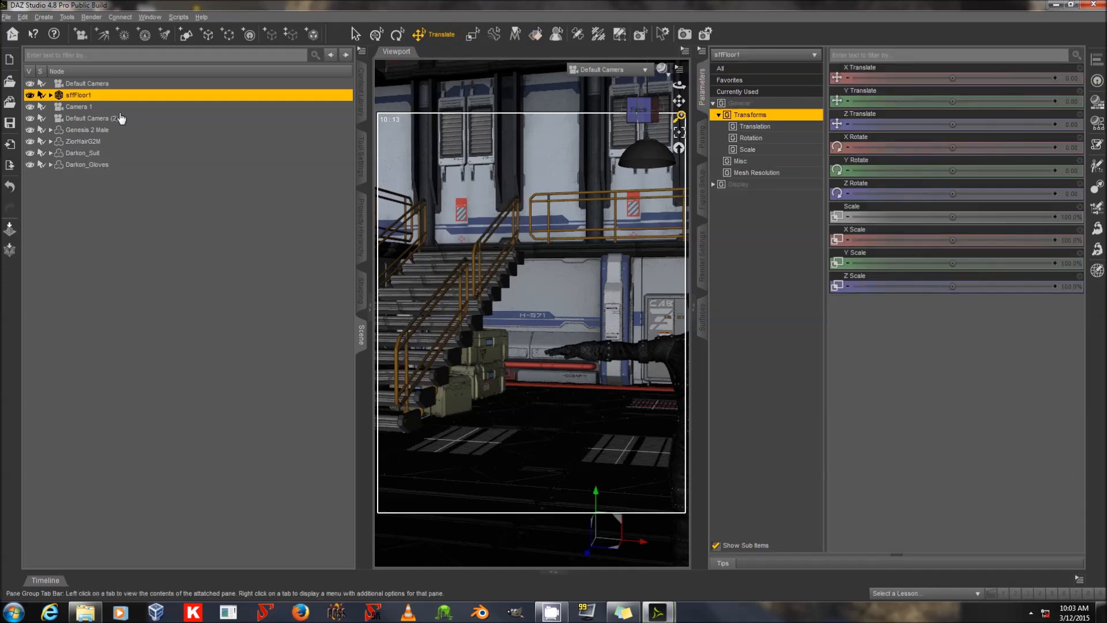
{"action": "left_click", "coordinate": [87, 129]}
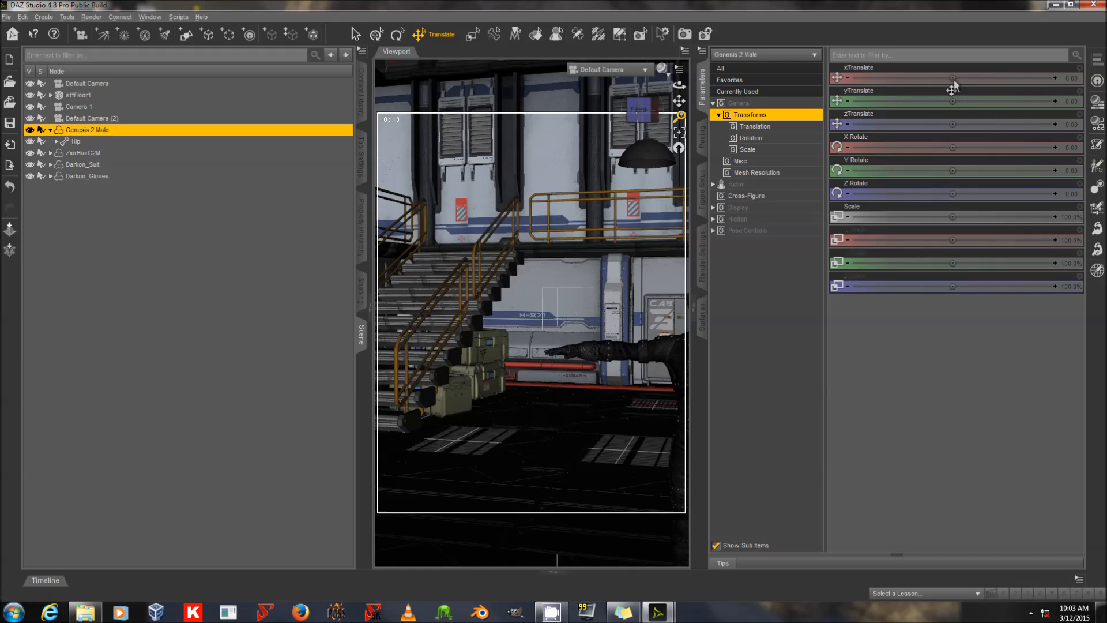
{"action": "left_click_drag", "start_coordinate": [954, 78], "coordinate": [906, 78]}
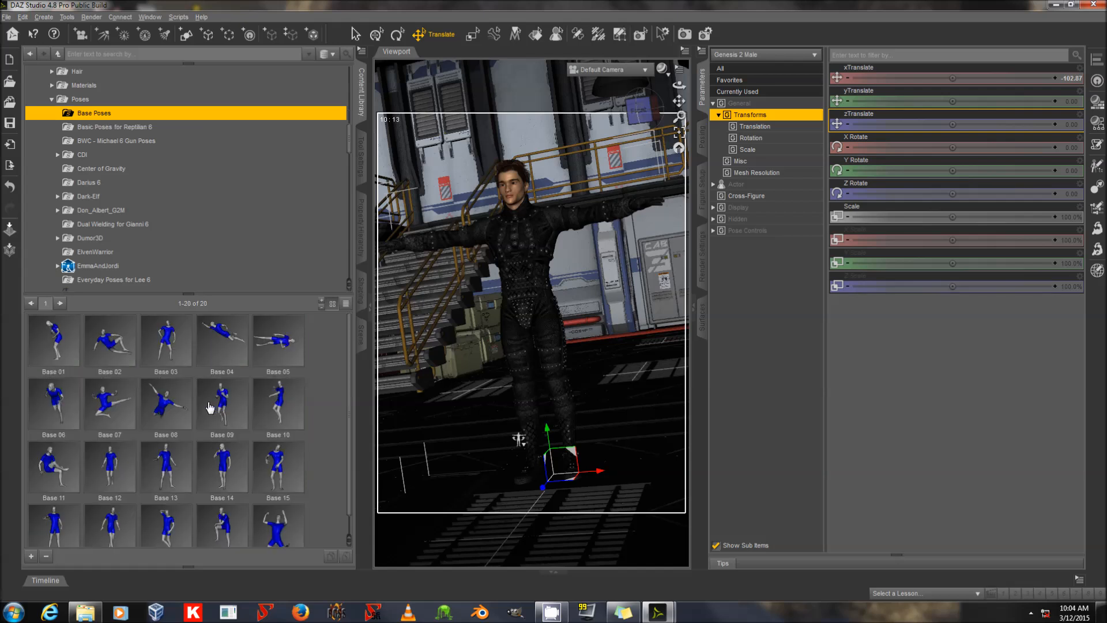
{"action": "mouse_move", "coordinate": [227, 477]}
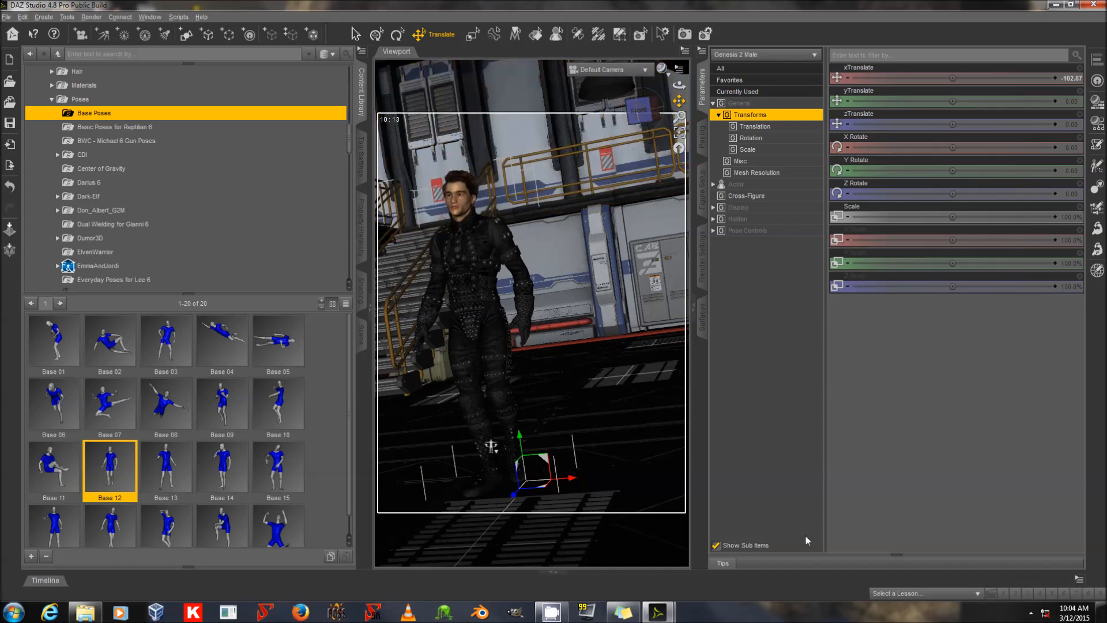
{"action": "mouse_move", "coordinate": [570, 216]}
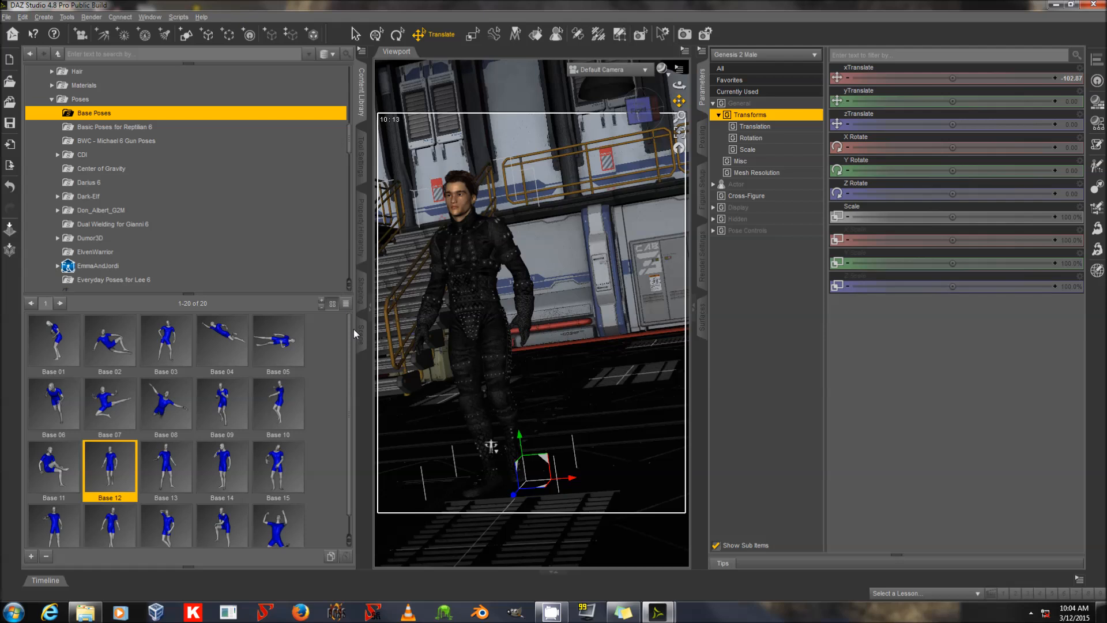
{"action": "mouse_move", "coordinate": [360, 344]}
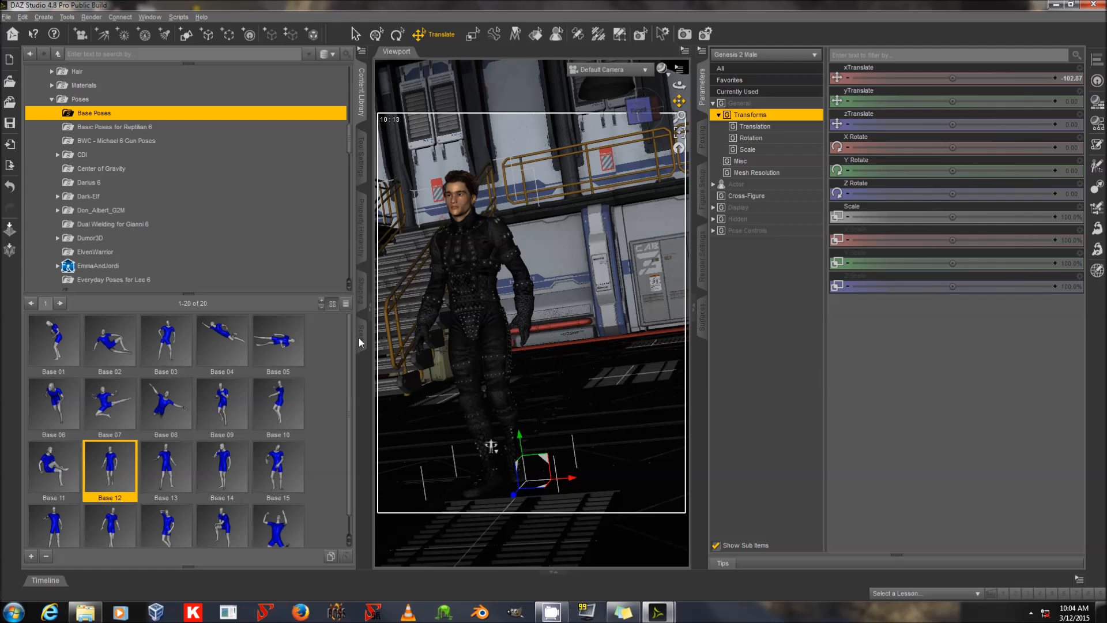
{"action": "left_click", "coordinate": [361, 333]}
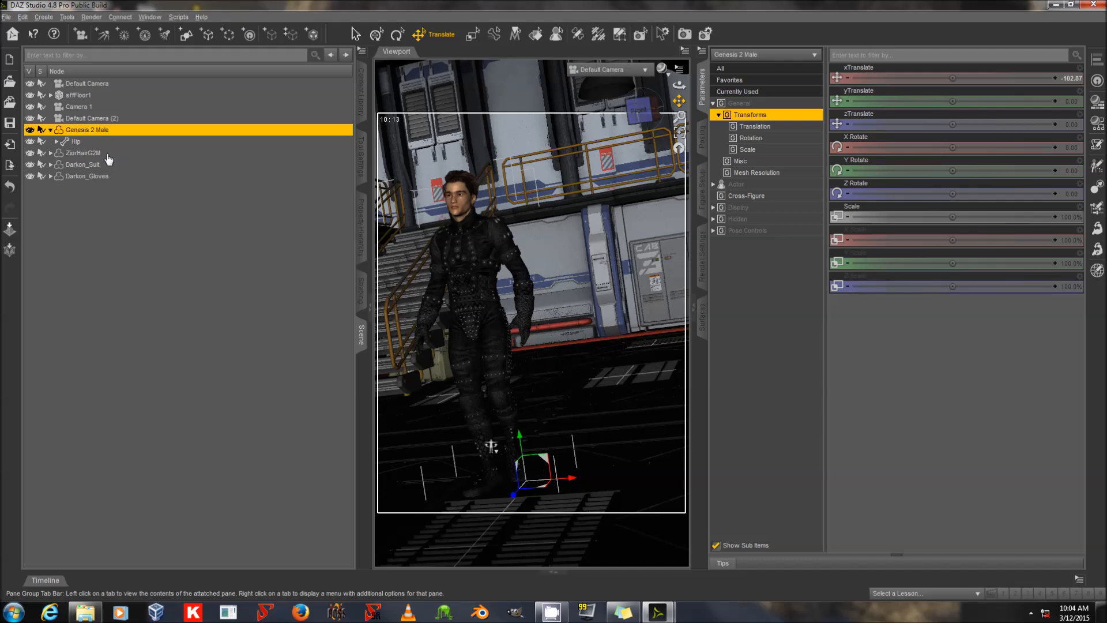
- Apply Iray Uber Base to all figure, hair, suit and glove surfaces, ignoring images
{"action": "left_click", "coordinate": [86, 176]}
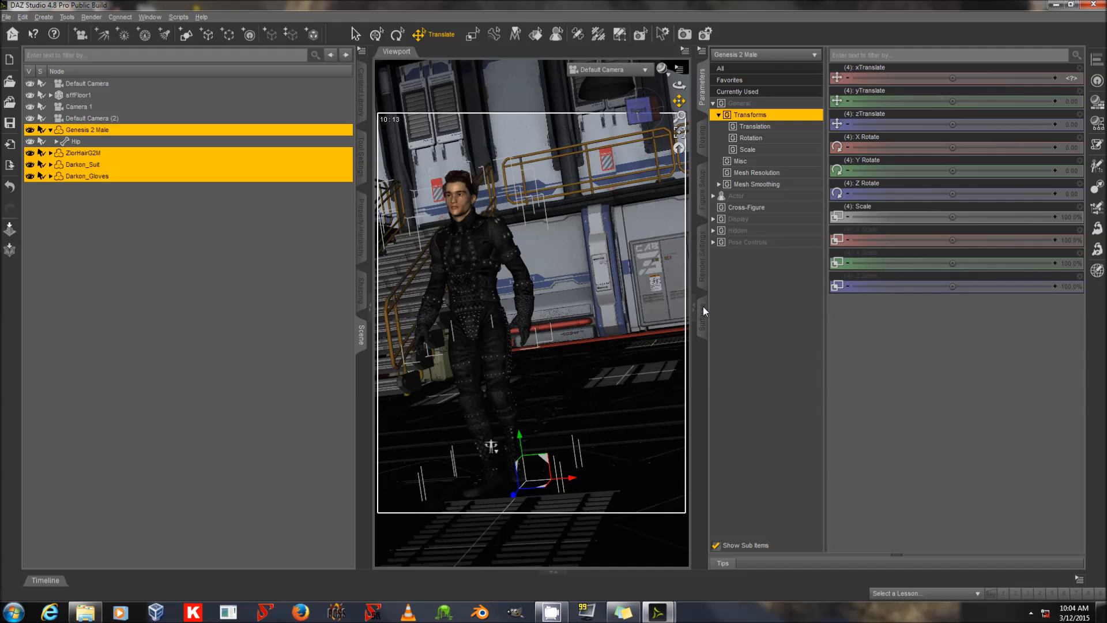
{"action": "mouse_move", "coordinate": [705, 314]}
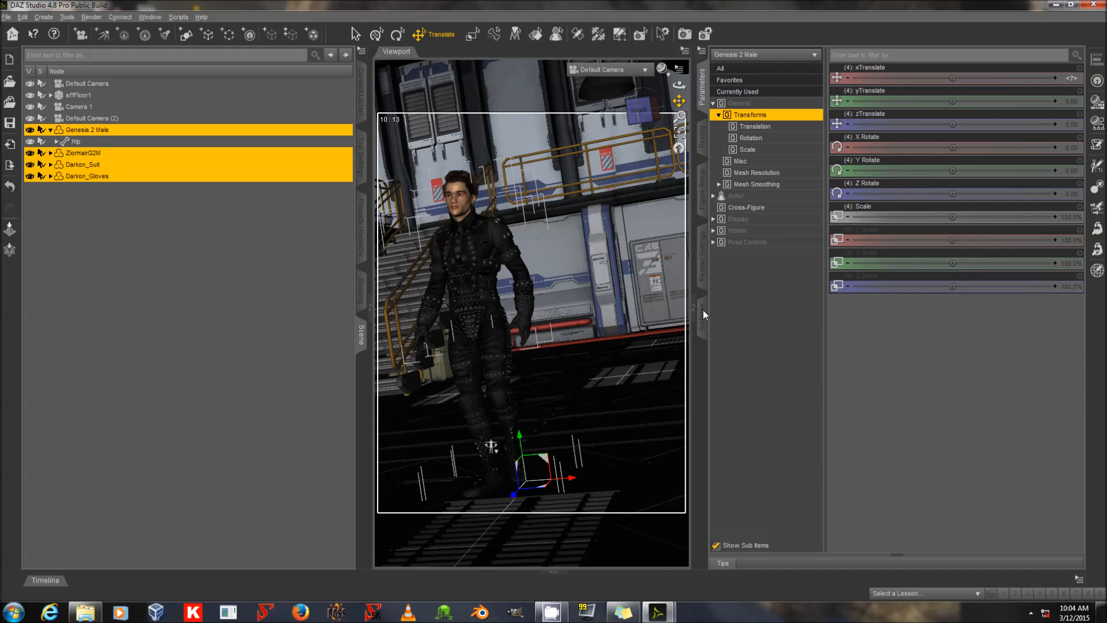
{"action": "left_click", "coordinate": [701, 318]}
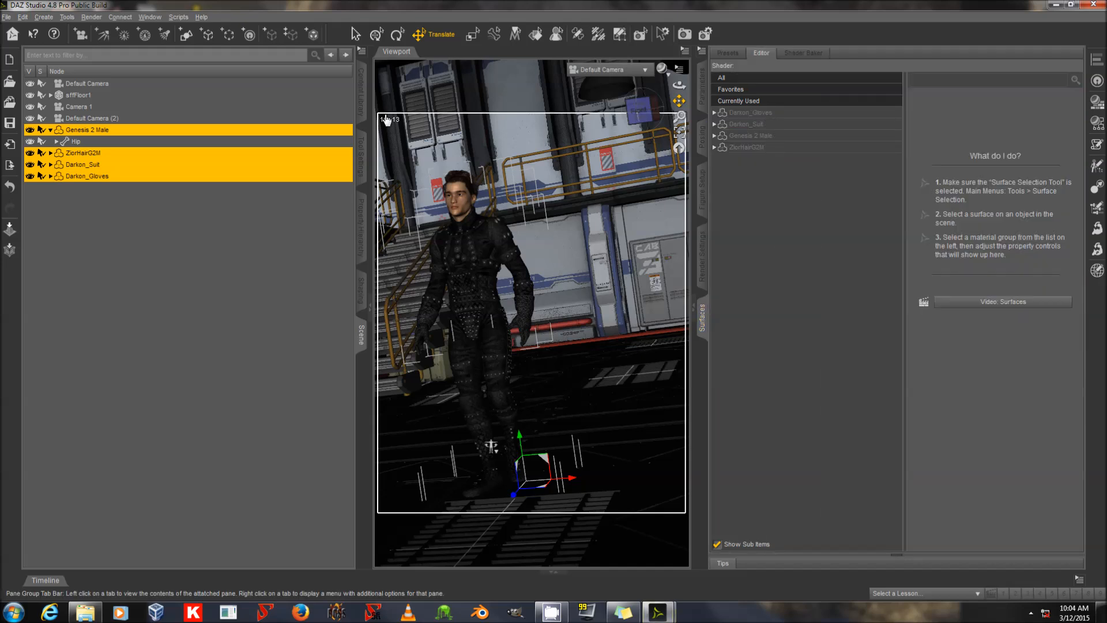
{"action": "mouse_move", "coordinate": [358, 104]}
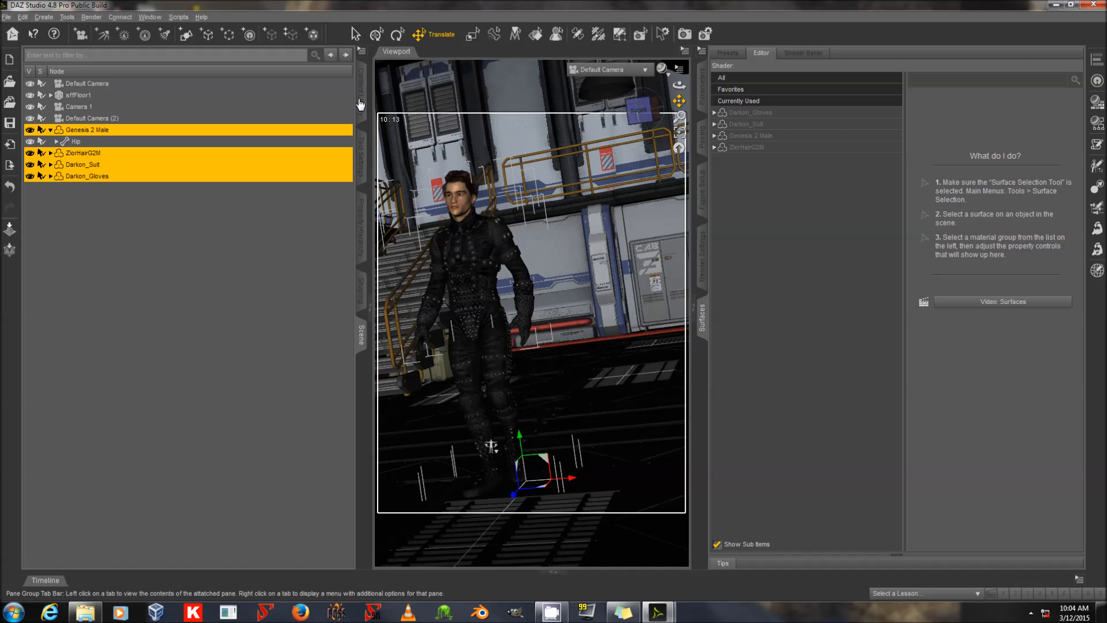
{"action": "mouse_move", "coordinate": [361, 104]}
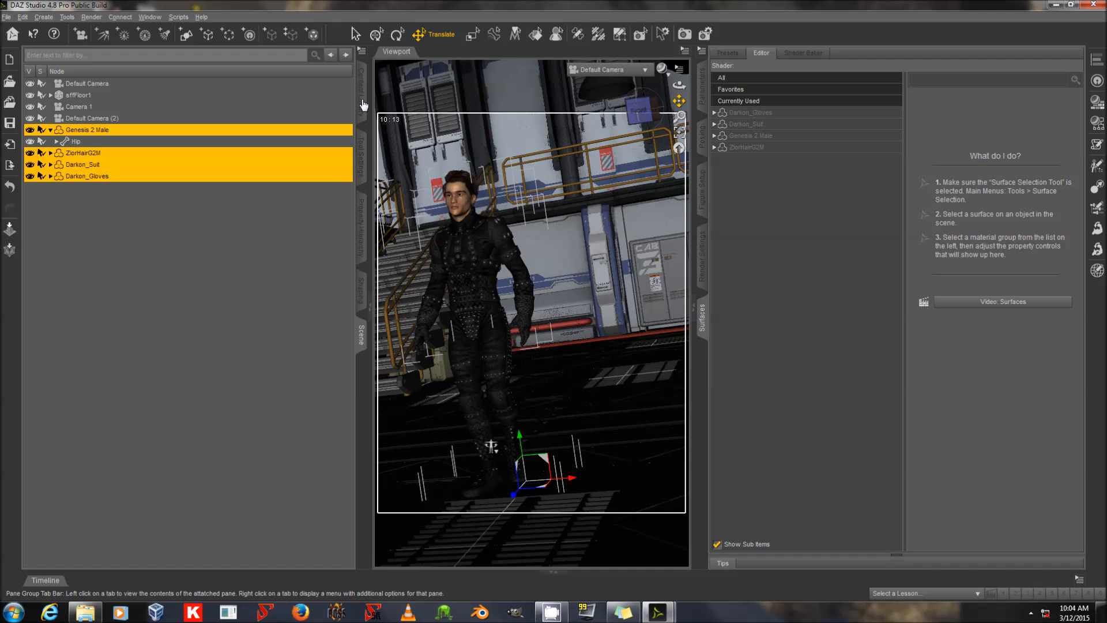
{"action": "left_click", "coordinate": [361, 92]}
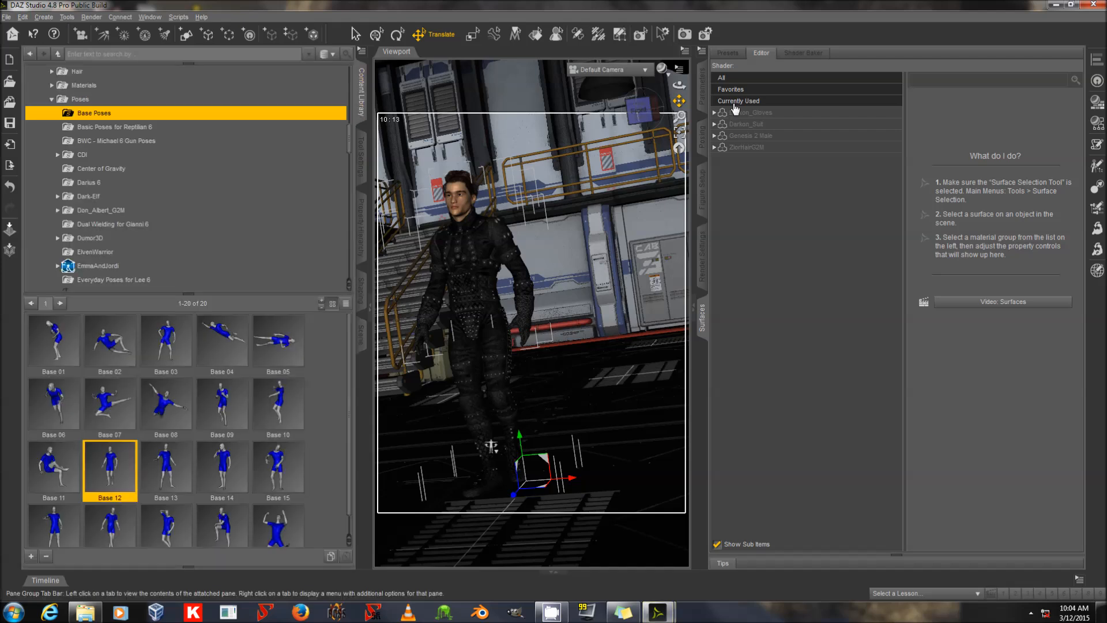
{"action": "left_click", "coordinate": [750, 112]}
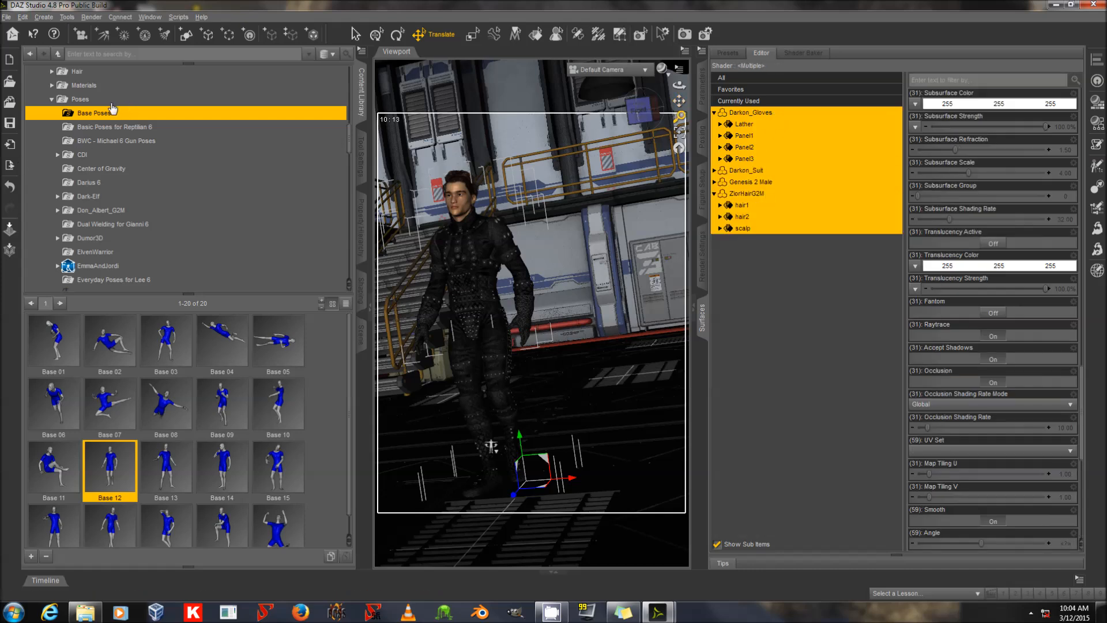
{"action": "mouse_move", "coordinate": [51, 101]}
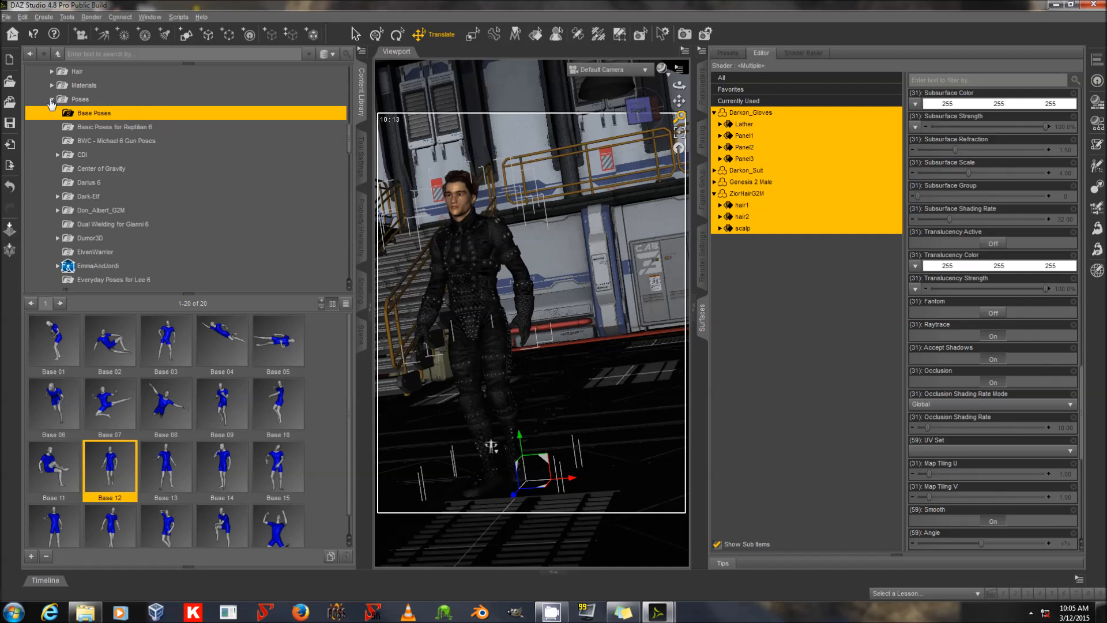
{"action": "left_click", "coordinate": [50, 99]}
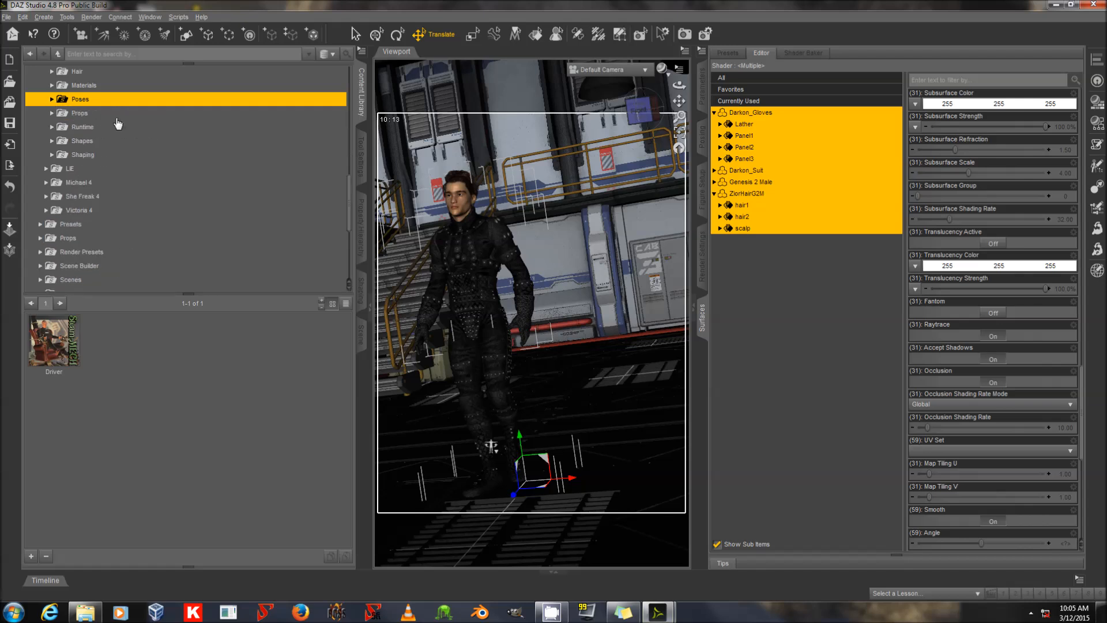
{"action": "scroll", "scroll_direction": "down", "scroll_amount": 3}
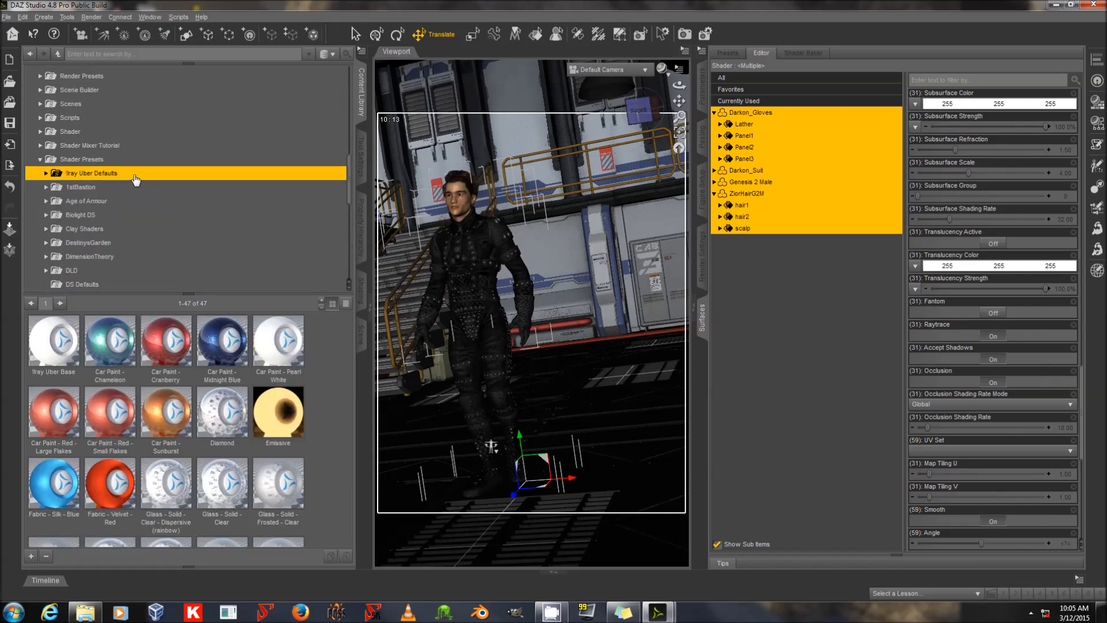
{"action": "double_click", "coordinate": [54, 339]}
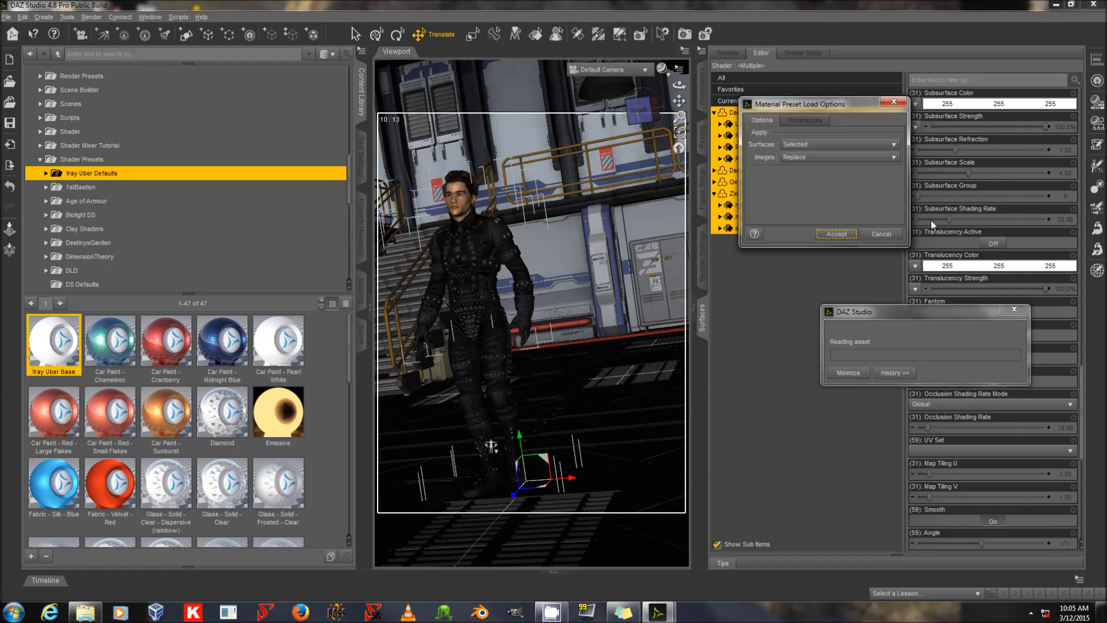
{"action": "left_click", "coordinate": [839, 157]}
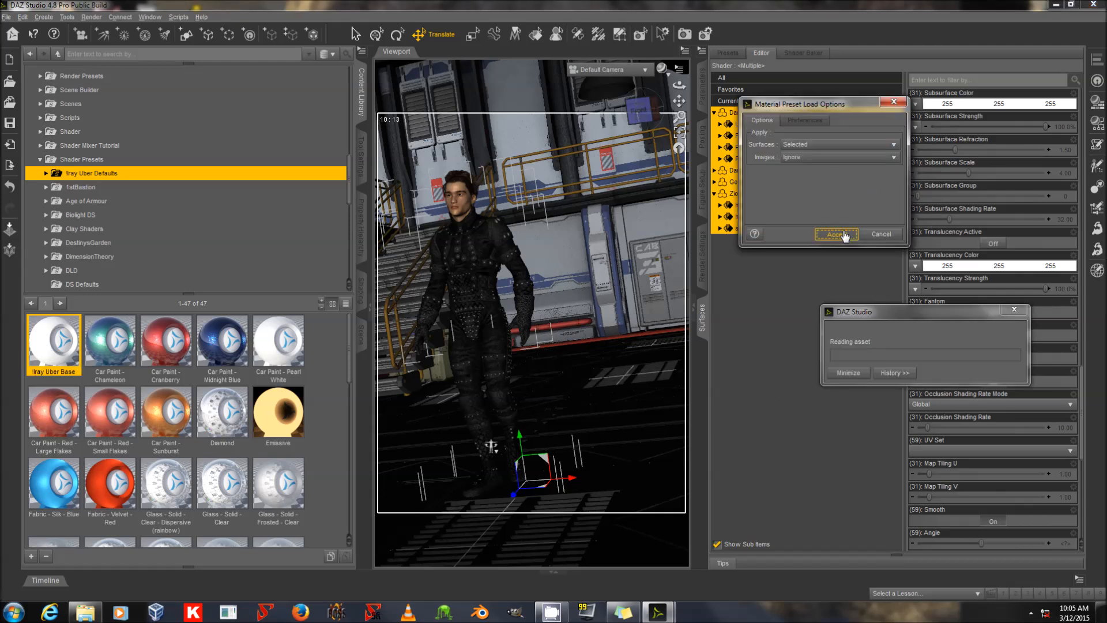
{"action": "left_click", "coordinate": [837, 234]}
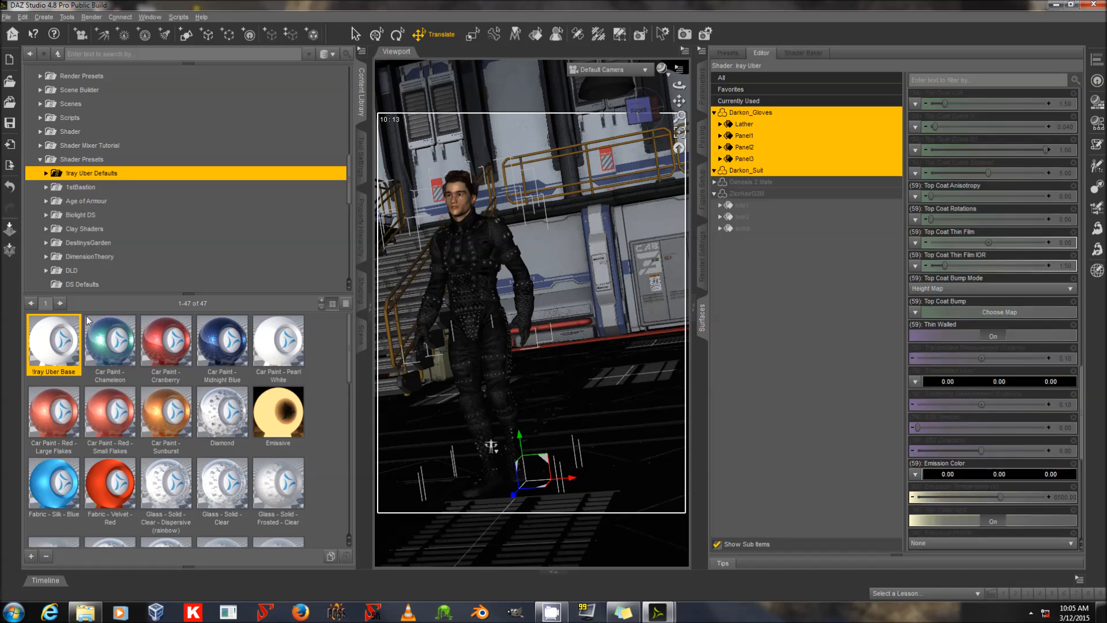
- Select only Genesis 2 Male's body surfaces and browse the People content folder
{"action": "left_click", "coordinate": [714, 170]}
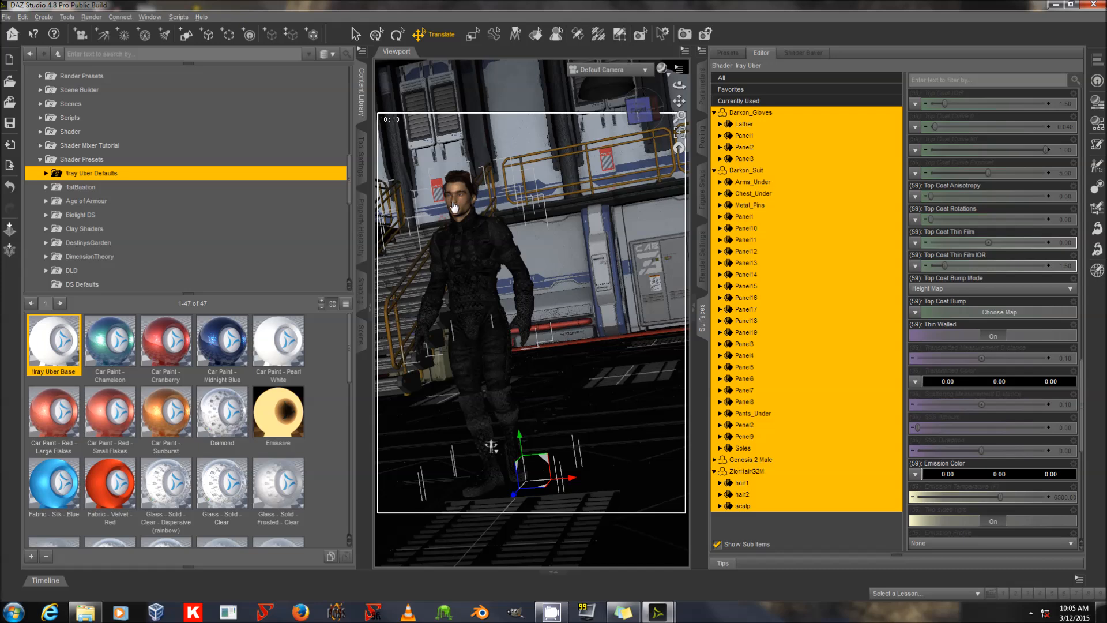
{"action": "mouse_move", "coordinate": [458, 209]}
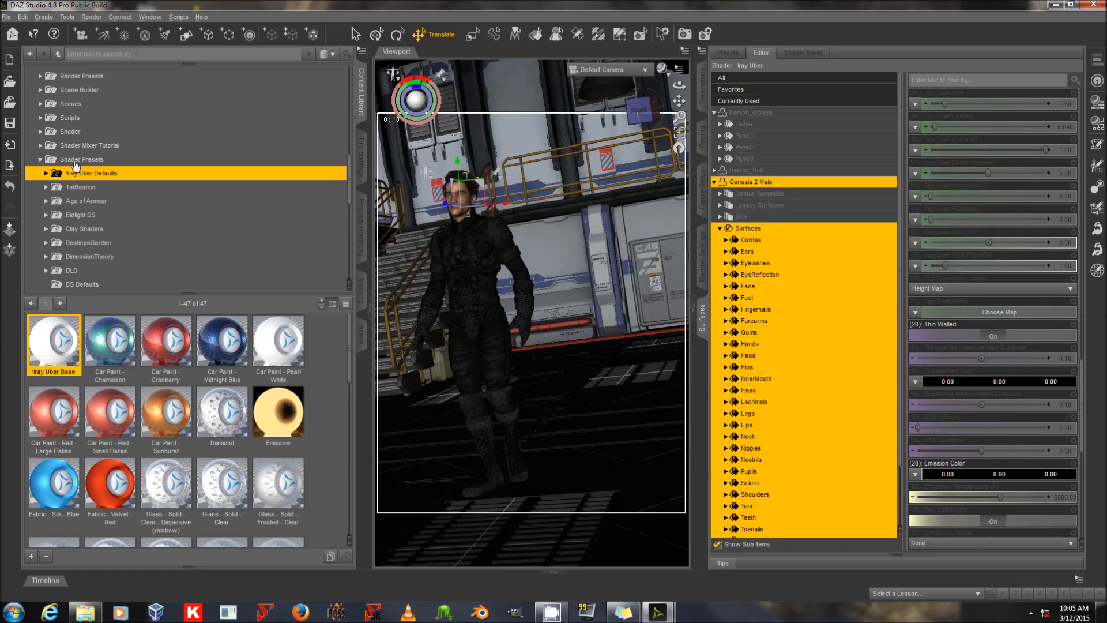
{"action": "left_click", "coordinate": [40, 159]}
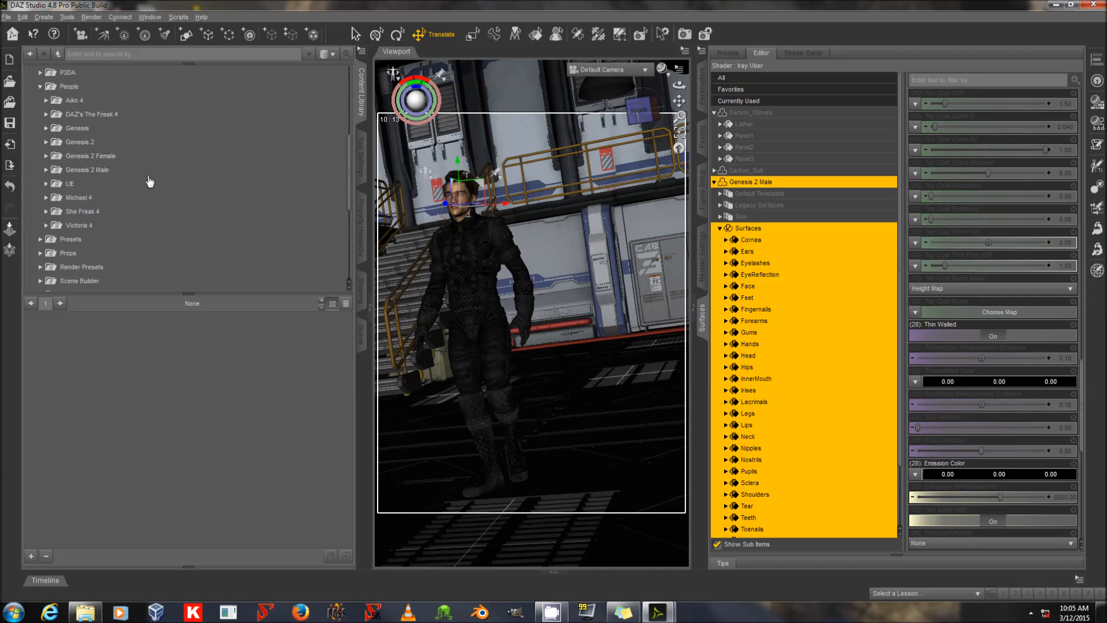
- Apply Iray Optimized Genesis 2 Male MAT from Genesis 2 Male > Materials > Iray
{"action": "left_click", "coordinate": [87, 170]}
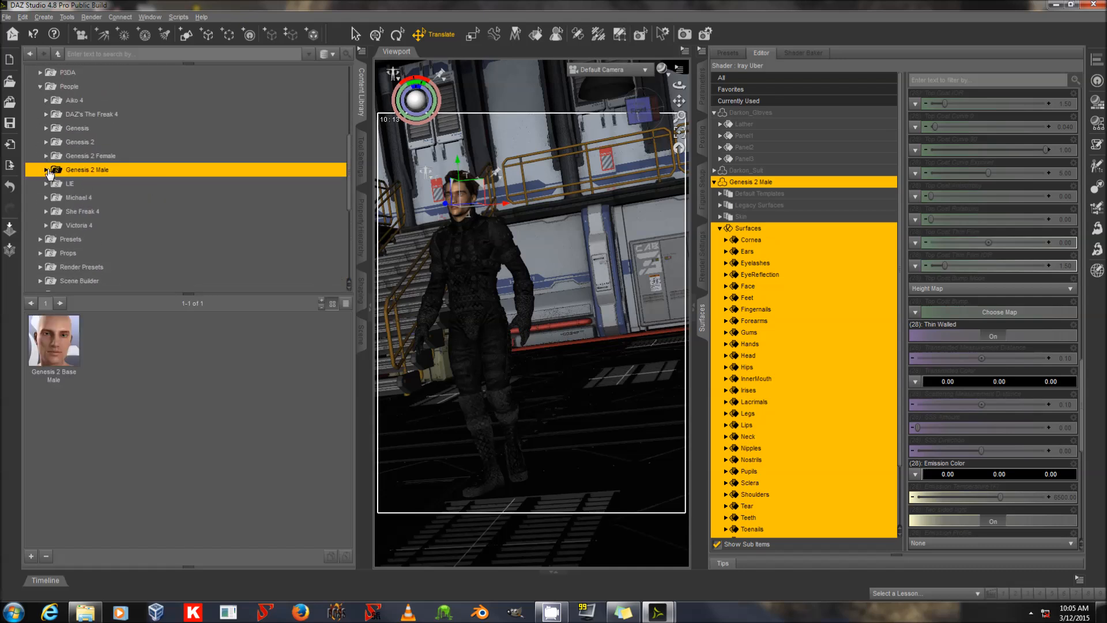
{"action": "left_click", "coordinate": [46, 169]}
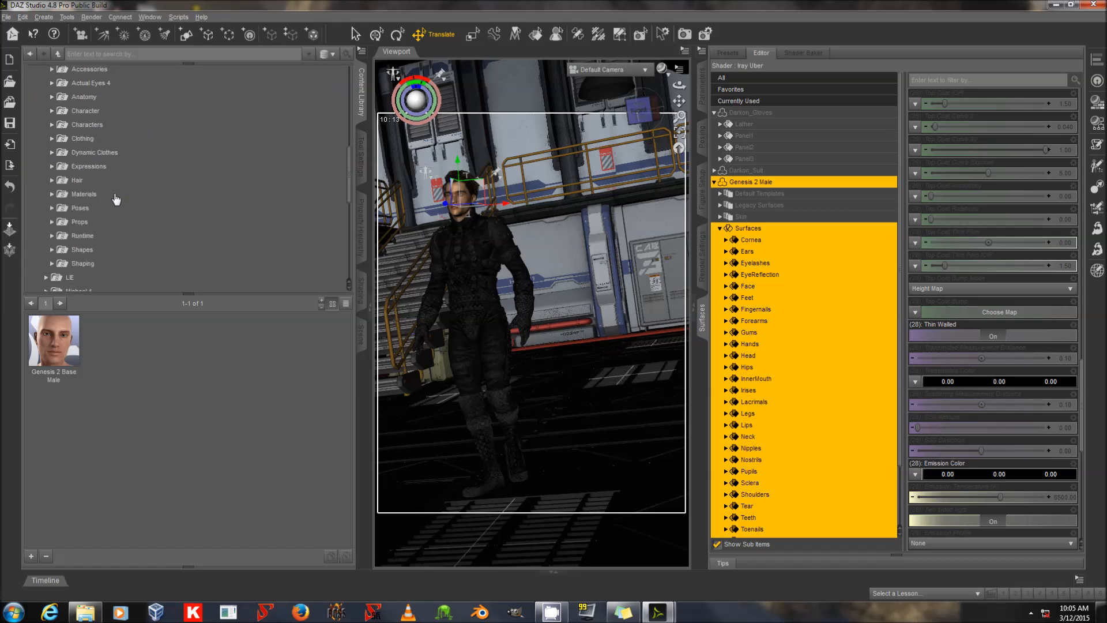
{"action": "left_click", "coordinate": [82, 137]}
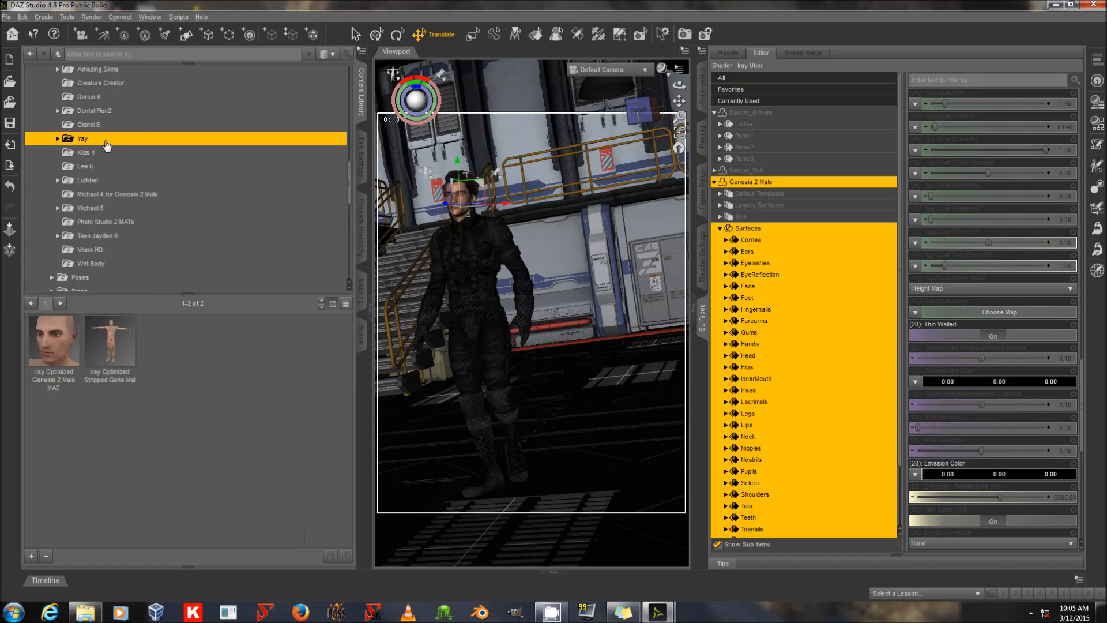
{"action": "mouse_move", "coordinate": [60, 341]}
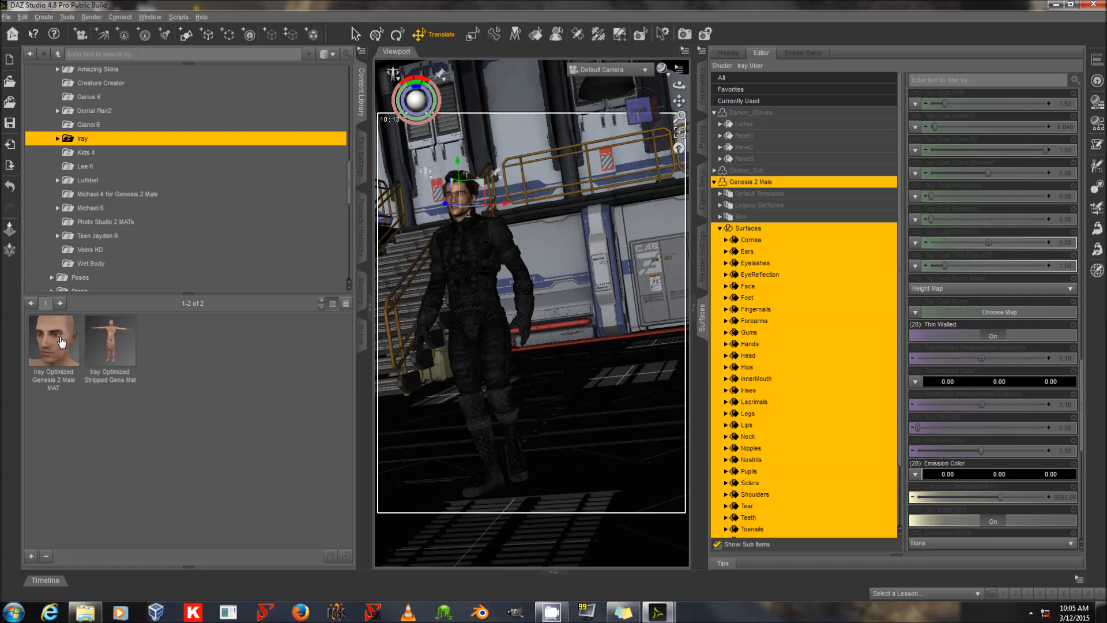
{"action": "mouse_move", "coordinate": [53, 341]}
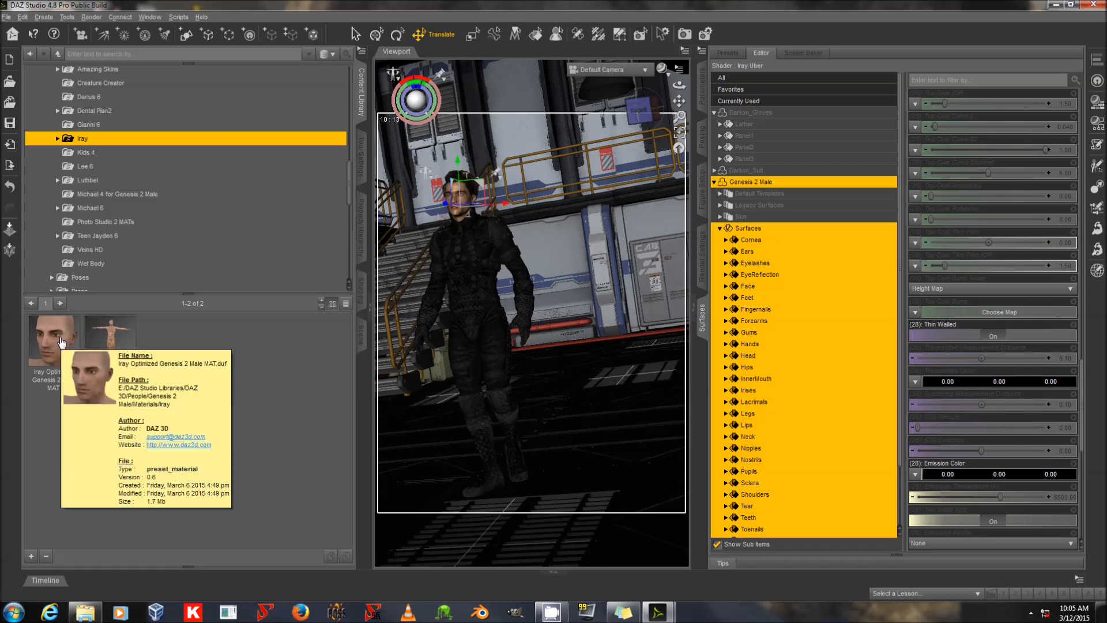
{"action": "double_click", "coordinate": [53, 340]}
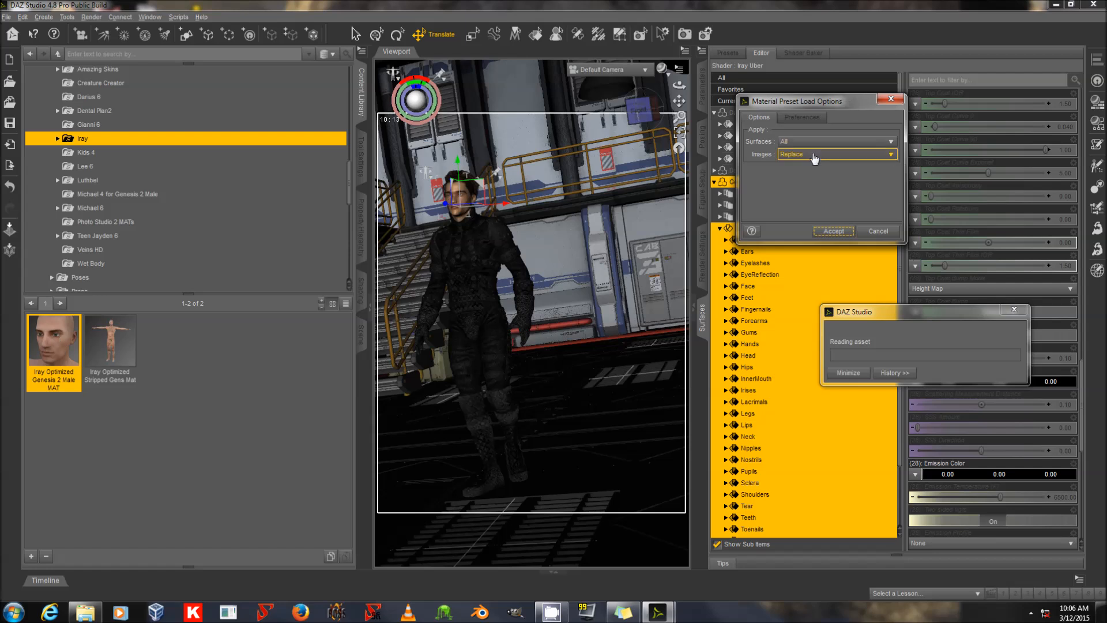
- Load the Iray Optimized Genesis 2 Male skin preset, keeping existing texture images
{"action": "left_click", "coordinate": [837, 154]}
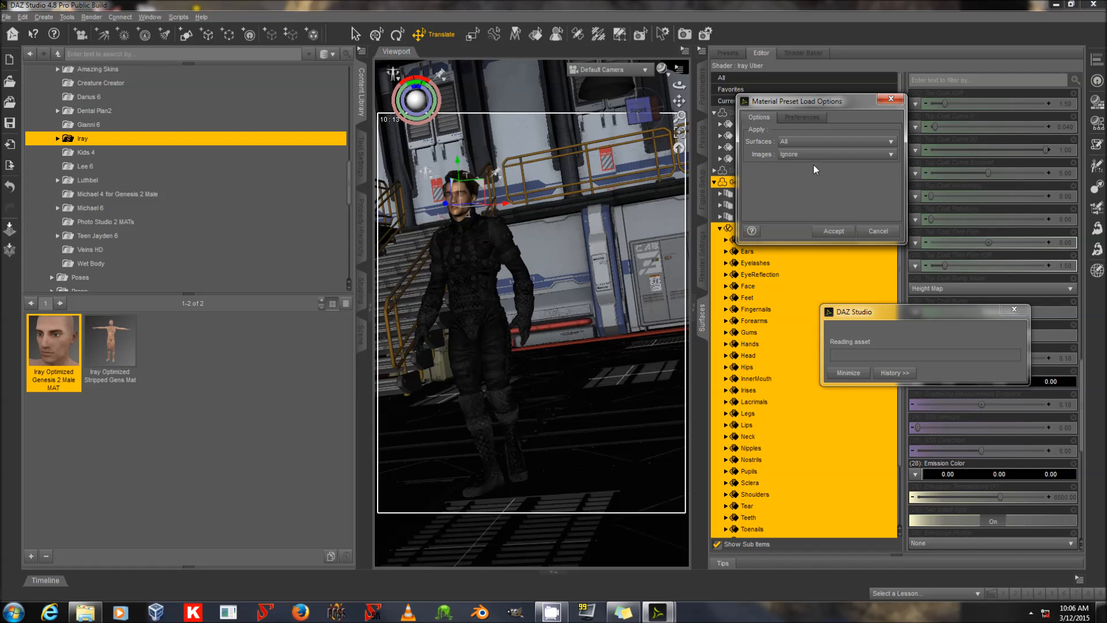
{"action": "left_click", "coordinate": [833, 231]}
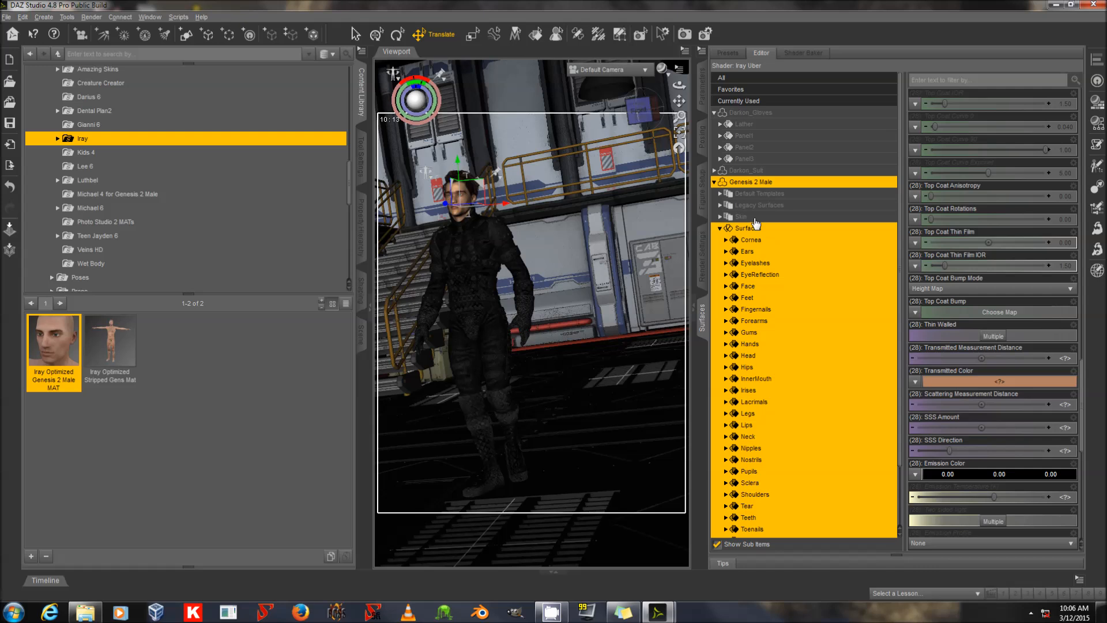
- Select the 13 Skin surfaces and review Translucency Weight and SSS Amount values
{"action": "left_click", "coordinate": [740, 217]}
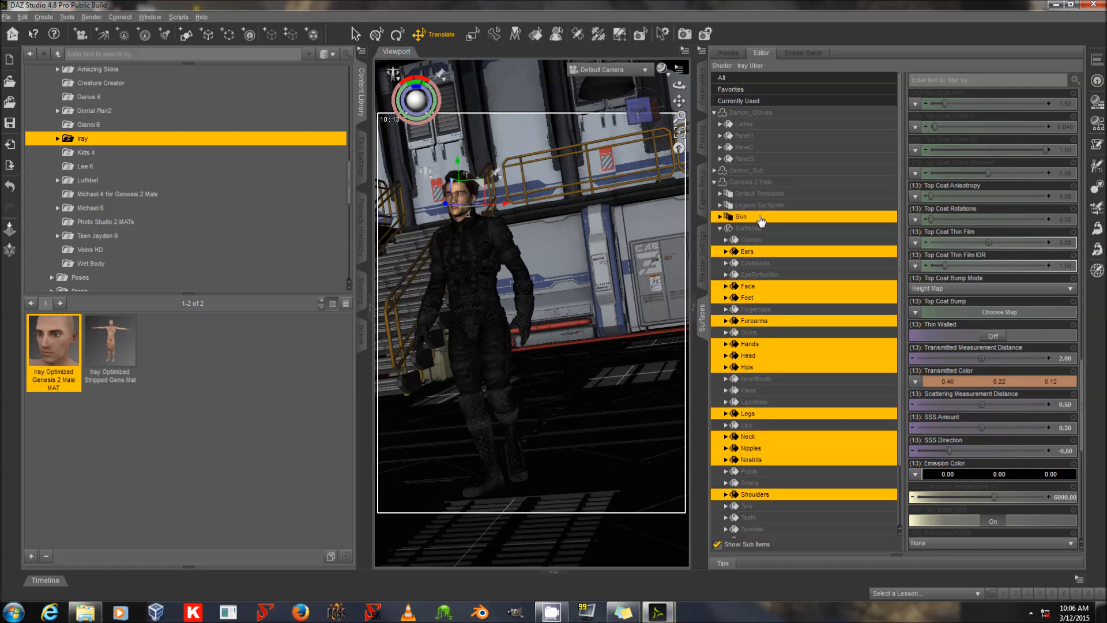
{"action": "mouse_move", "coordinate": [1000, 403]}
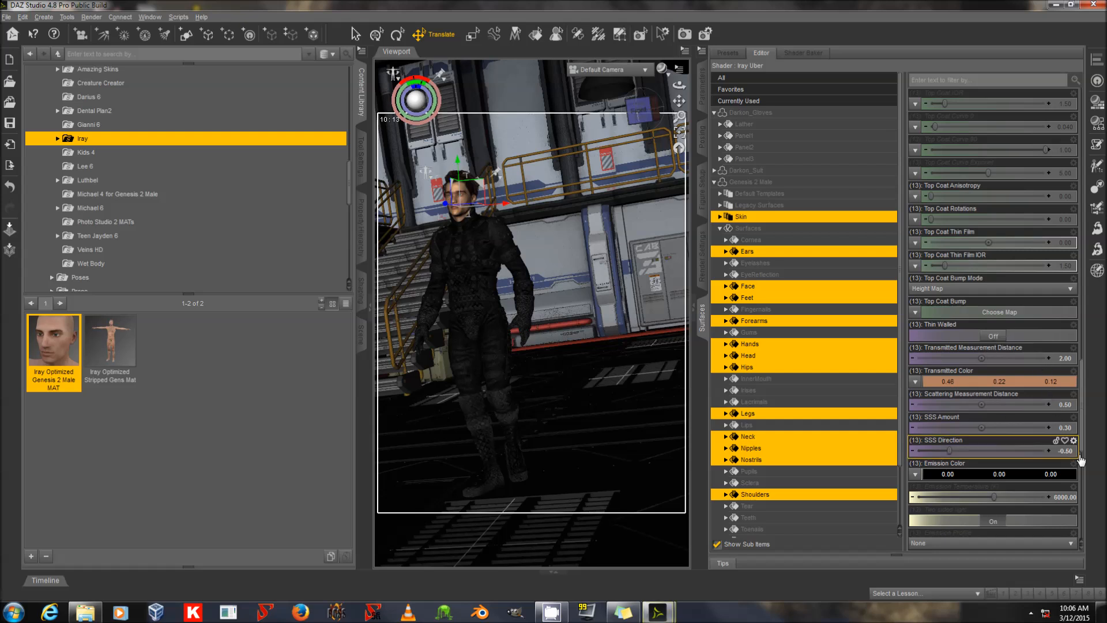
{"action": "scroll", "scroll_direction": "down", "scroll_amount": 3}
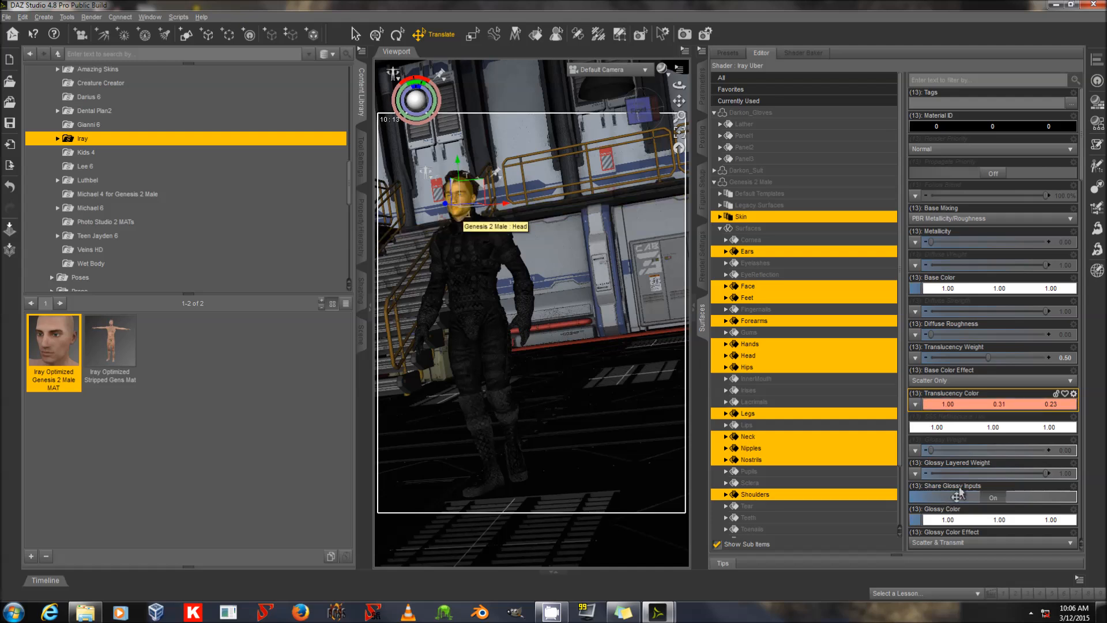
{"action": "scroll", "scroll_direction": "down", "scroll_amount": 3}
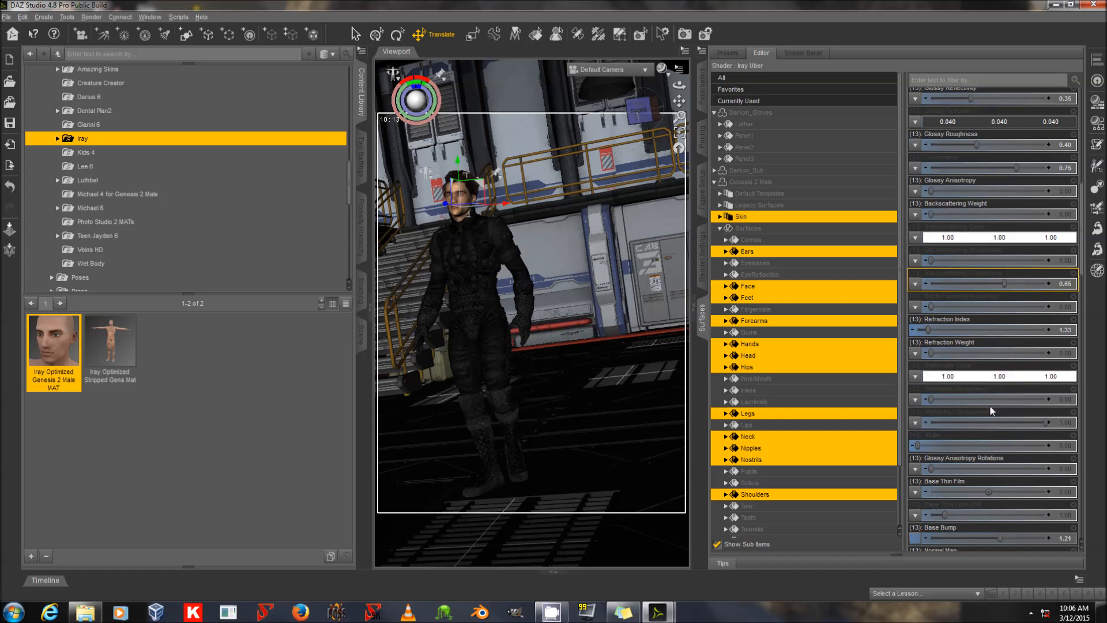
{"action": "scroll", "scroll_direction": "down", "scroll_amount": 3}
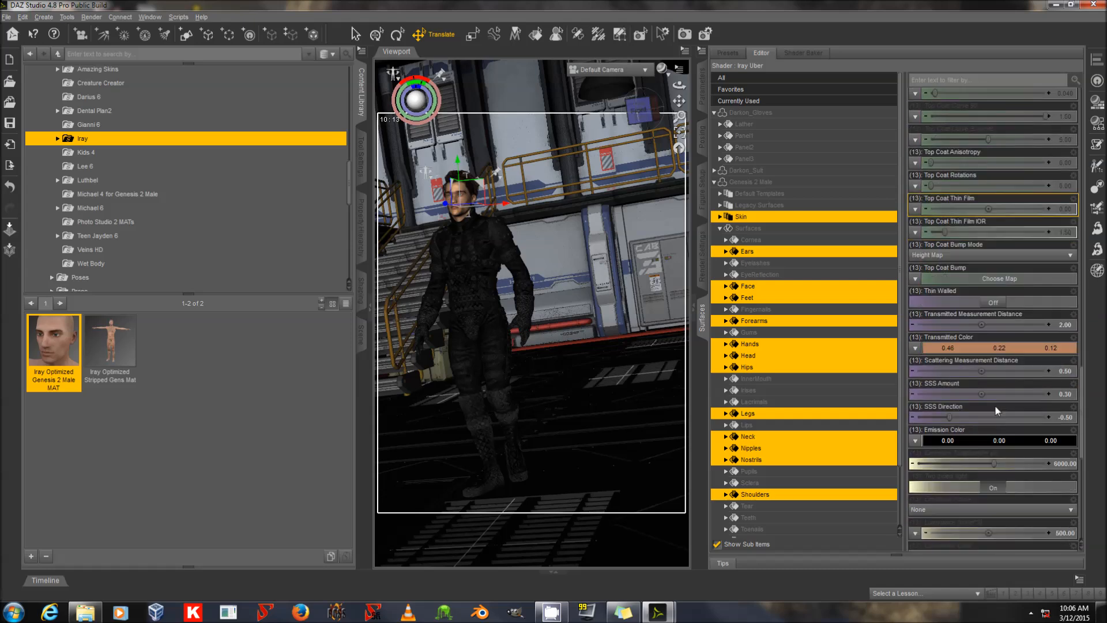
{"action": "scroll", "scroll_direction": "down", "scroll_amount": 3}
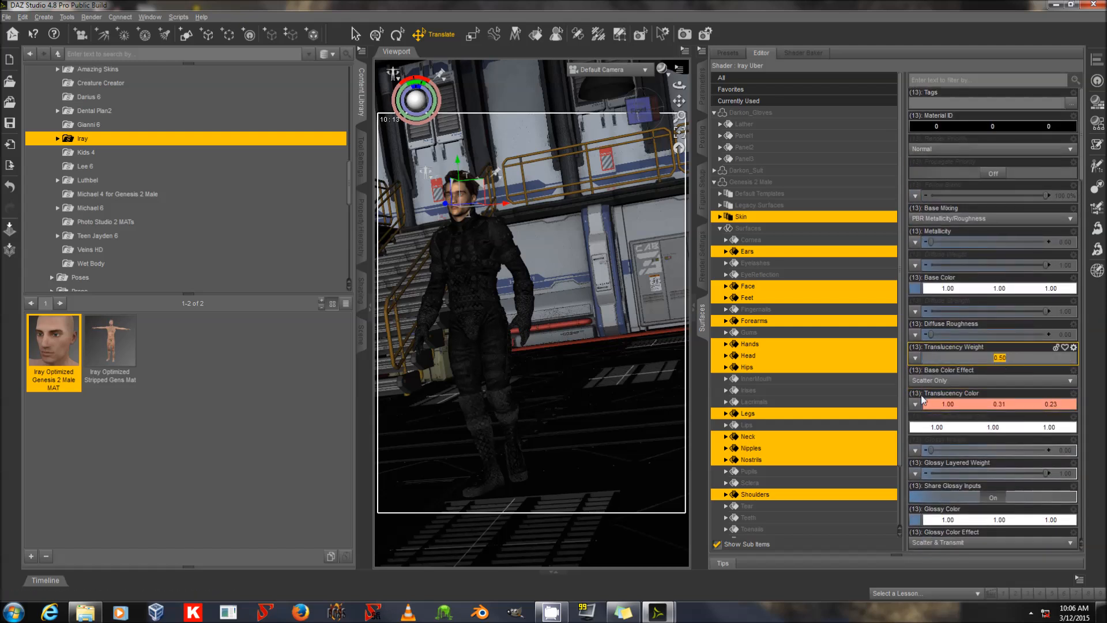
{"action": "left_click_drag", "start_coordinate": [1003, 358], "coordinate": [954, 358]}
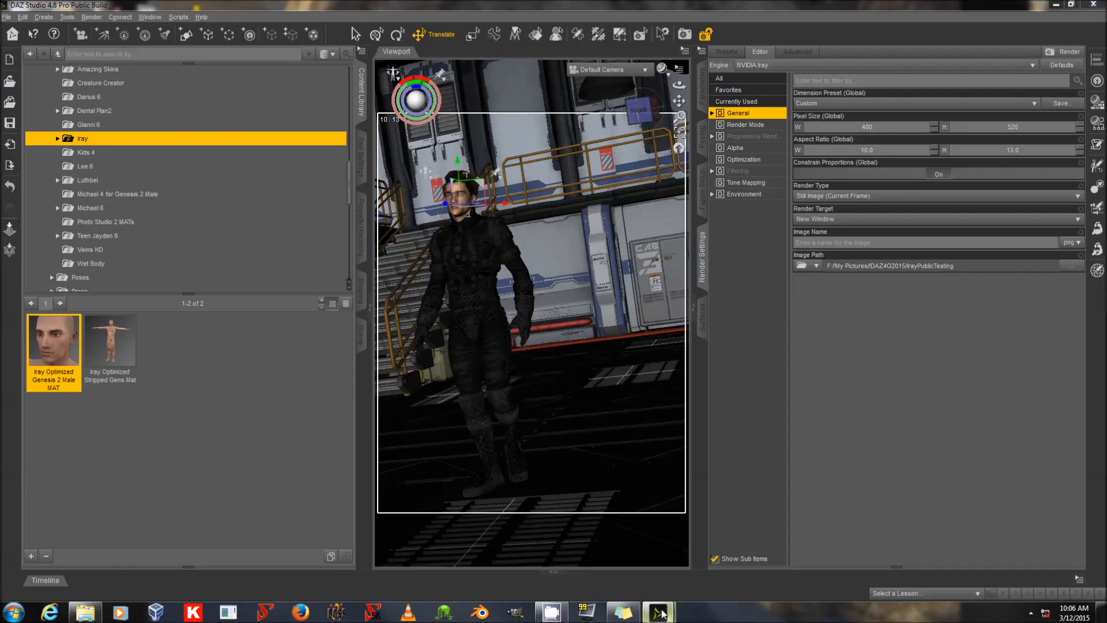
{"action": "mouse_move", "coordinate": [660, 611]}
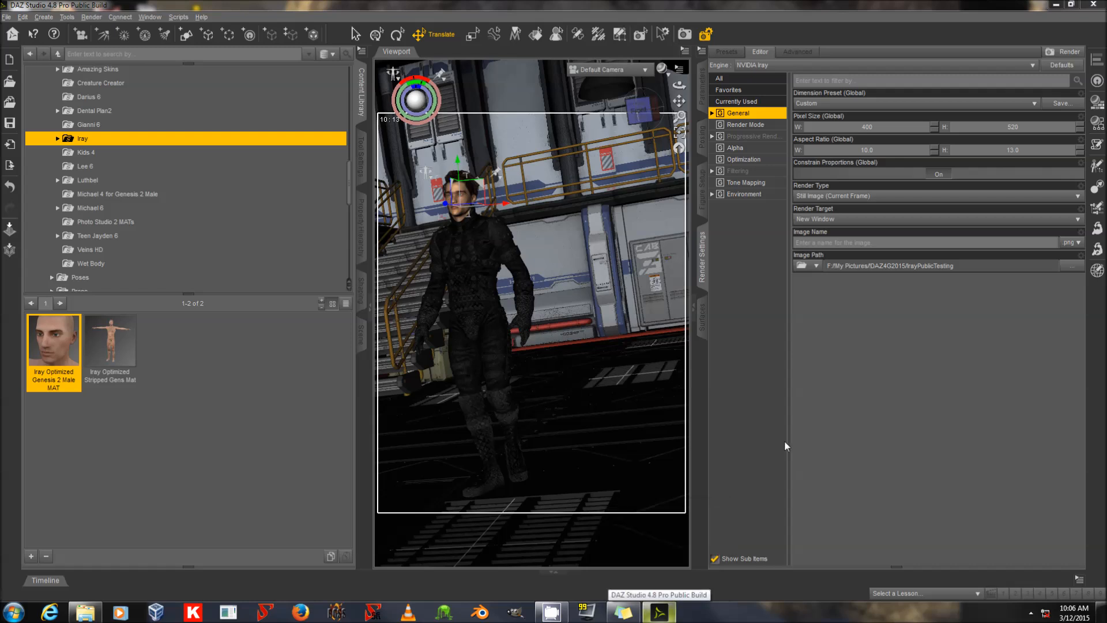
- Start an Iray render of the skinned armored figure in the sci-fi set
{"action": "left_click", "coordinate": [1069, 51]}
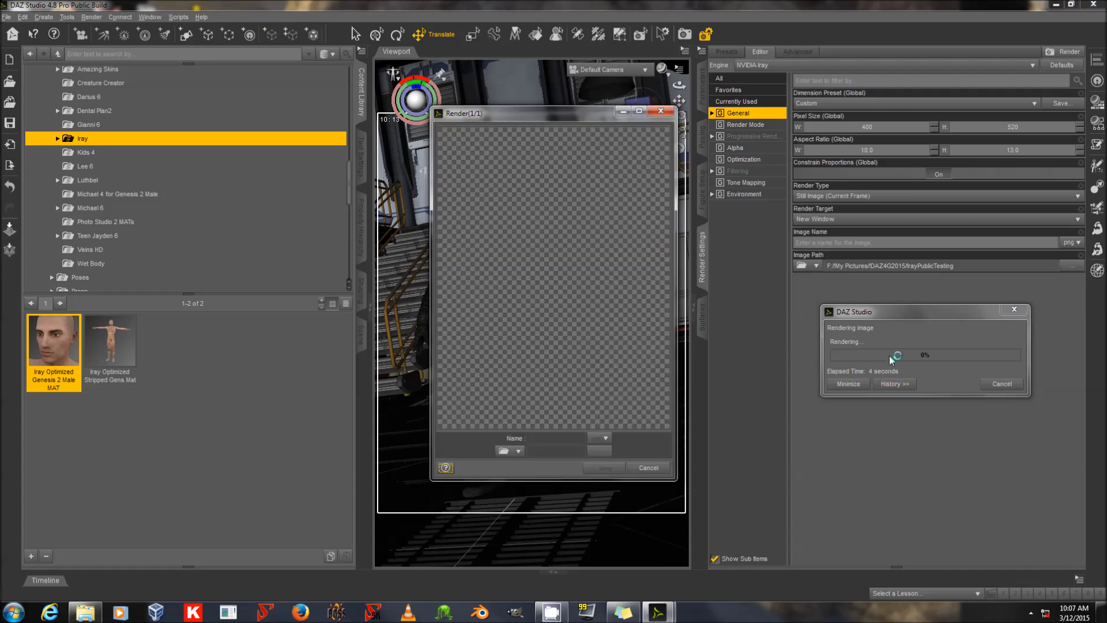
{"action": "mouse_move", "coordinate": [459, 173]}
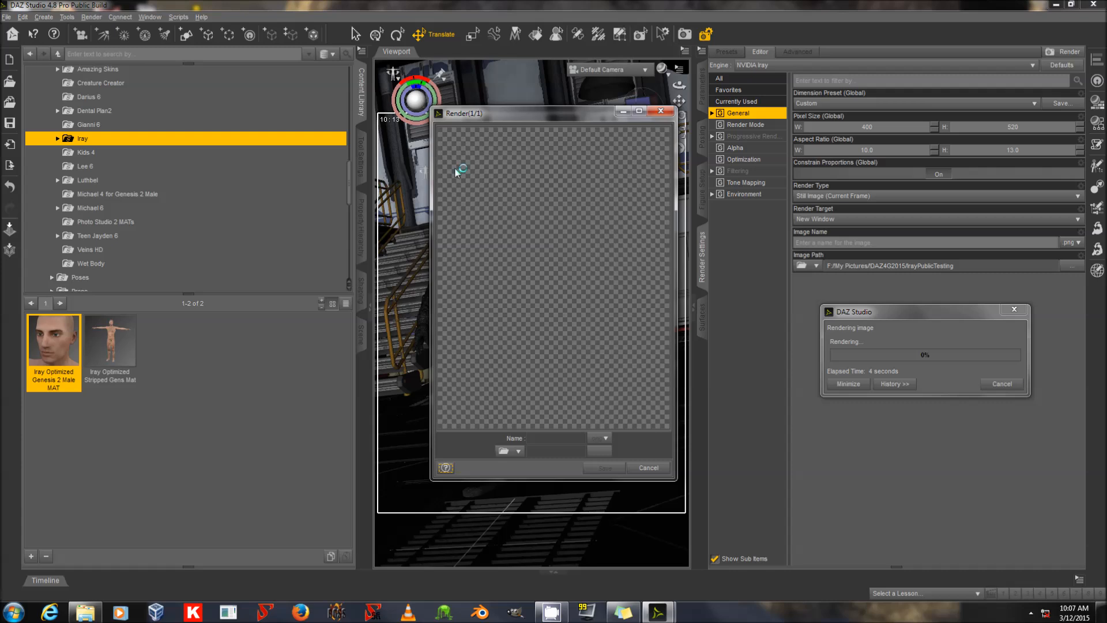
{"action": "mouse_move", "coordinate": [555, 117]}
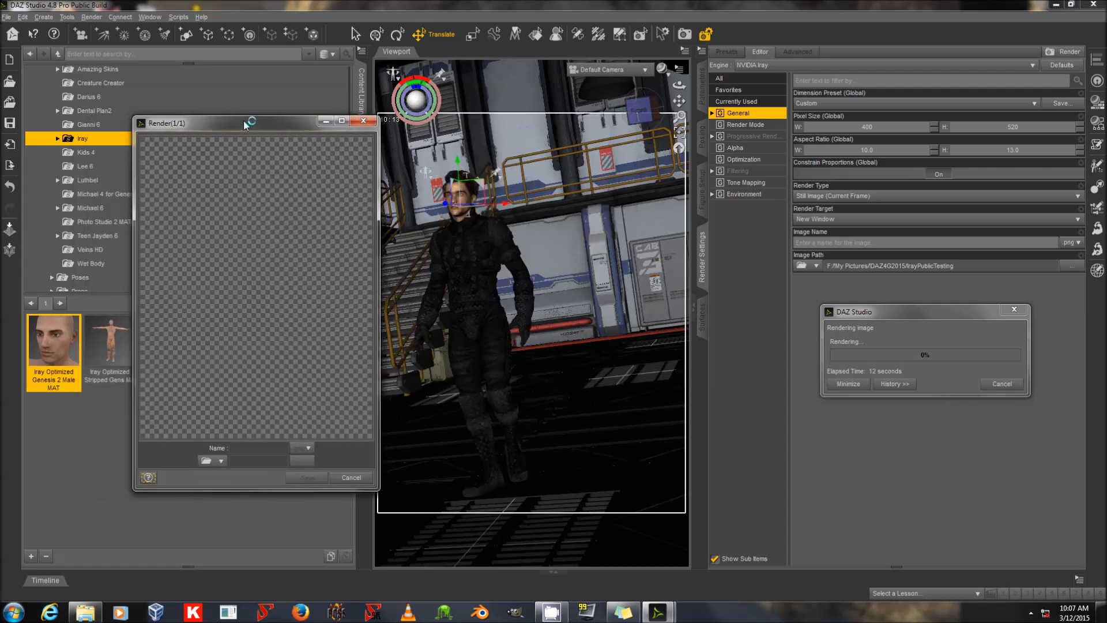
{"action": "mouse_move", "coordinate": [261, 254]}
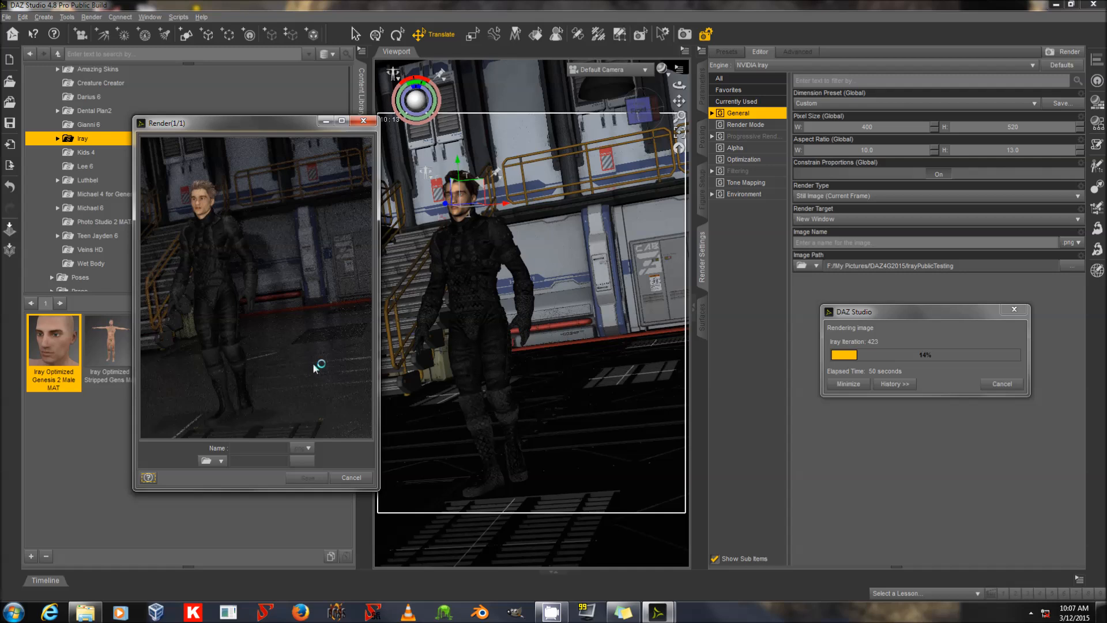
{"action": "mouse_move", "coordinate": [295, 356]}
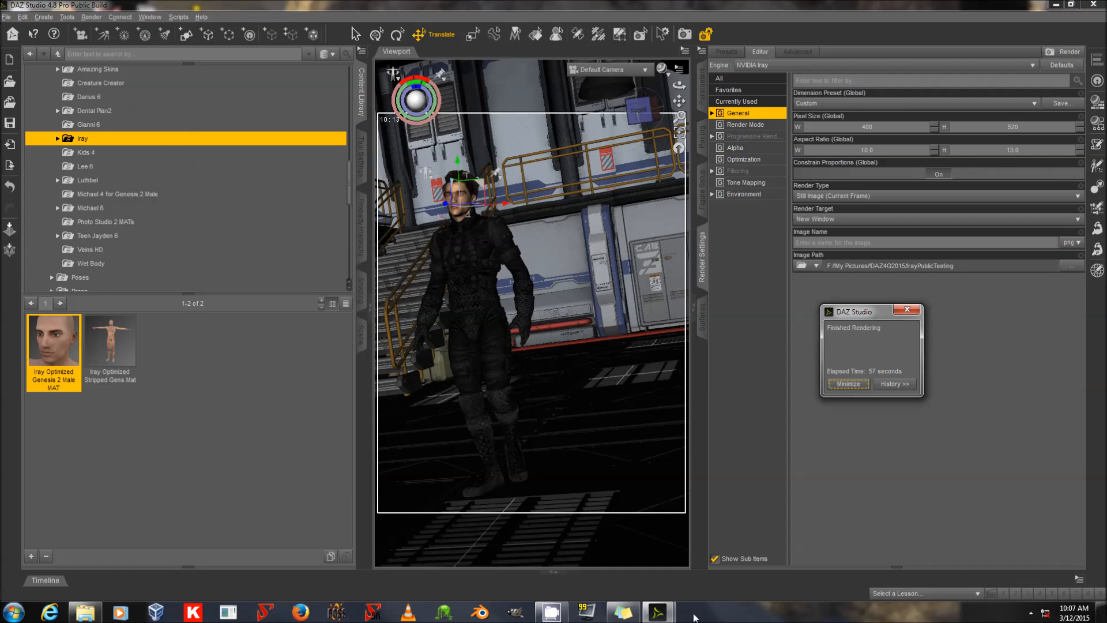
- Dismiss the finished-render notice and create Photometric Spot Light 1 from the Create menu
{"action": "left_click", "coordinate": [643, 69]}
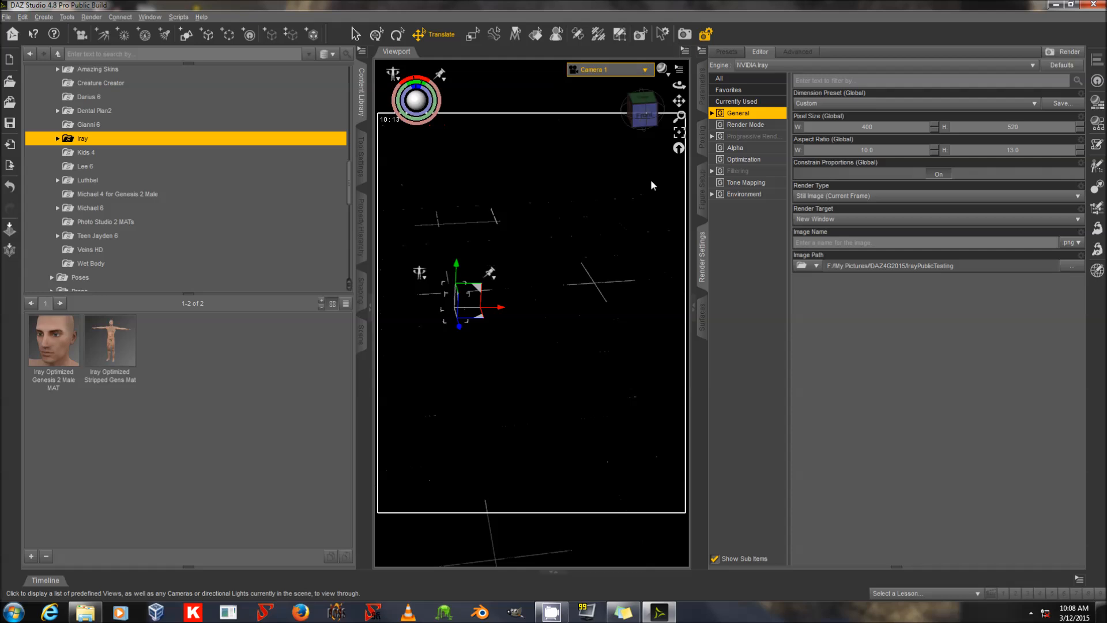
{"action": "left_click", "coordinate": [362, 334]}
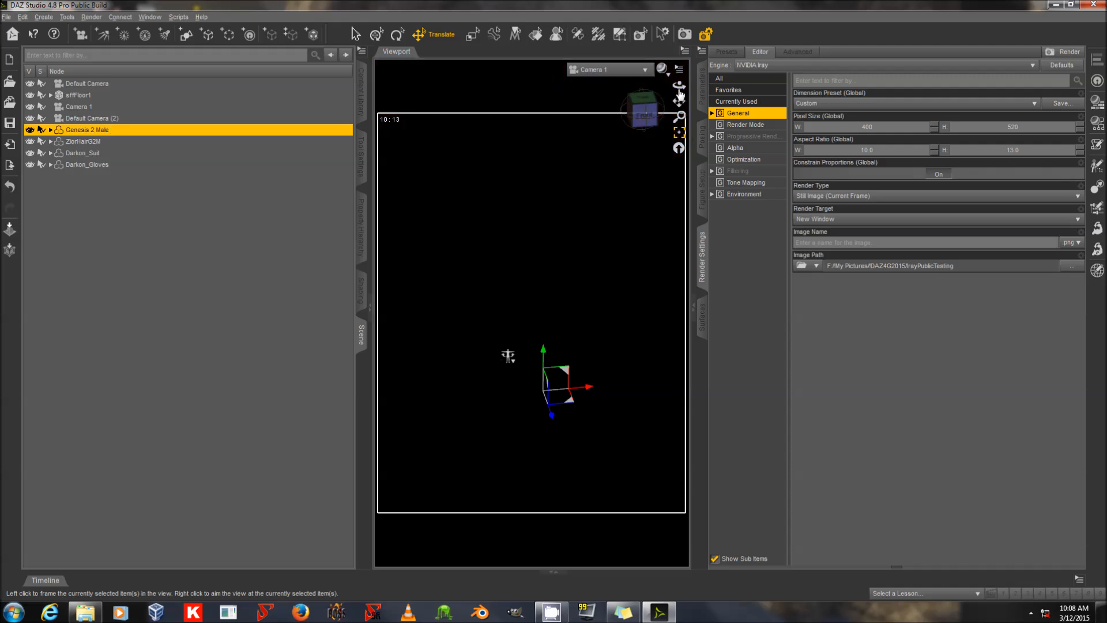
{"action": "left_click", "coordinate": [44, 16]}
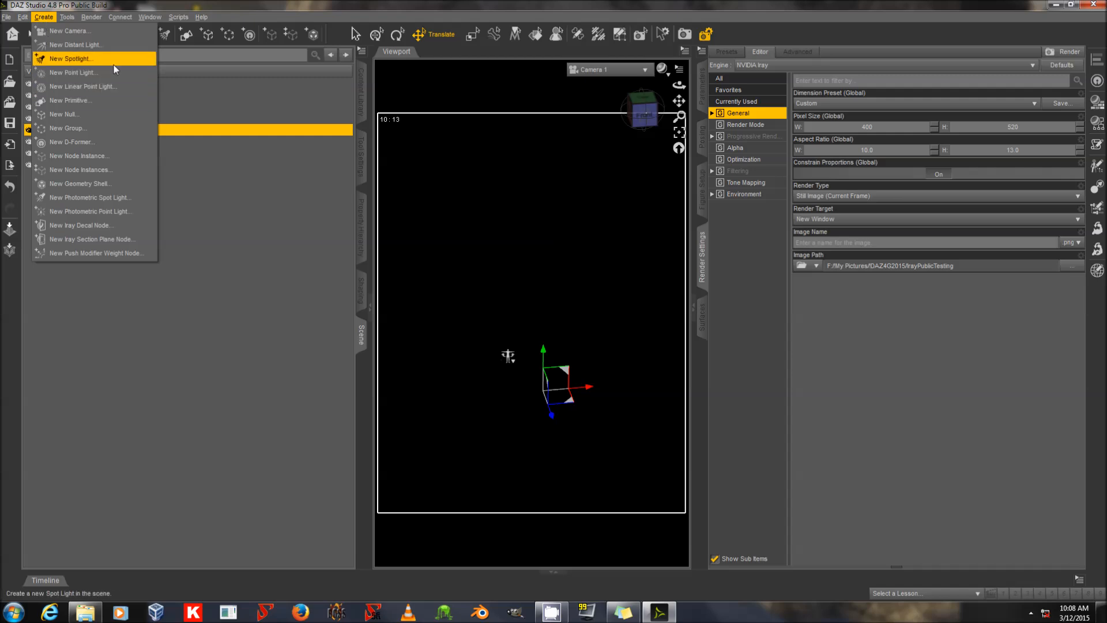
{"action": "mouse_move", "coordinate": [90, 197]}
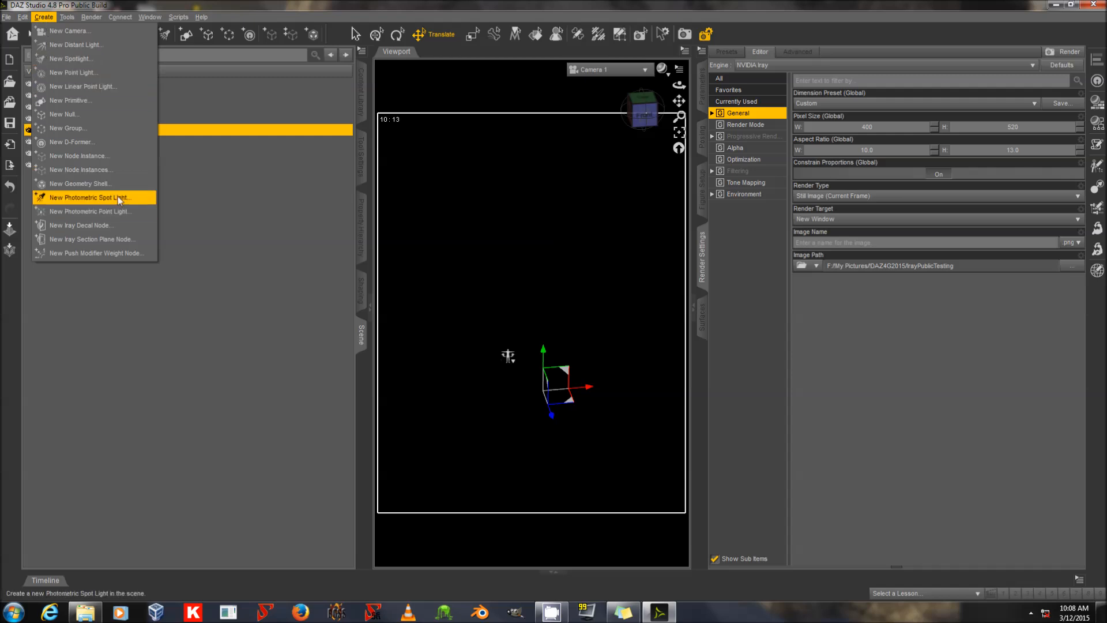
{"action": "left_click", "coordinate": [90, 197]}
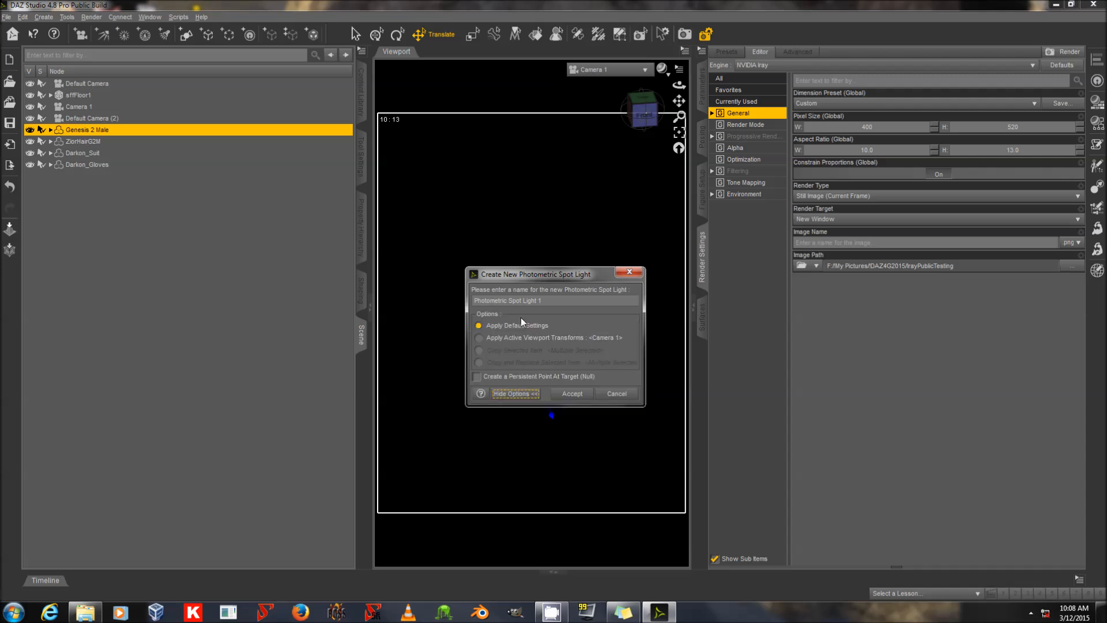
{"action": "left_click", "coordinate": [480, 337]}
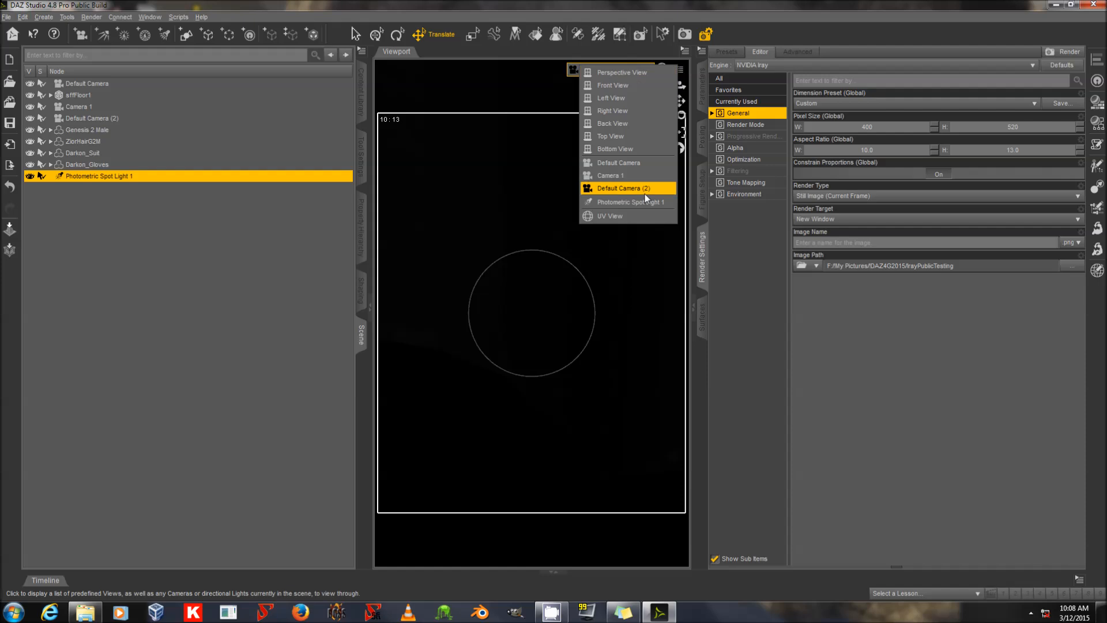
- View the scene through the spotlight, return to Default Camera, and select Photometric Spot Light 1
{"action": "left_click", "coordinate": [630, 202]}
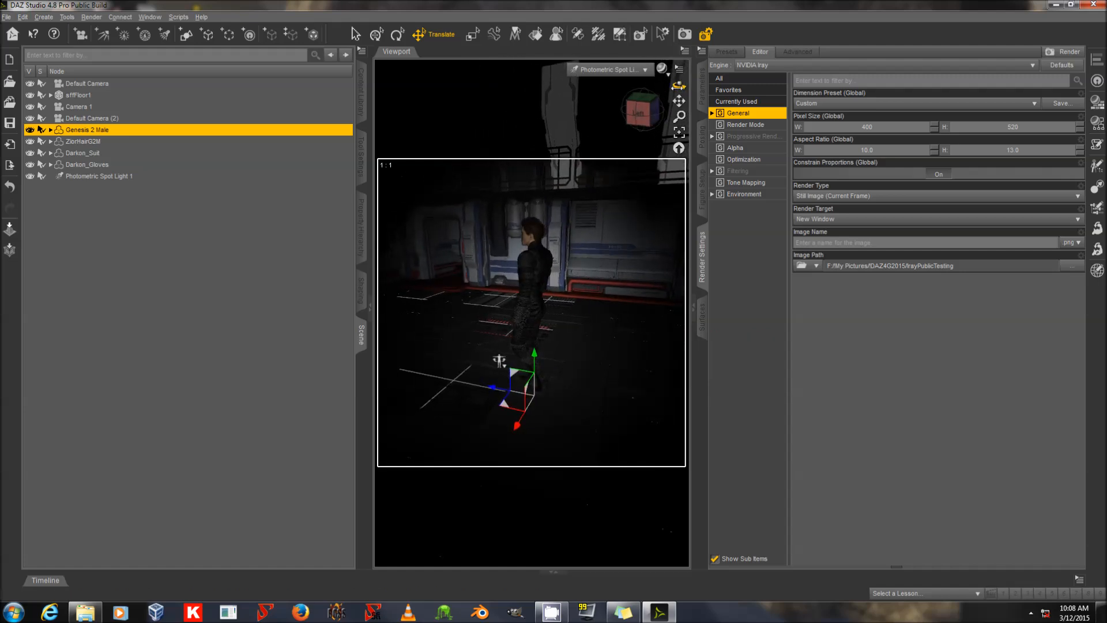
{"action": "left_click", "coordinate": [607, 69]}
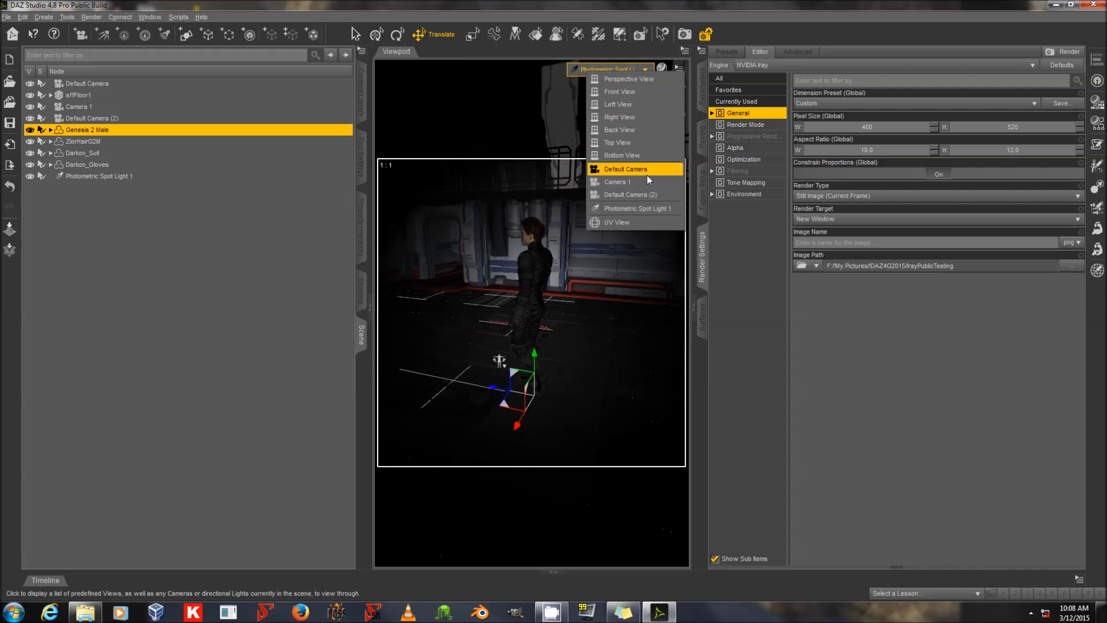
{"action": "left_click", "coordinate": [625, 169]}
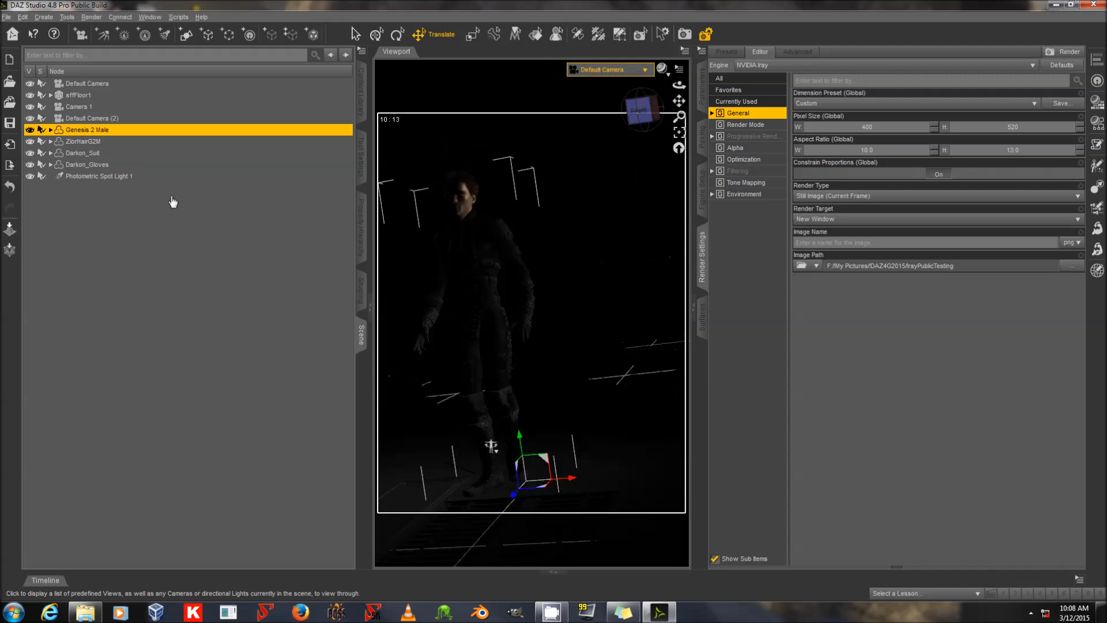
{"action": "left_click", "coordinate": [99, 176]}
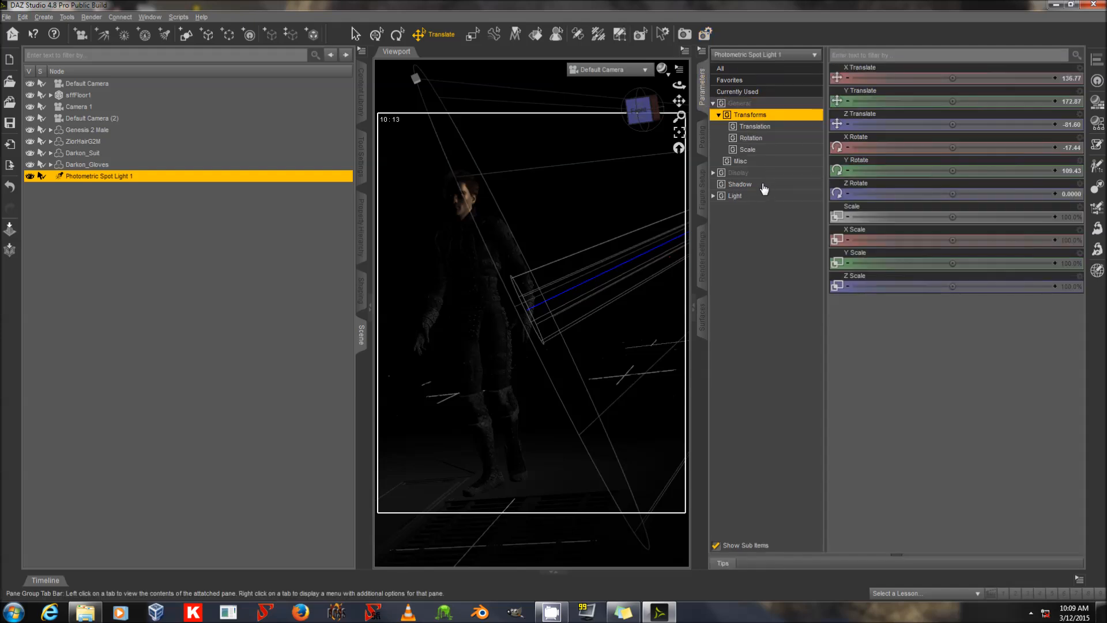
- Show the spotlight's Light group: white tint, 1500 lumens, 6500 K
{"action": "left_click", "coordinate": [734, 196]}
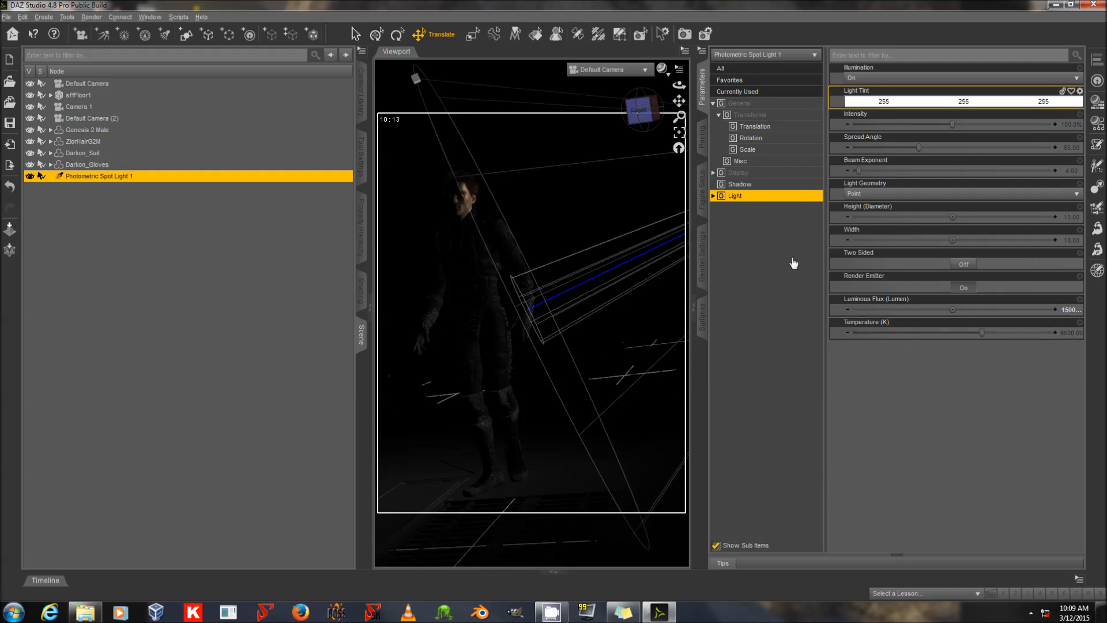
{"action": "mouse_move", "coordinate": [937, 387]}
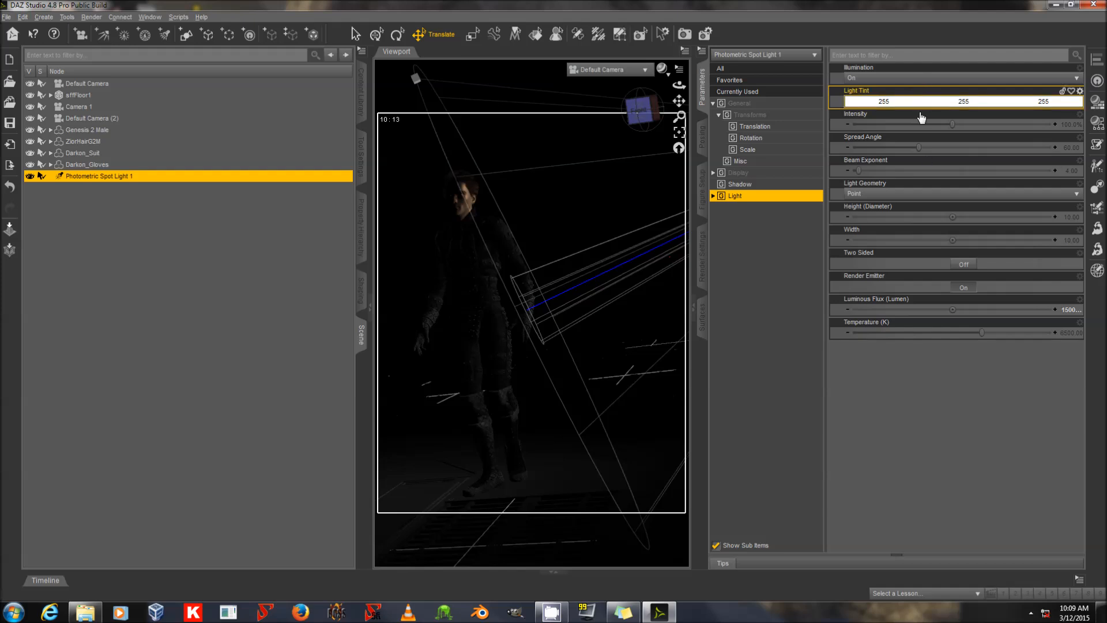
{"action": "mouse_move", "coordinate": [915, 125]}
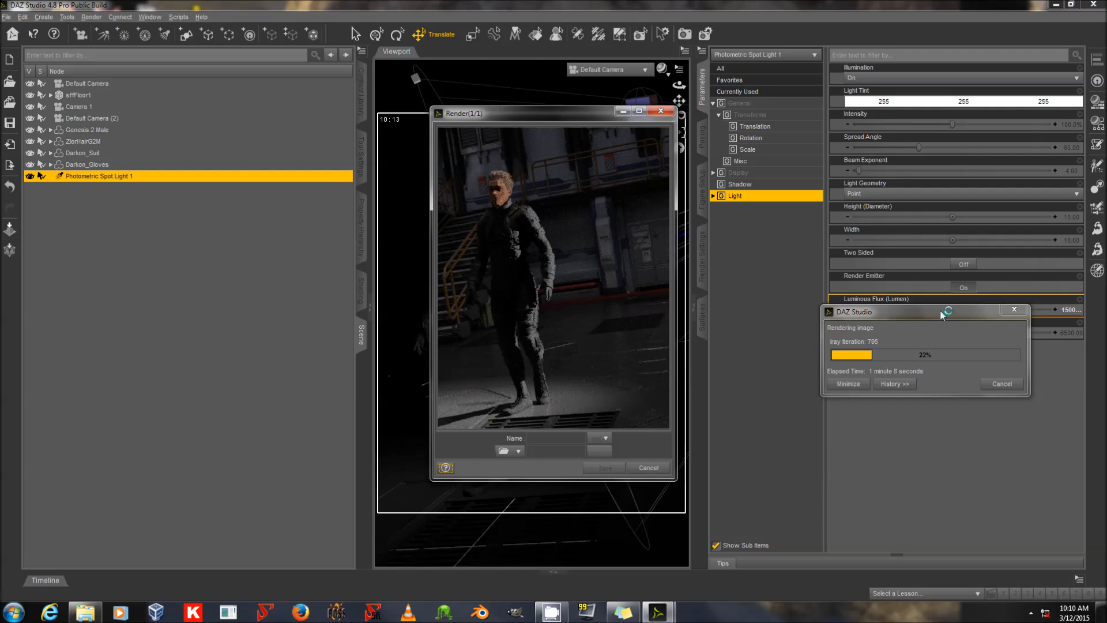
{"action": "mouse_move", "coordinate": [941, 334]}
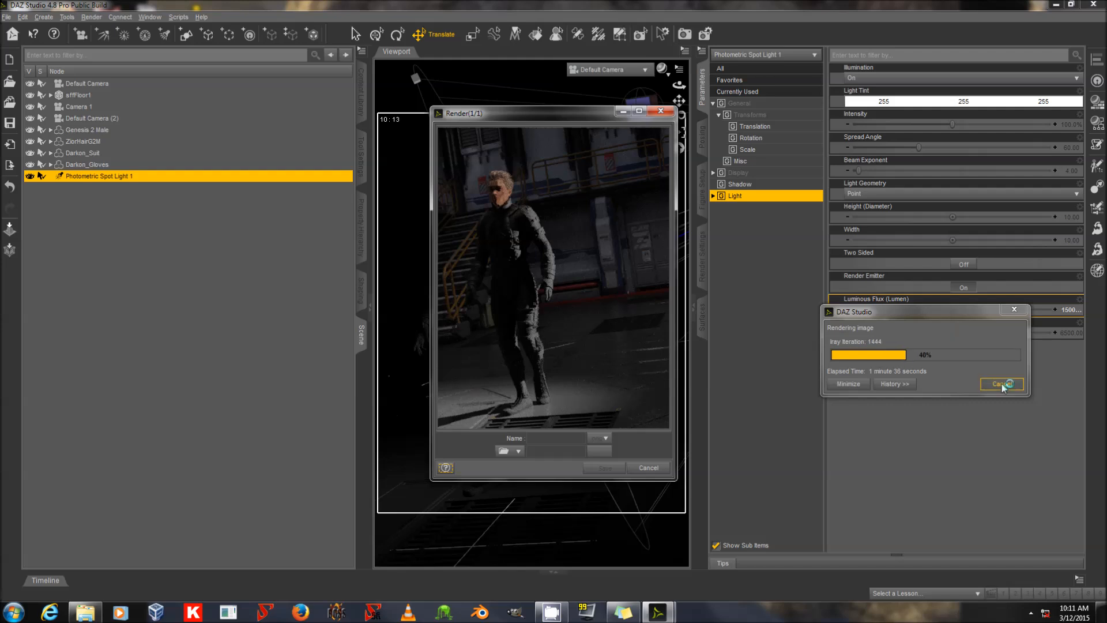
- Cancel the spotlight-lit Iray render at around 40% progress
{"action": "left_click", "coordinate": [1000, 384]}
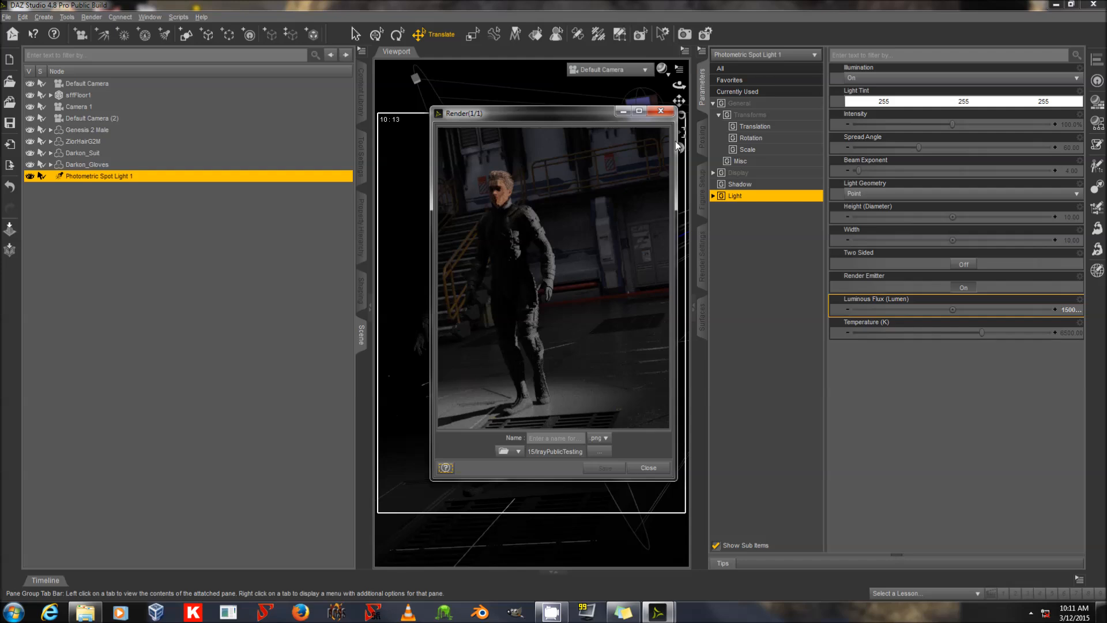
{"action": "mouse_move", "coordinate": [689, 209]}
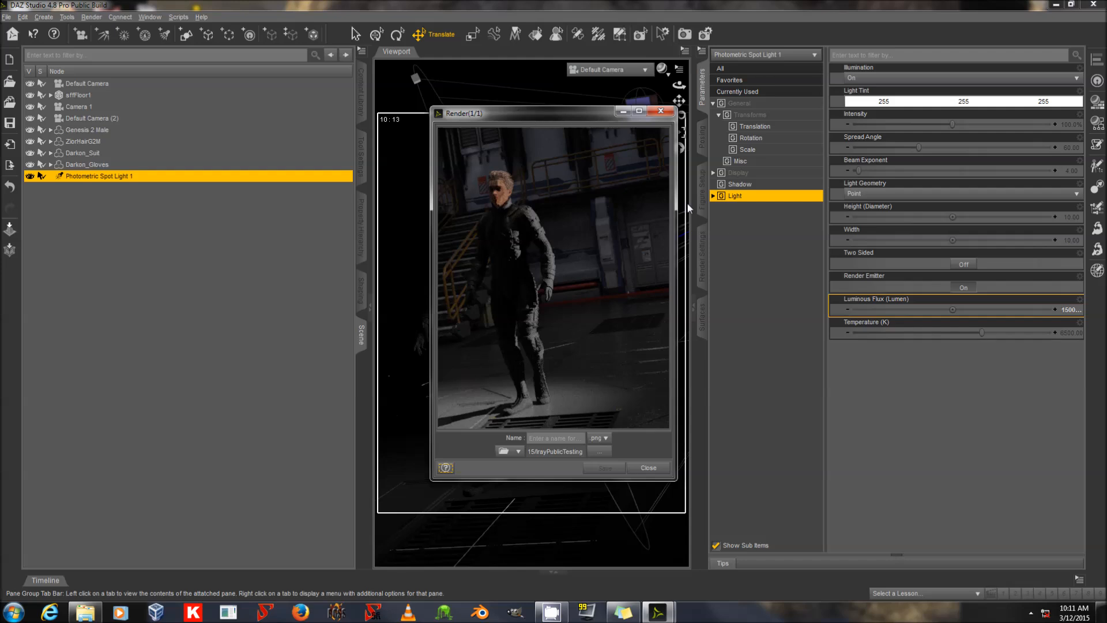
{"action": "mouse_move", "coordinate": [566, 116]}
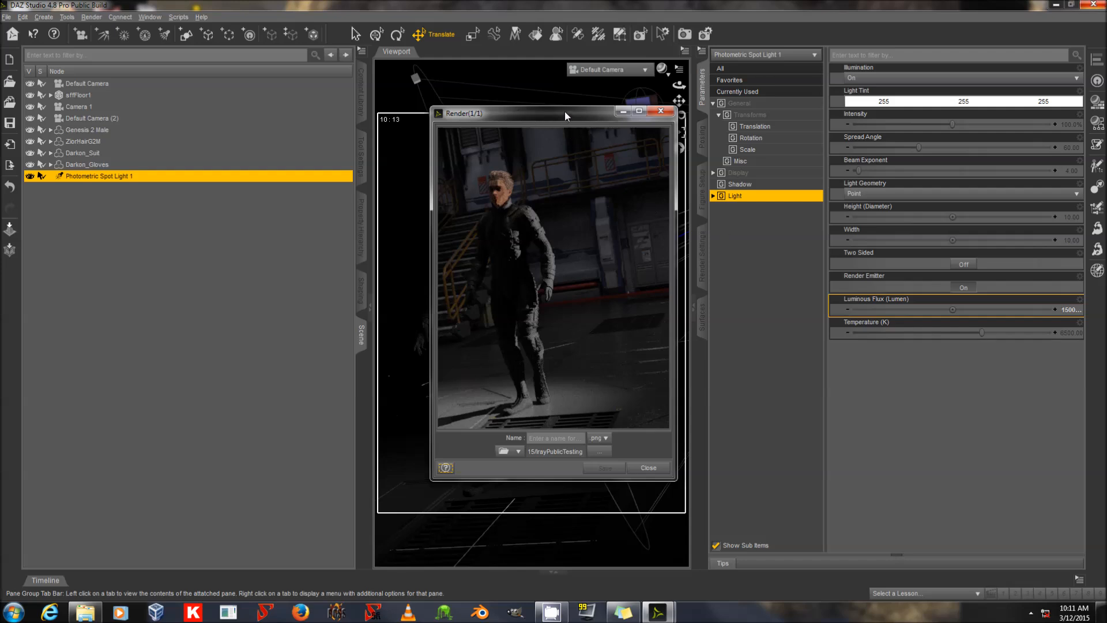